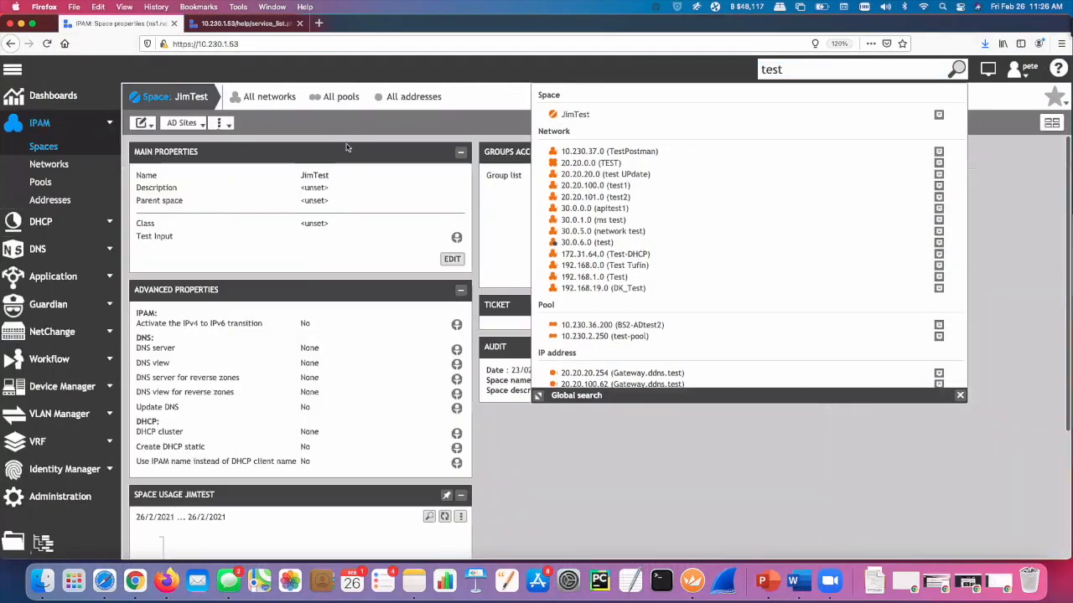
Expand the test1 network result, then open and cancel the JimTest space edit wizard
scroll("down", 3)
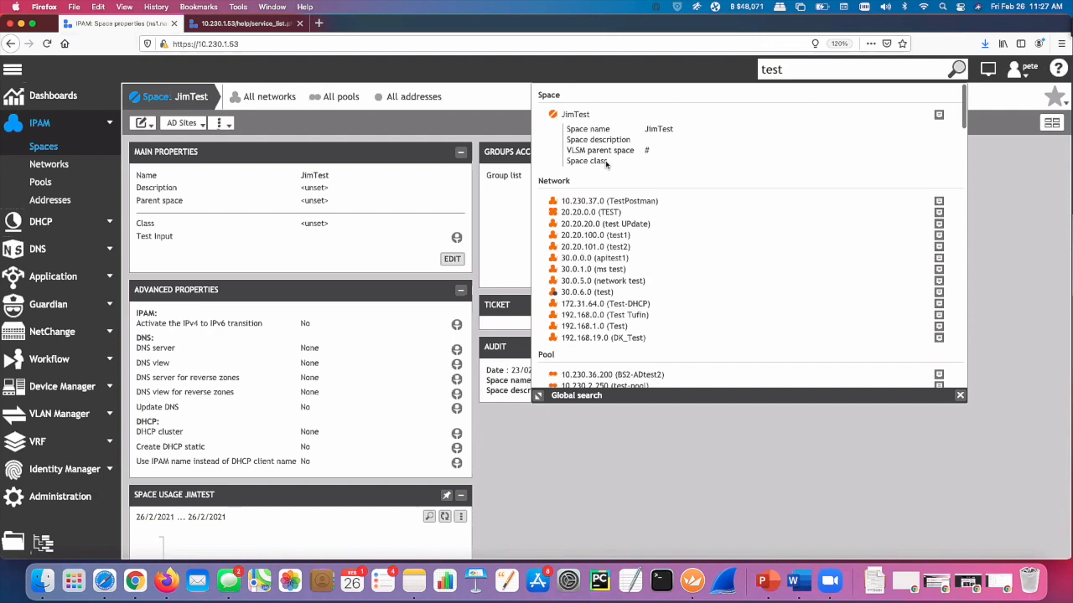
left_click(574, 114)
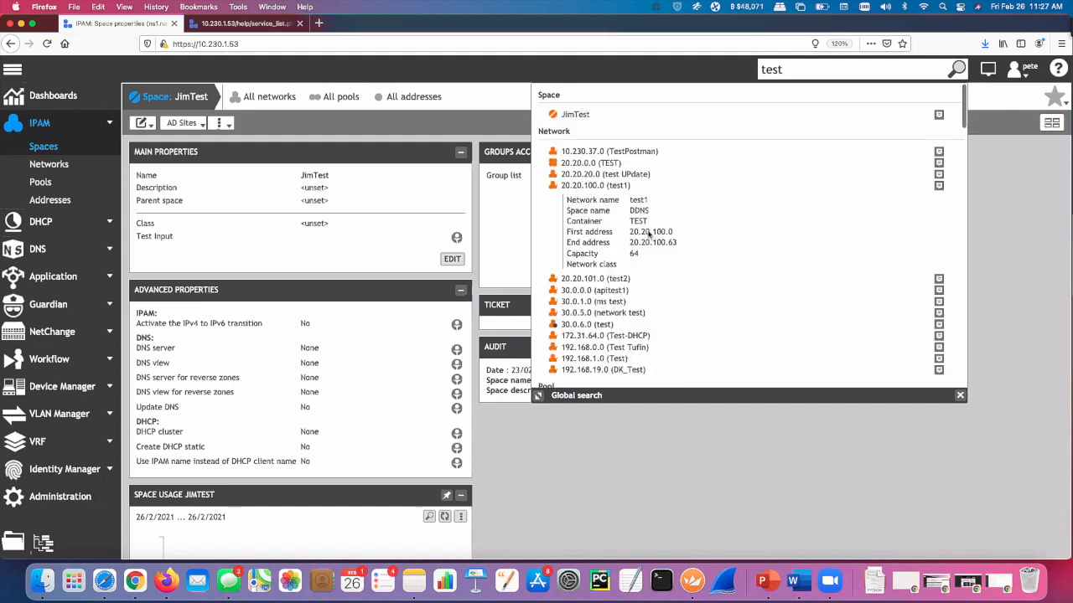
mouse_move(565, 492)
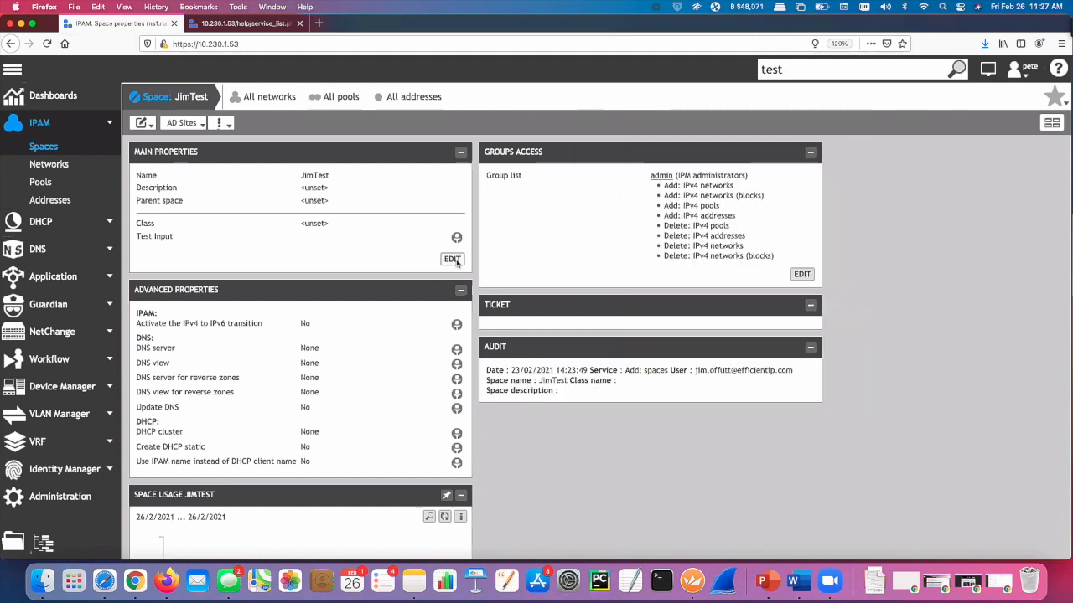
left_click(451, 259)
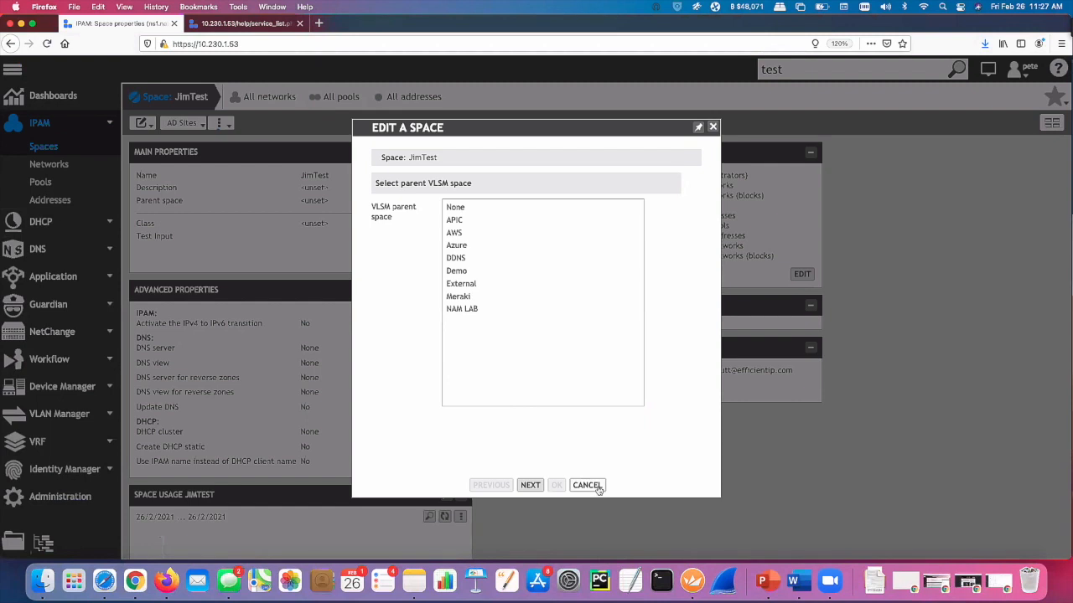
left_click(587, 484)
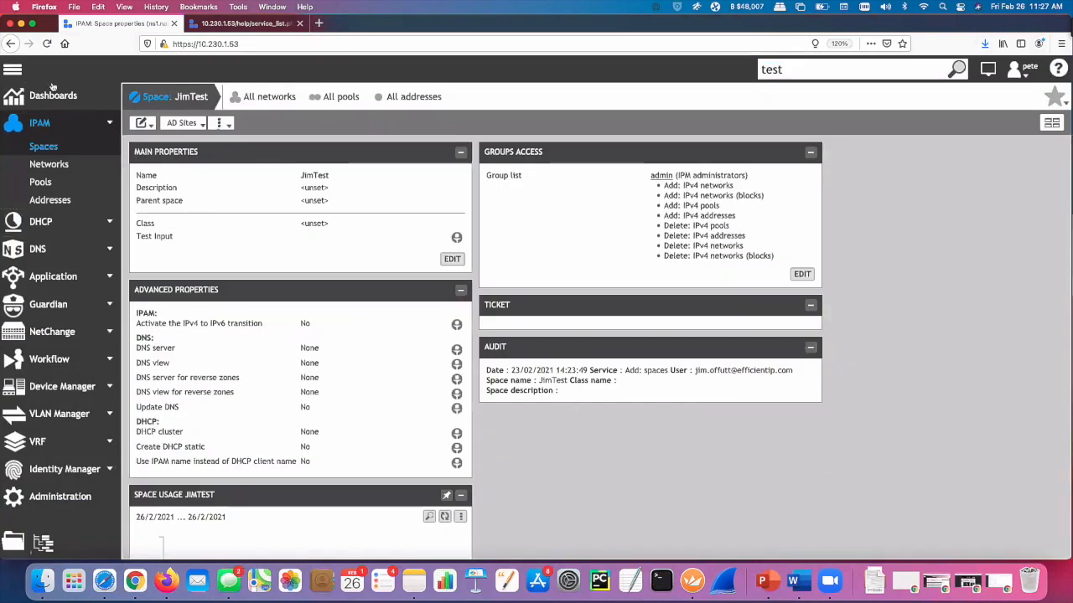
Go to Dashboards and launch, then cancel, the PCAP DNS capture wizard
left_click(53, 95)
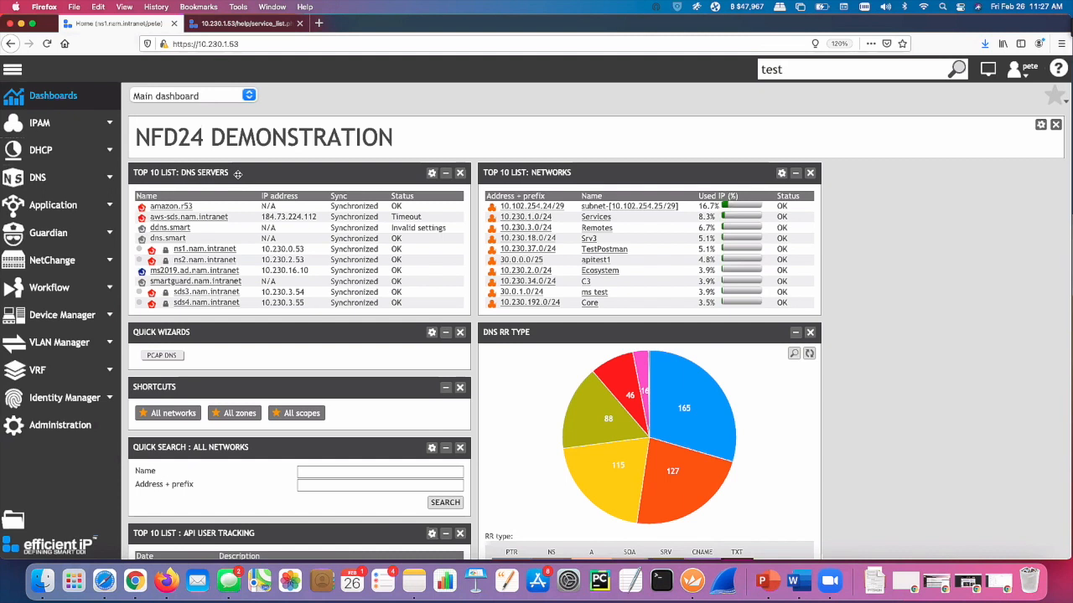
mouse_move(628, 202)
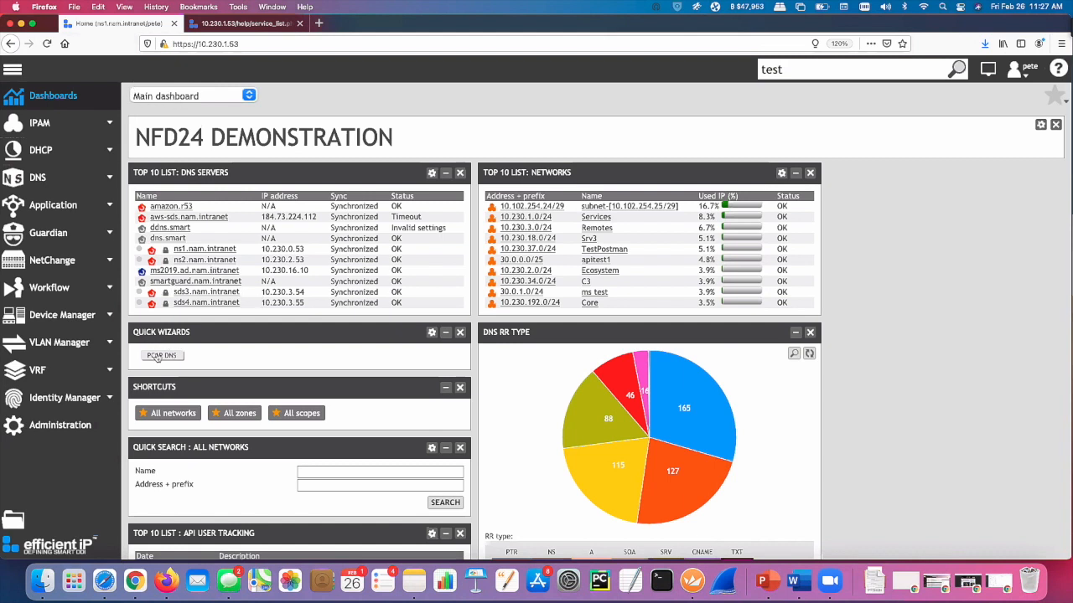
left_click(160, 355)
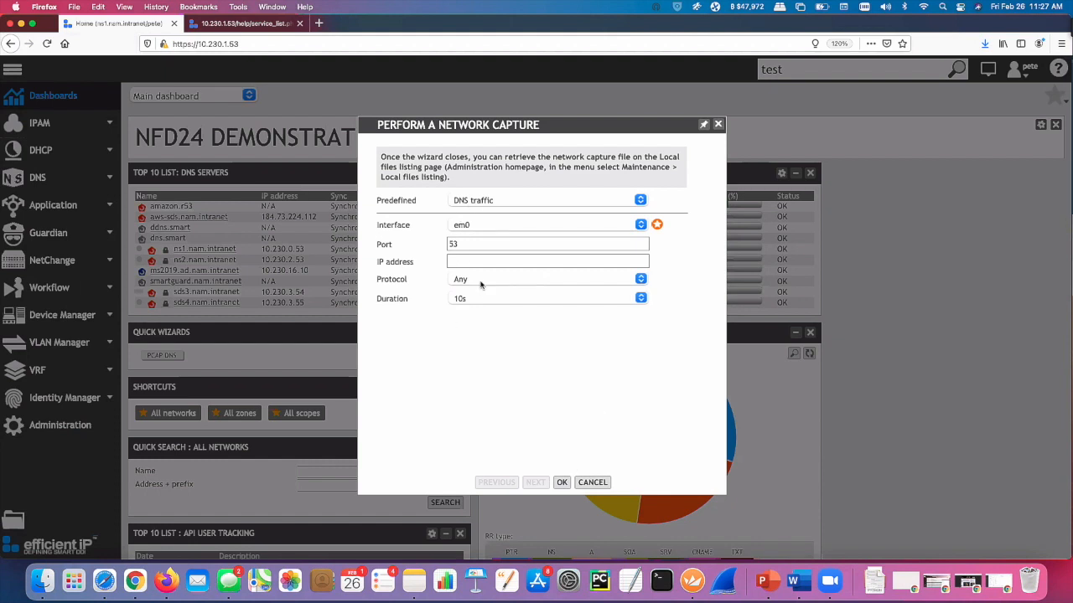
left_click(592, 481)
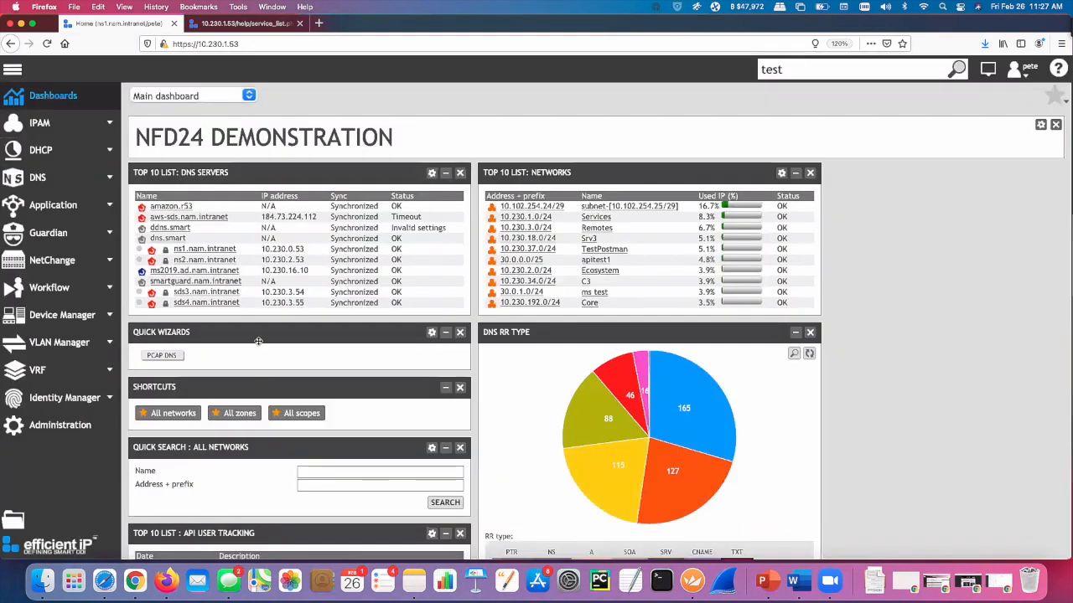
mouse_move(311, 336)
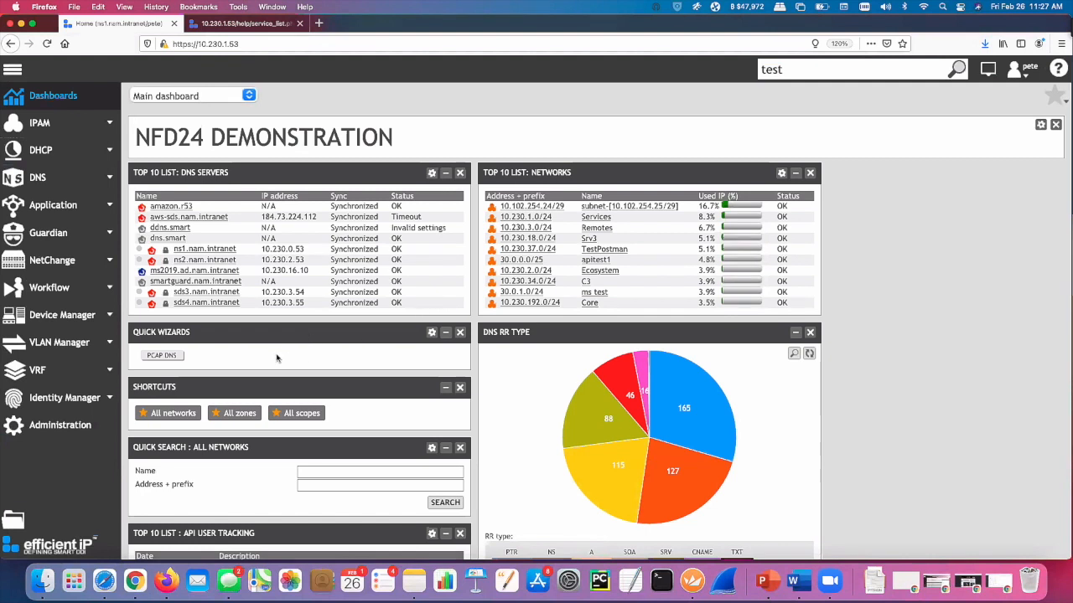
mouse_move(184, 291)
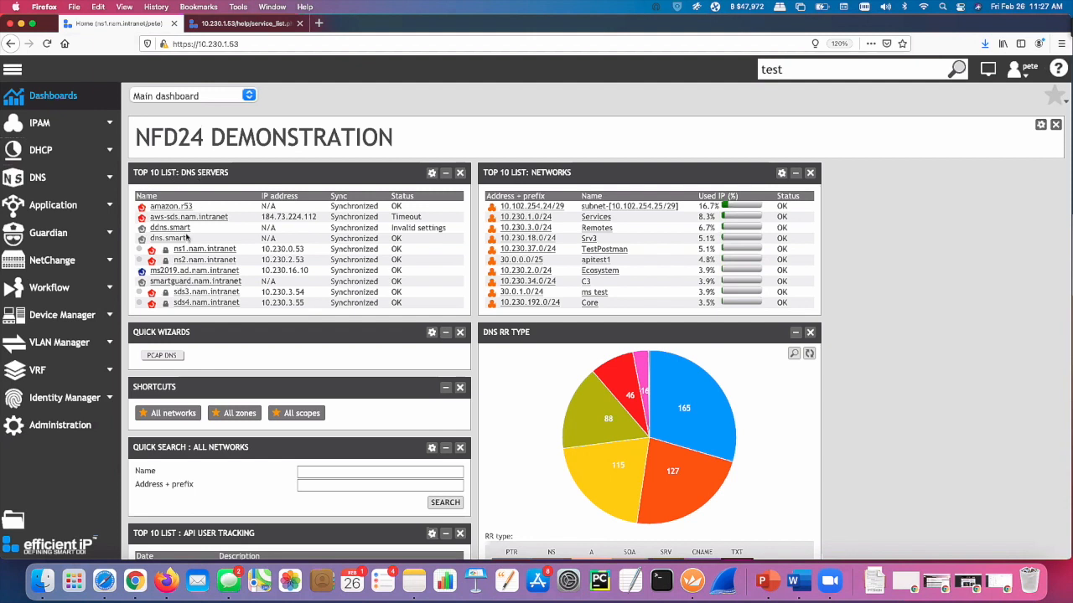
Browse the NFD24 dashboard widgets for DNS servers, networks and DHCP servers
scroll("down", 3)
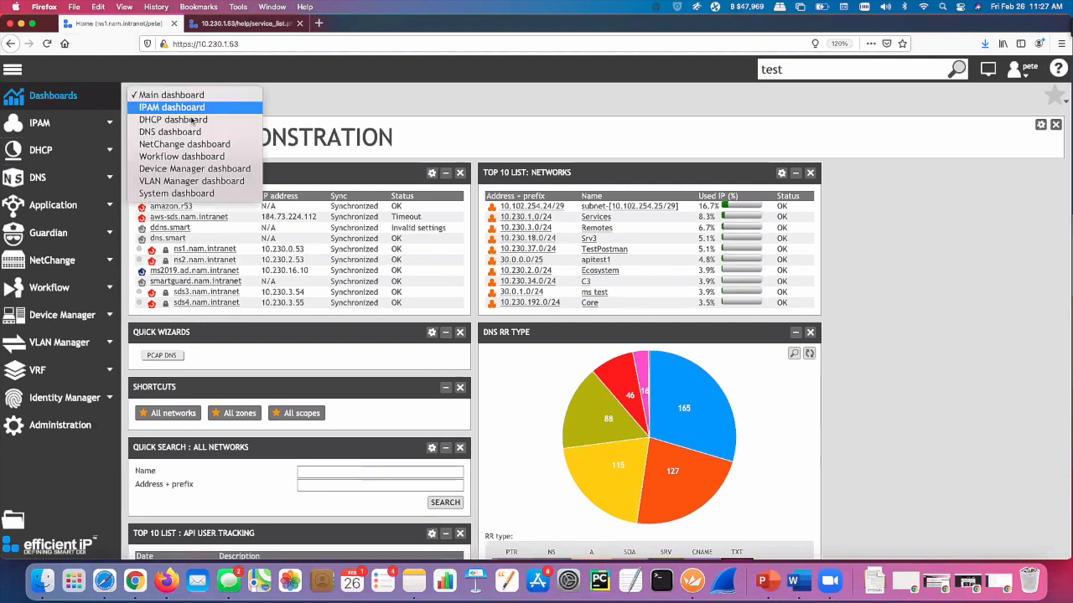
mouse_move(171, 107)
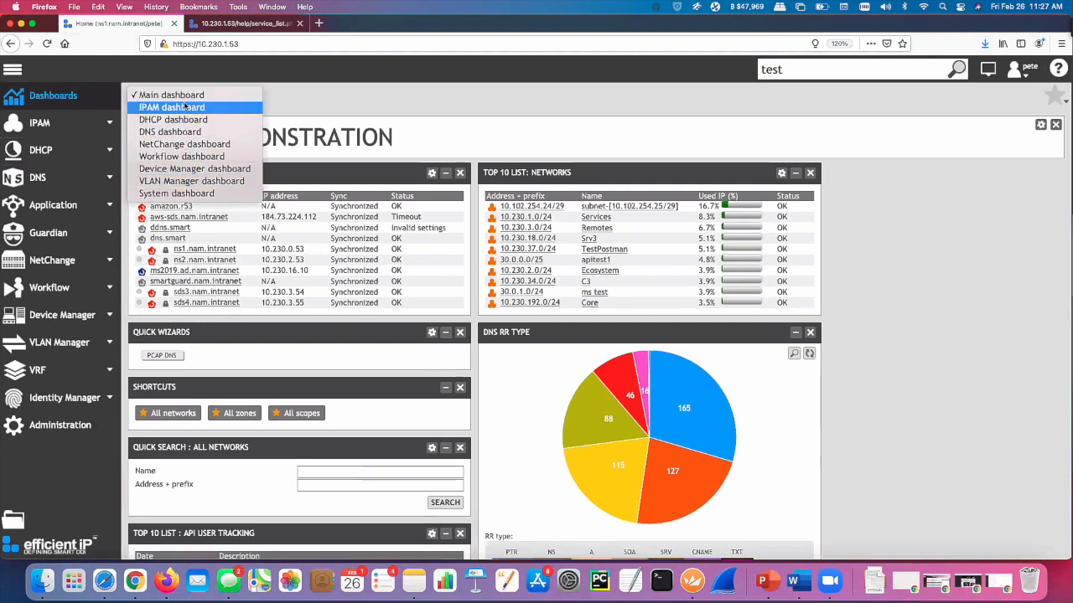
mouse_move(195, 168)
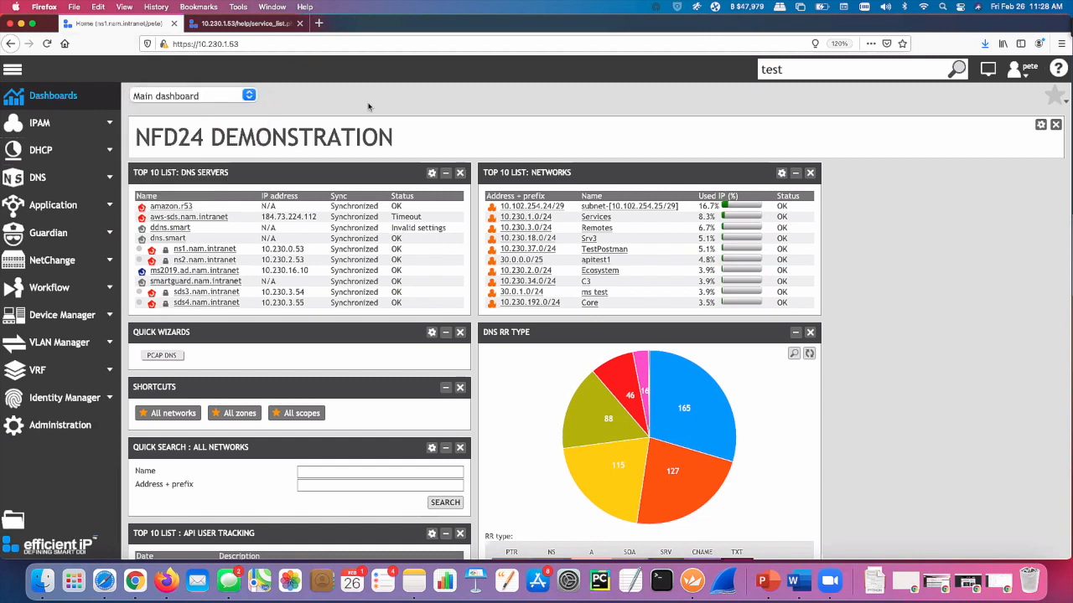
scroll("down", 3)
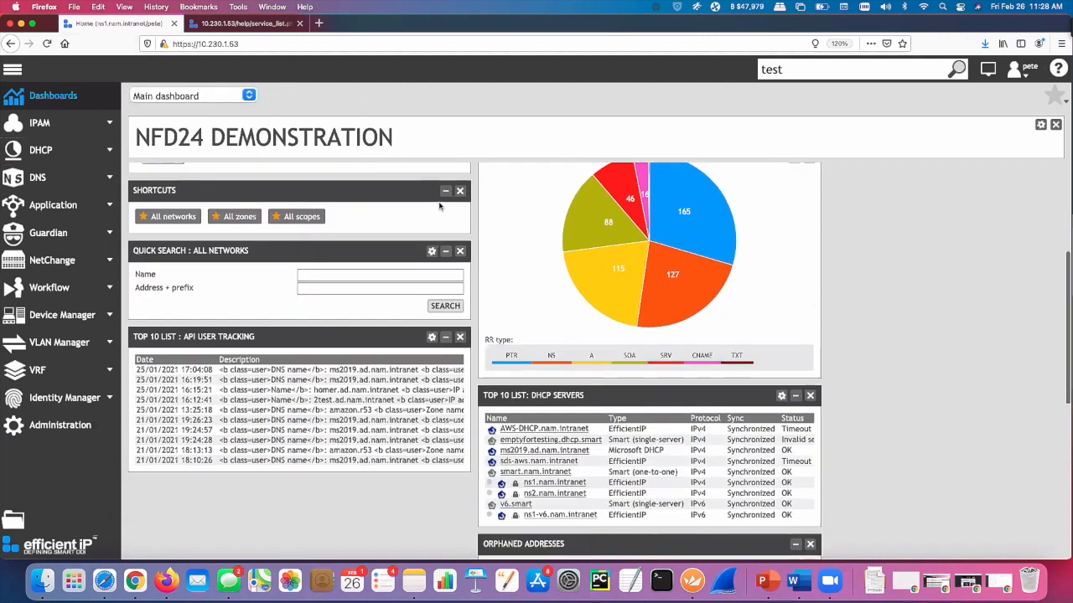
scroll("down", 3)
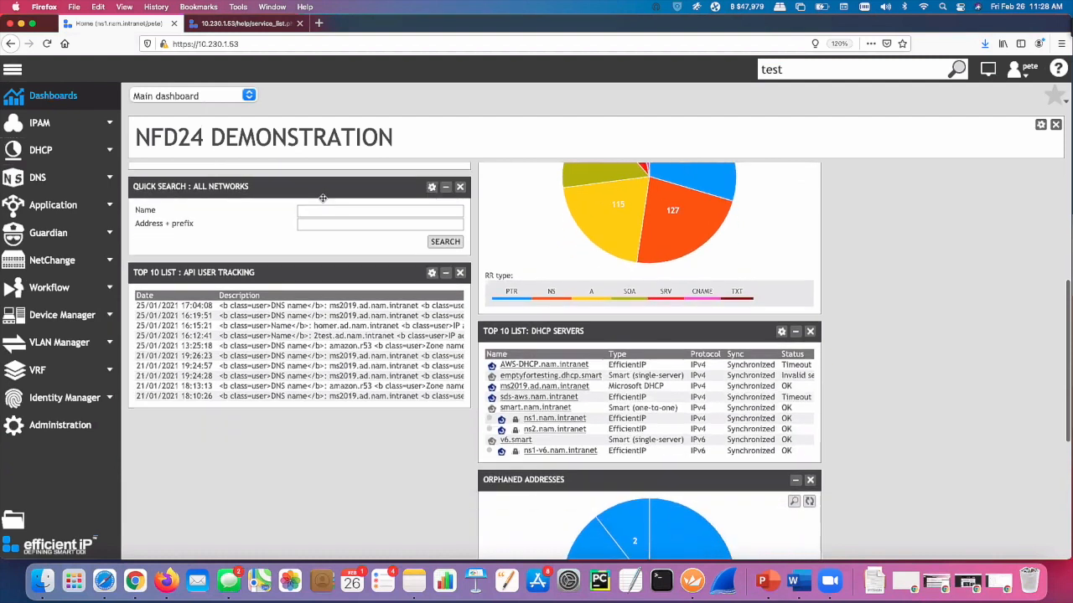
left_click(850, 69)
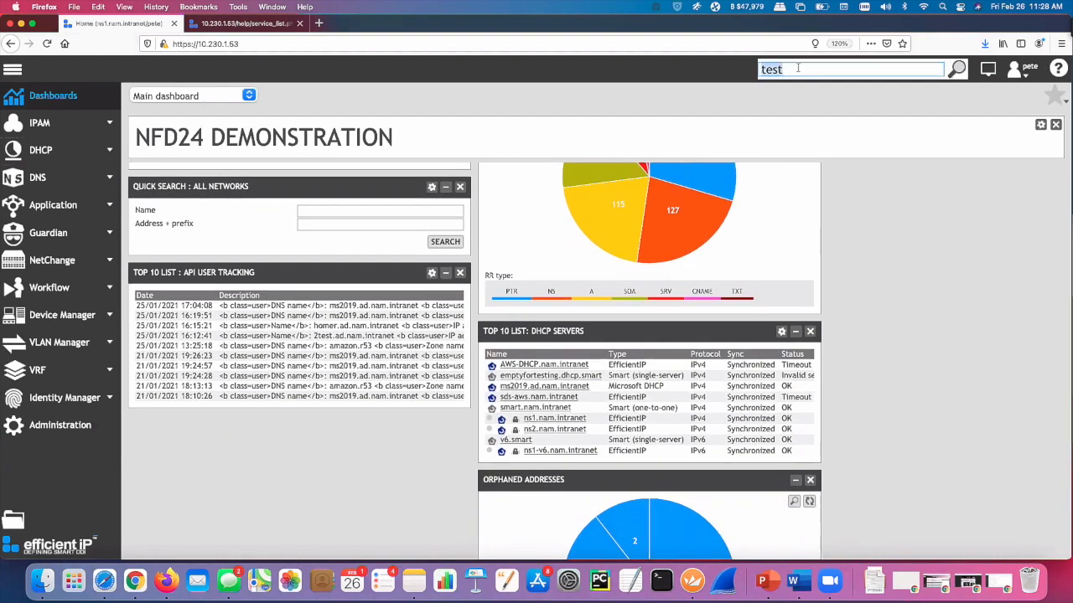
mouse_move(799, 68)
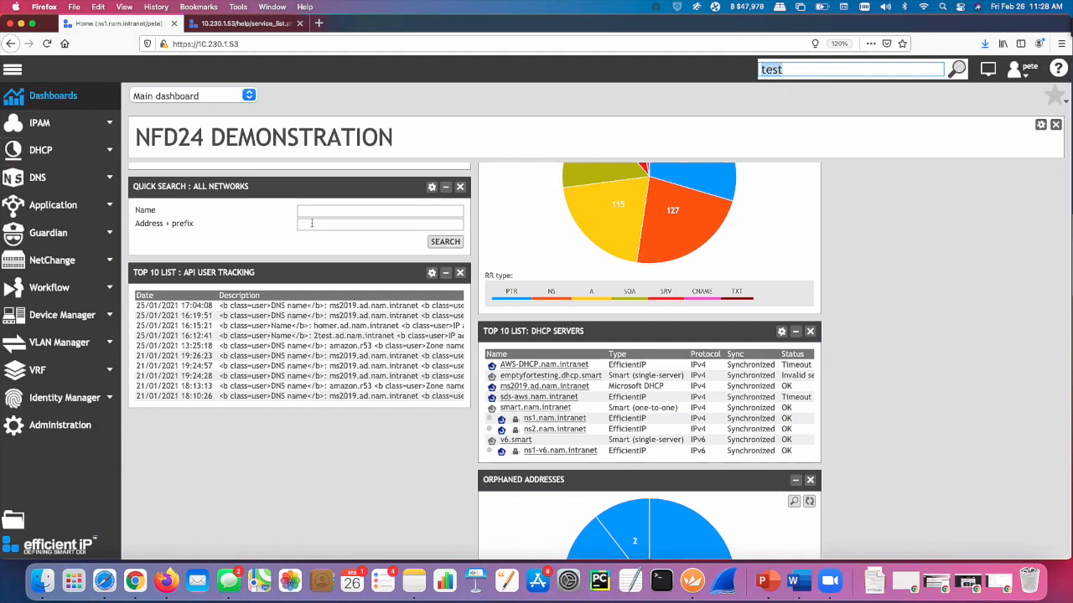
scroll("down", 3)
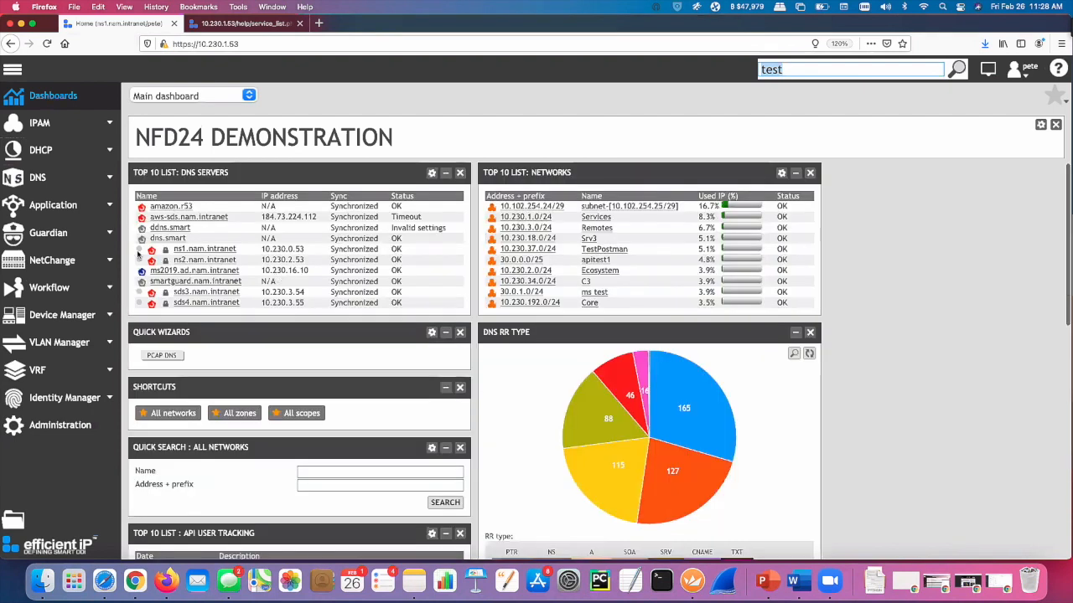
Open IPAM > Spaces to list the nine spaces, including APIC, AWS, Azure and JimTest
left_click(40, 122)
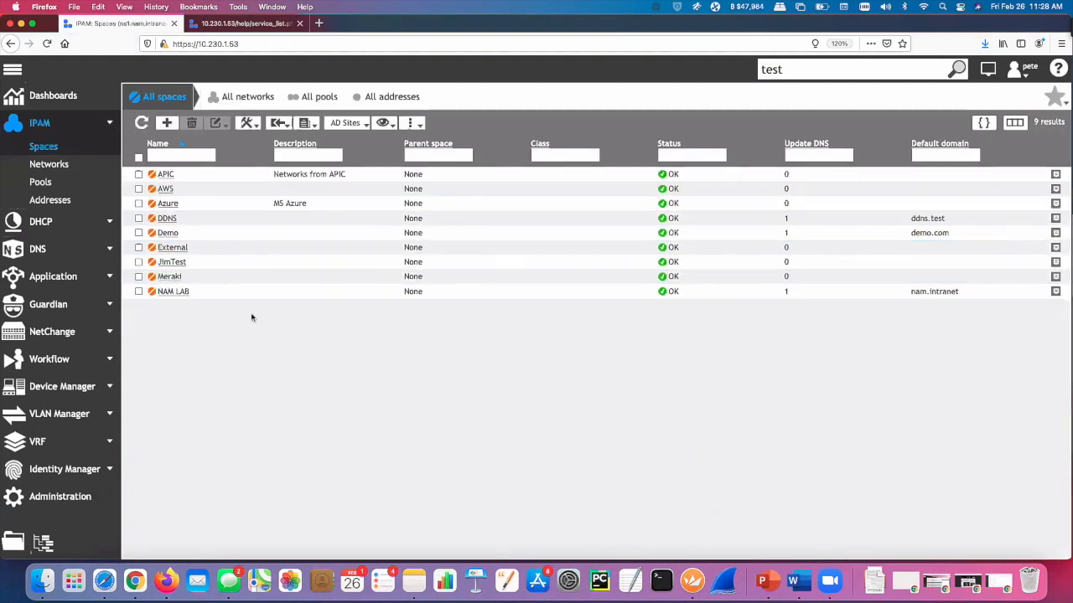
mouse_move(364, 386)
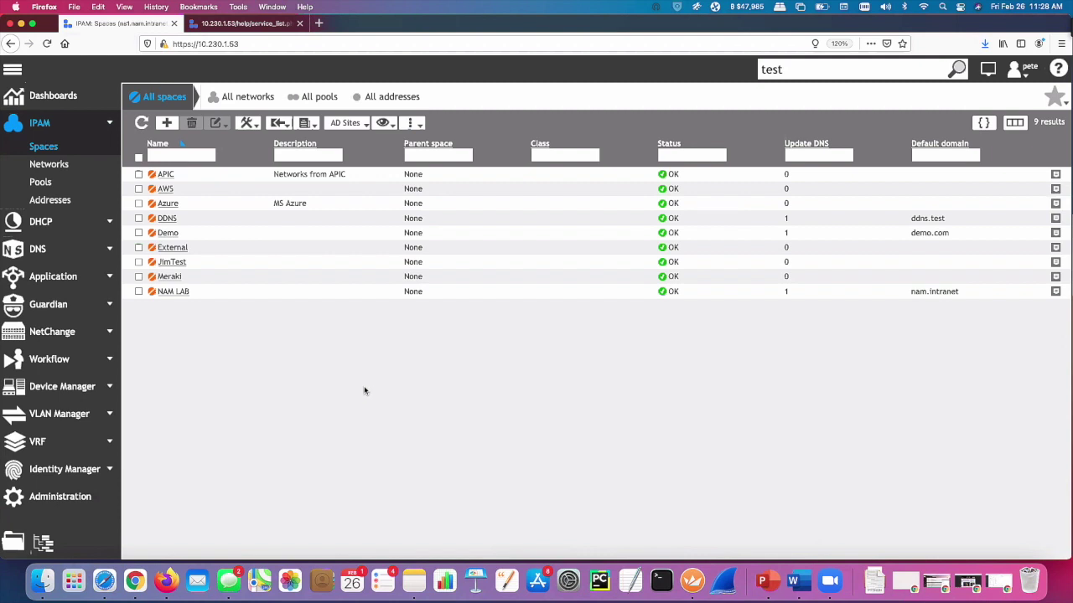
mouse_move(370, 398)
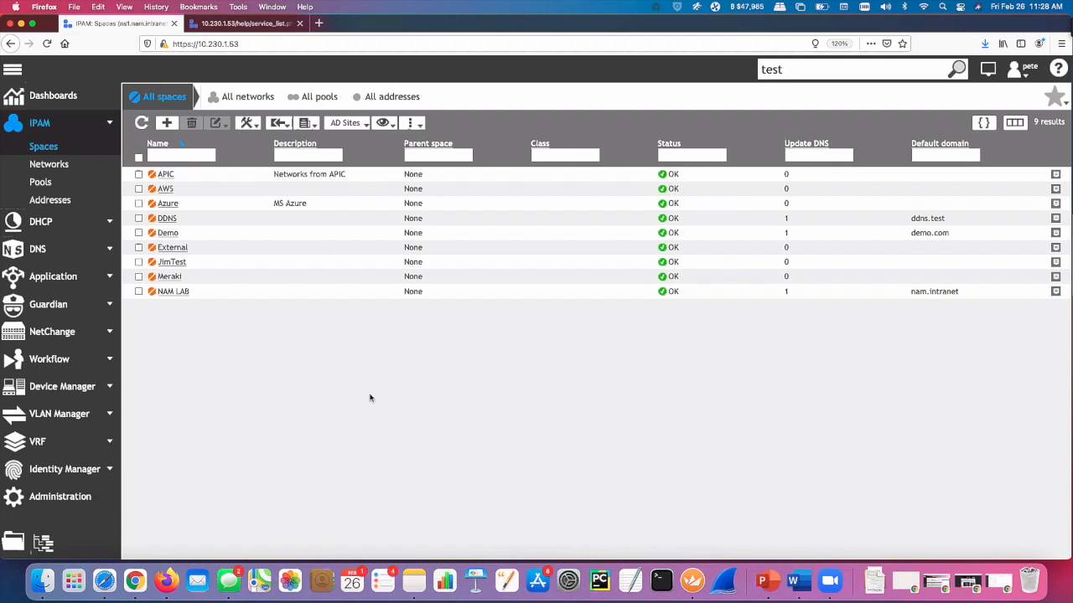
mouse_move(232, 352)
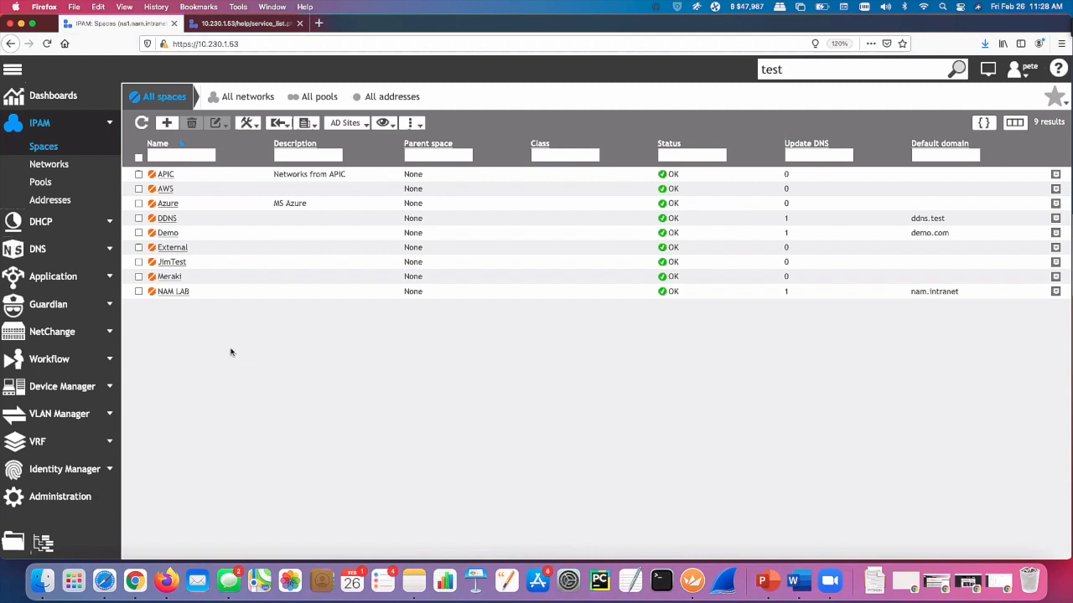
left_click(165, 188)
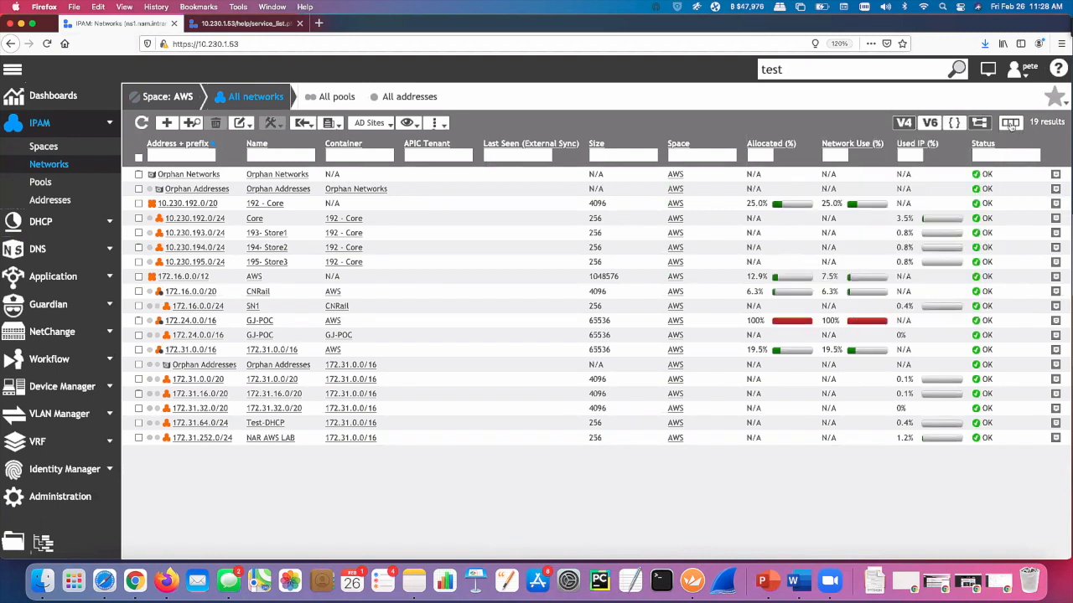
left_click(999, 122)
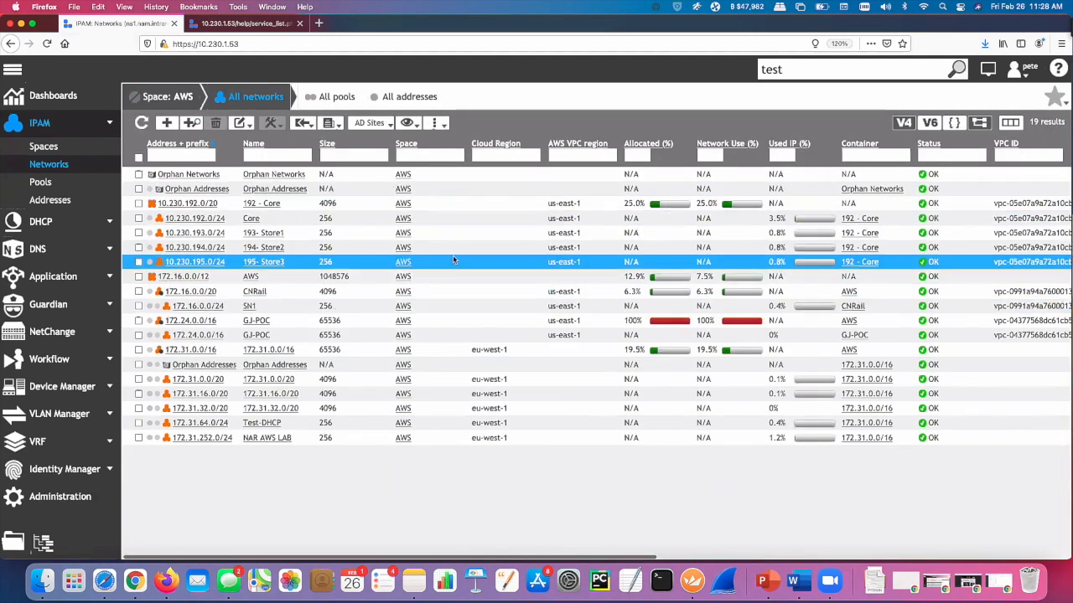
left_click(502, 365)
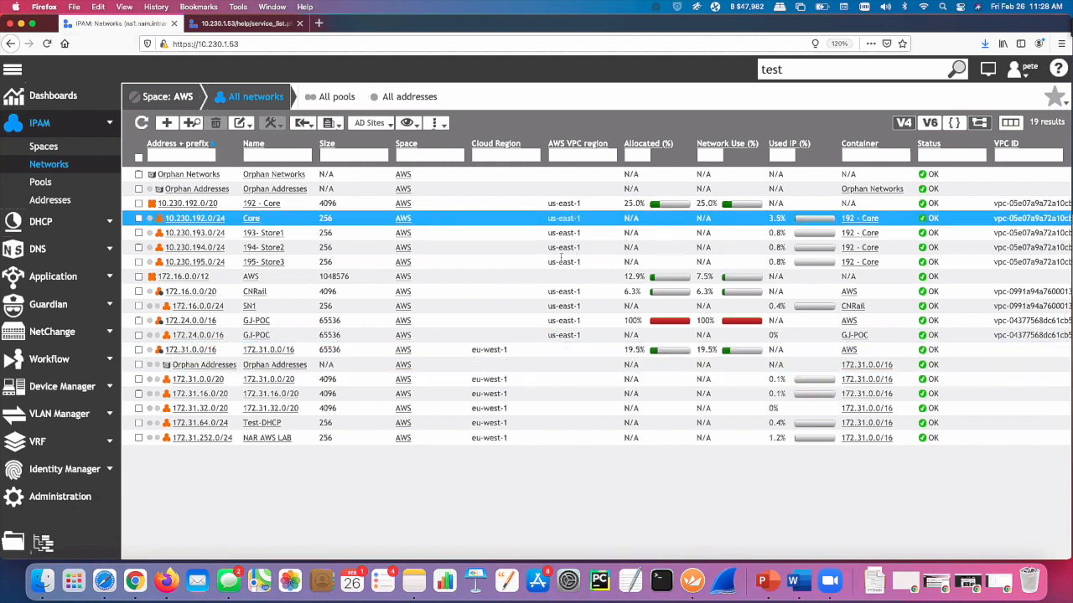
left_click(197, 189)
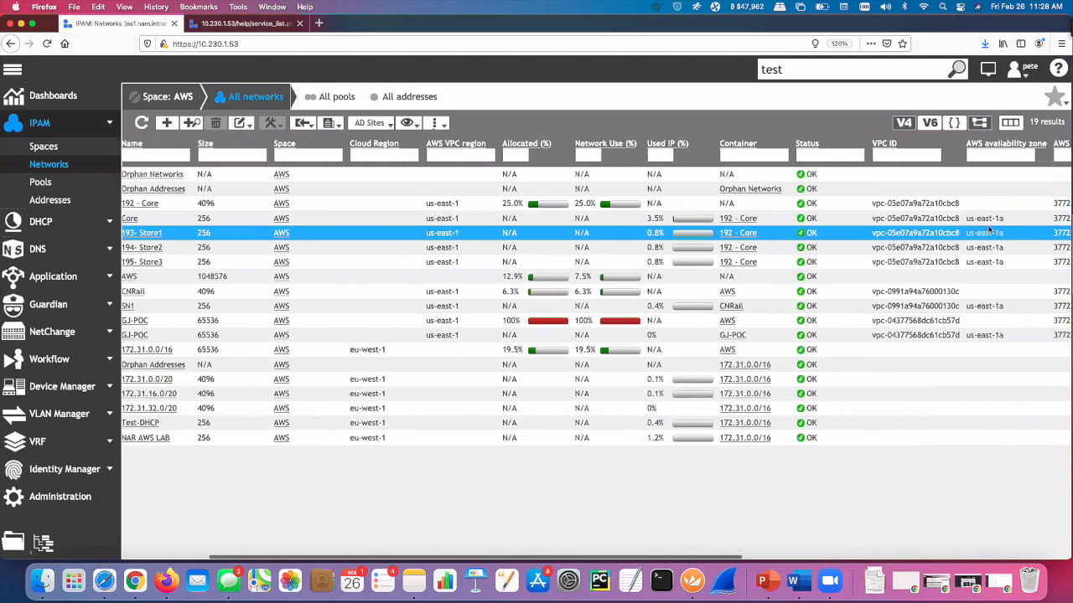
scroll("right", 3)
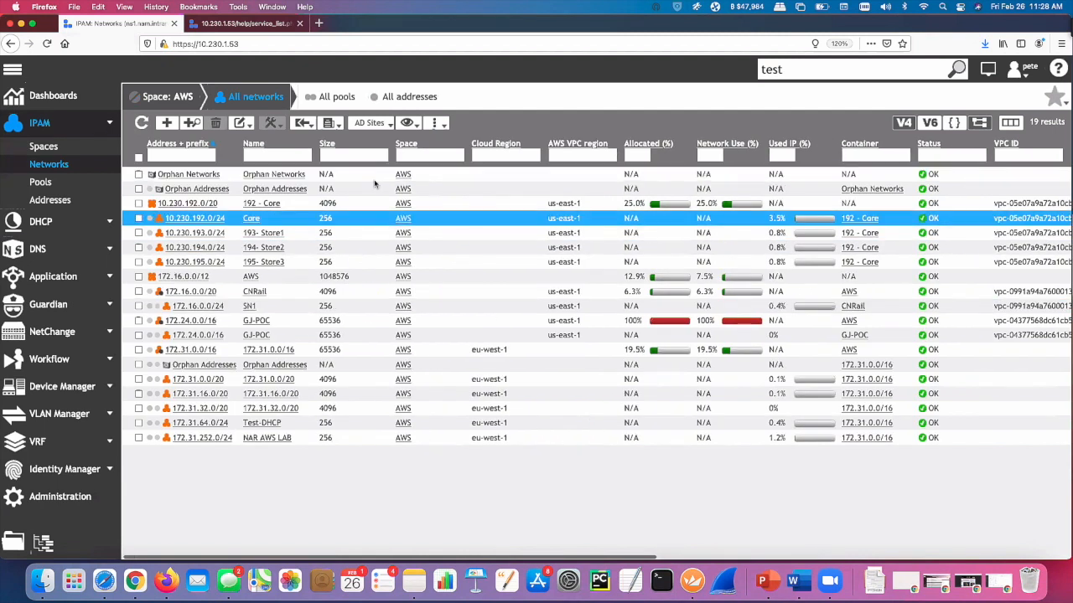
left_click(582, 365)
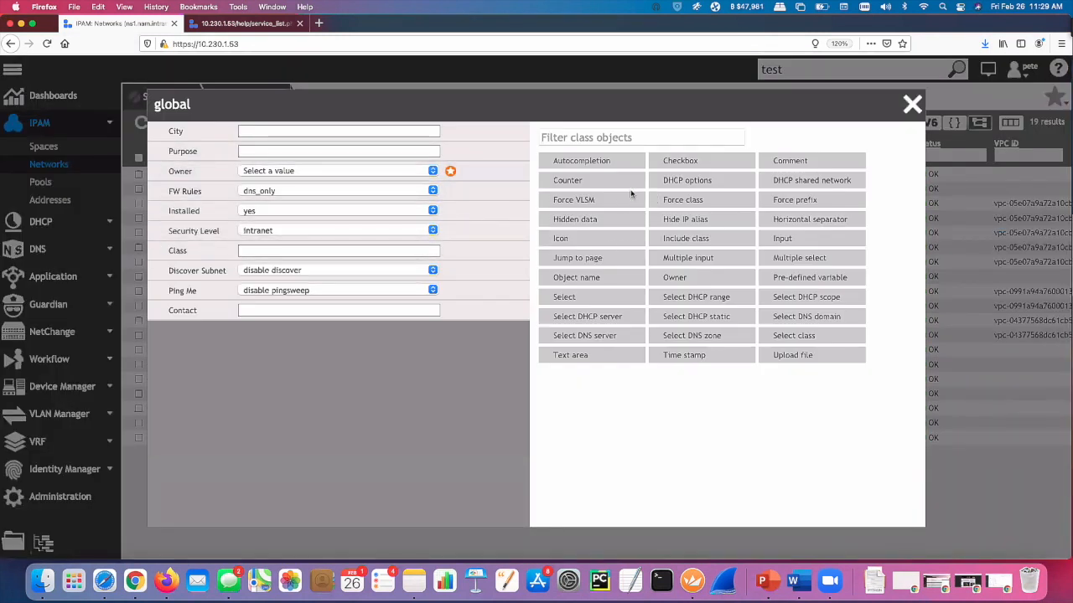
mouse_move(431, 364)
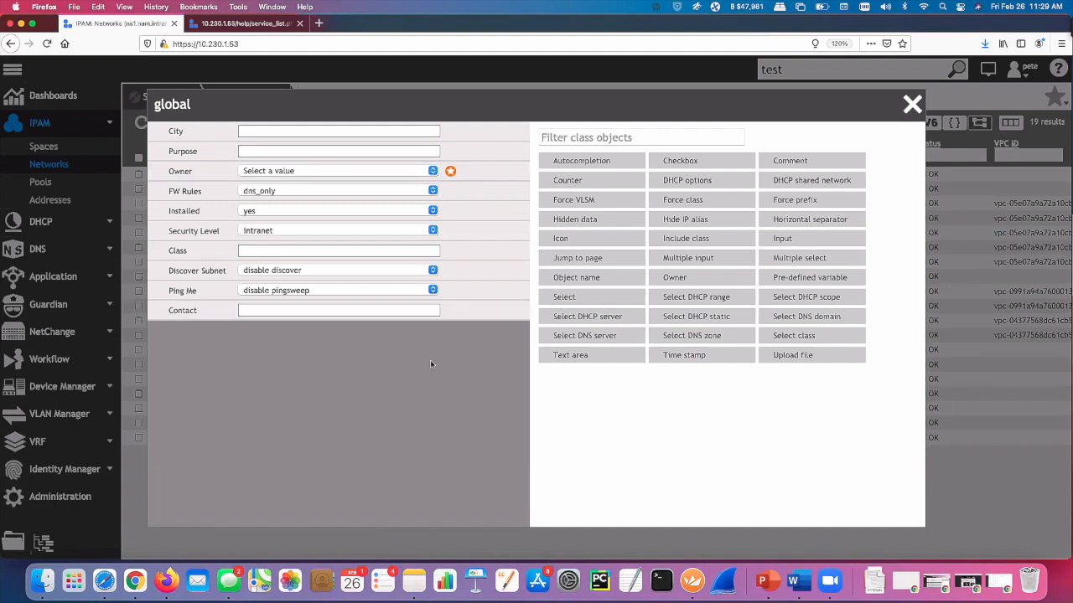
mouse_move(412, 372)
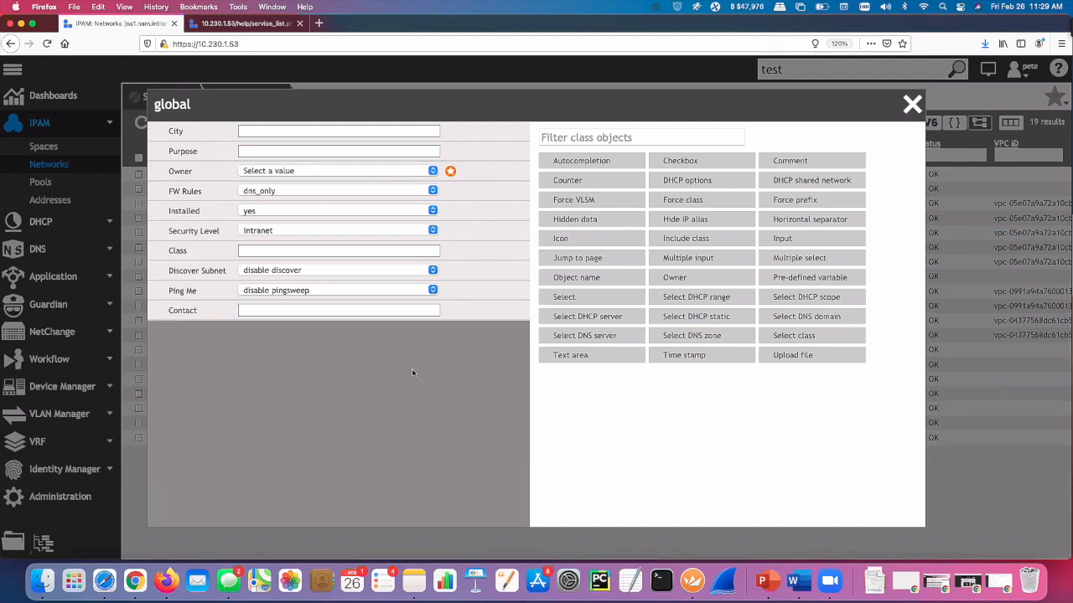
mouse_move(606, 163)
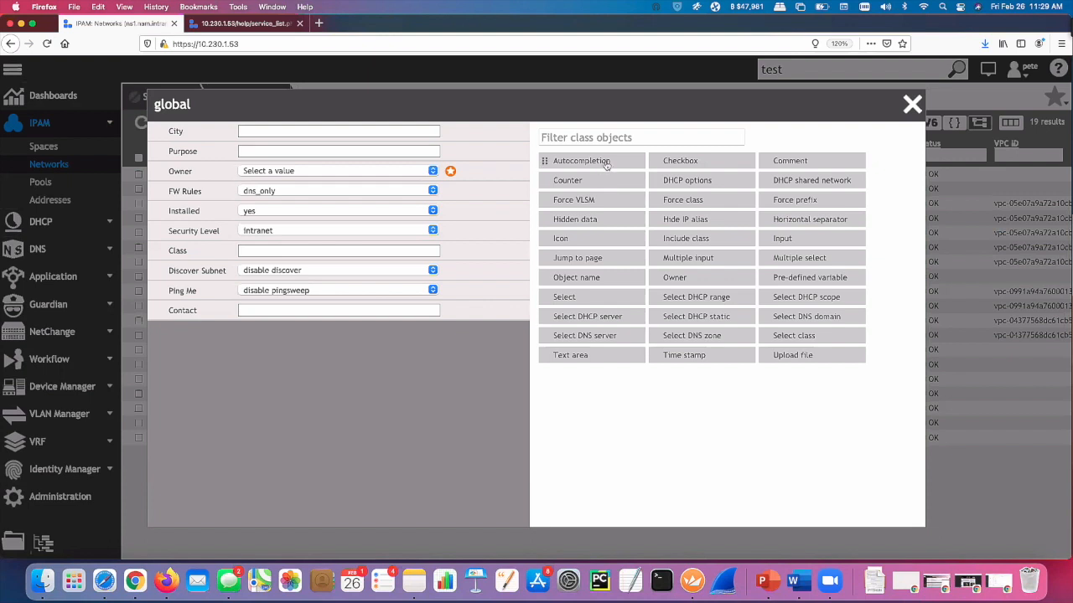
mouse_move(604, 165)
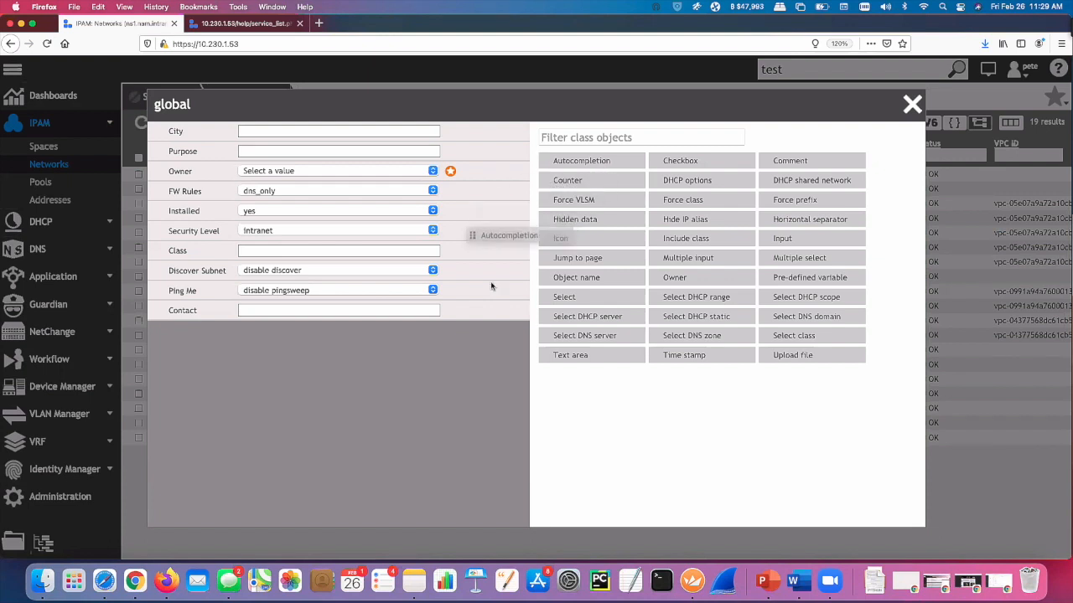
left_click(579, 160)
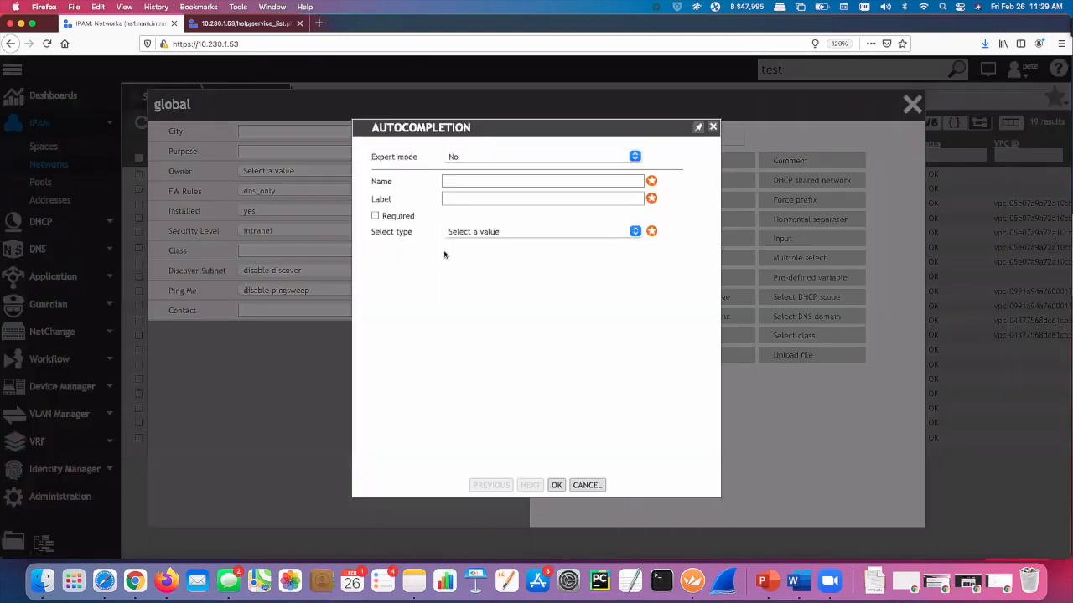
mouse_move(586, 479)
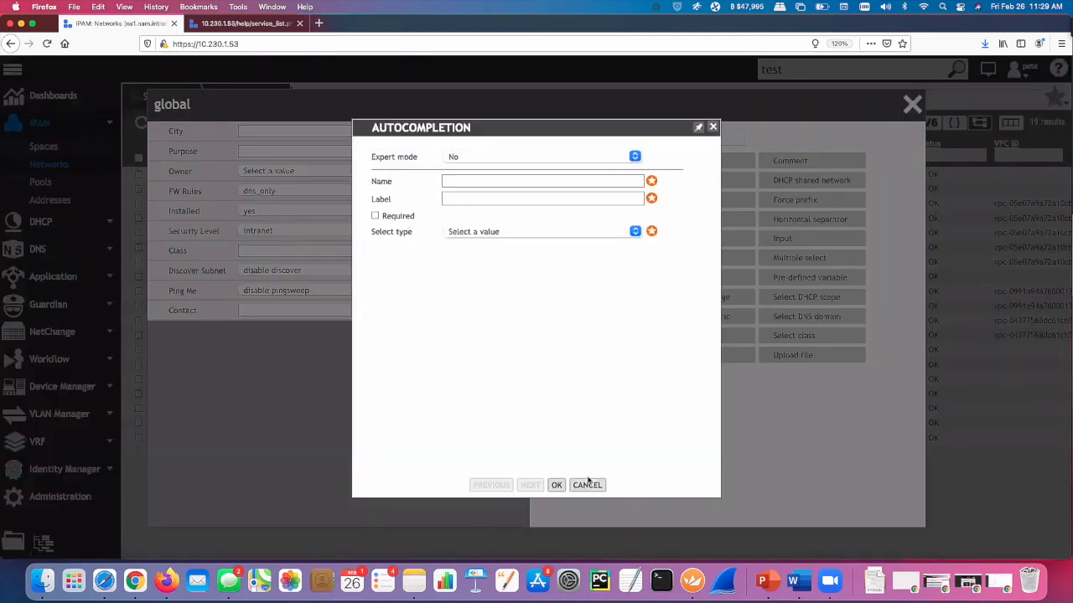
left_click(587, 484)
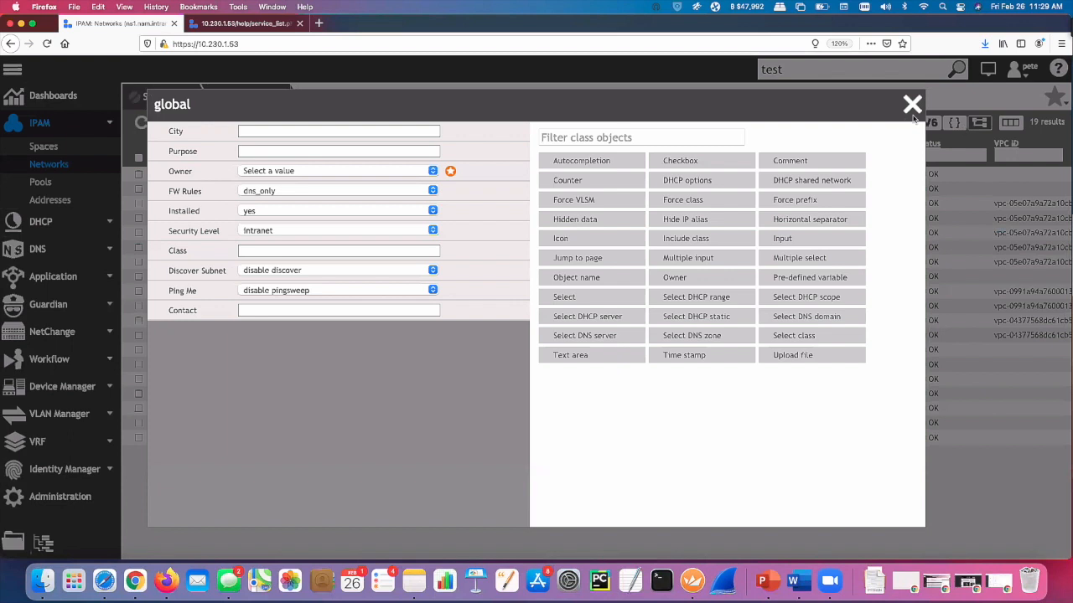
left_click(911, 104)
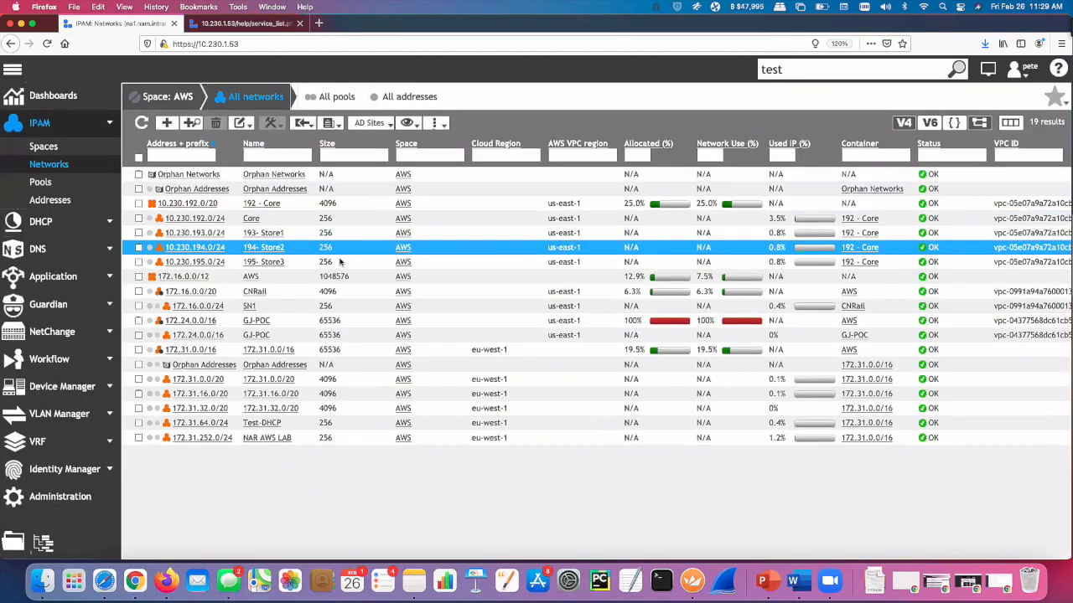
Preview the AWS networks export formats, then choose Add a Chart from the eye menu
left_click(188, 202)
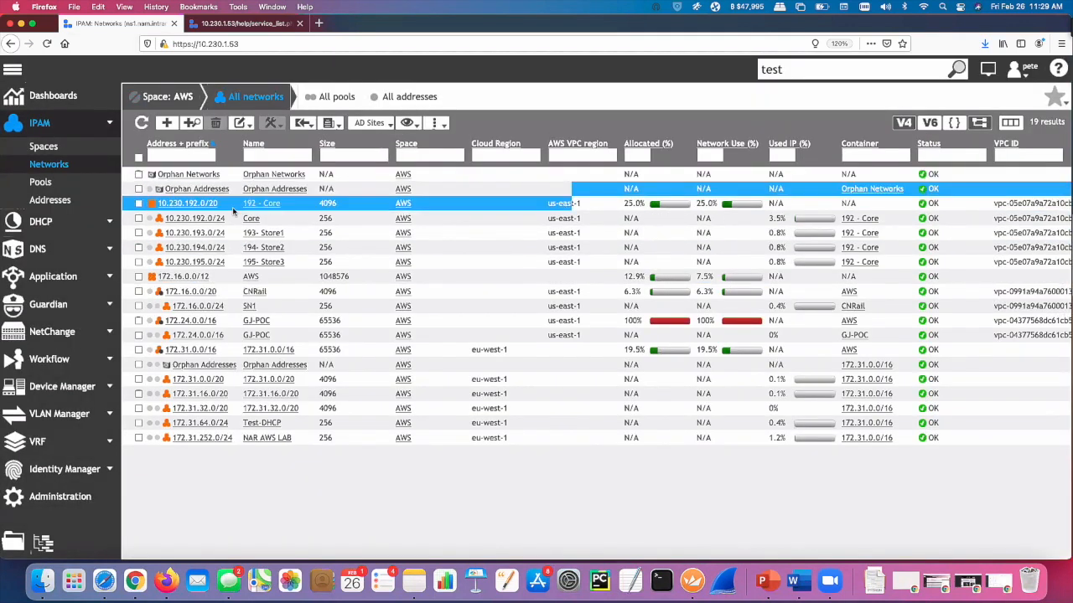
left_click(409, 123)
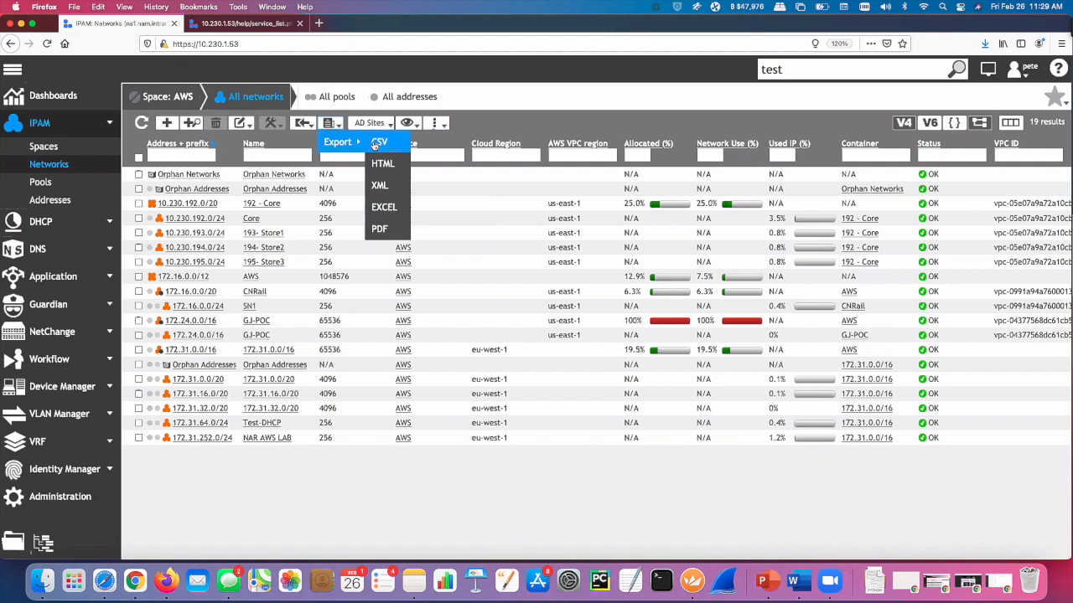
mouse_move(380, 185)
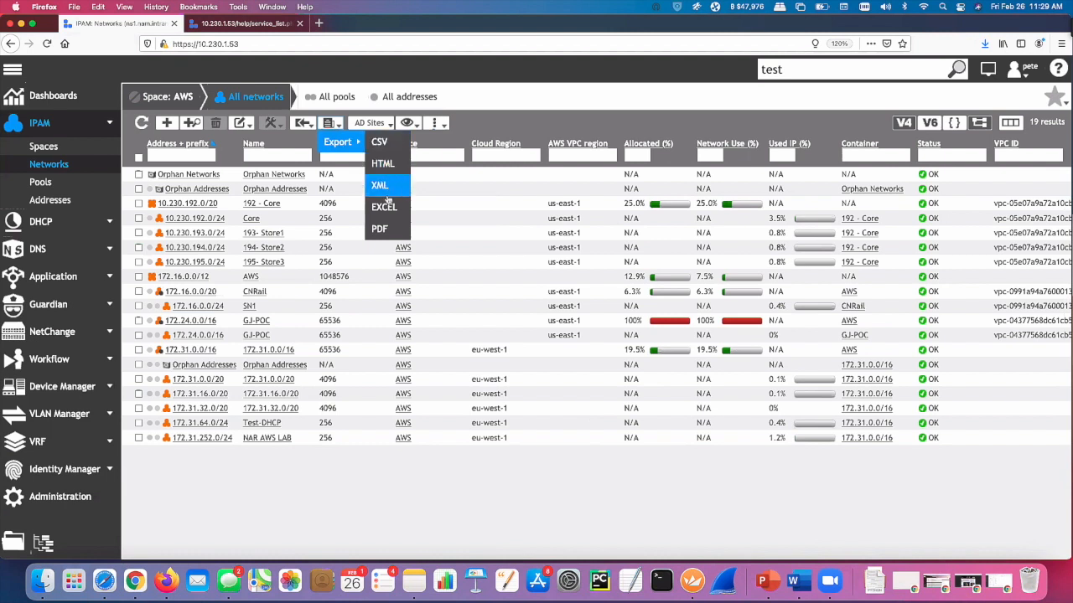
mouse_move(382, 163)
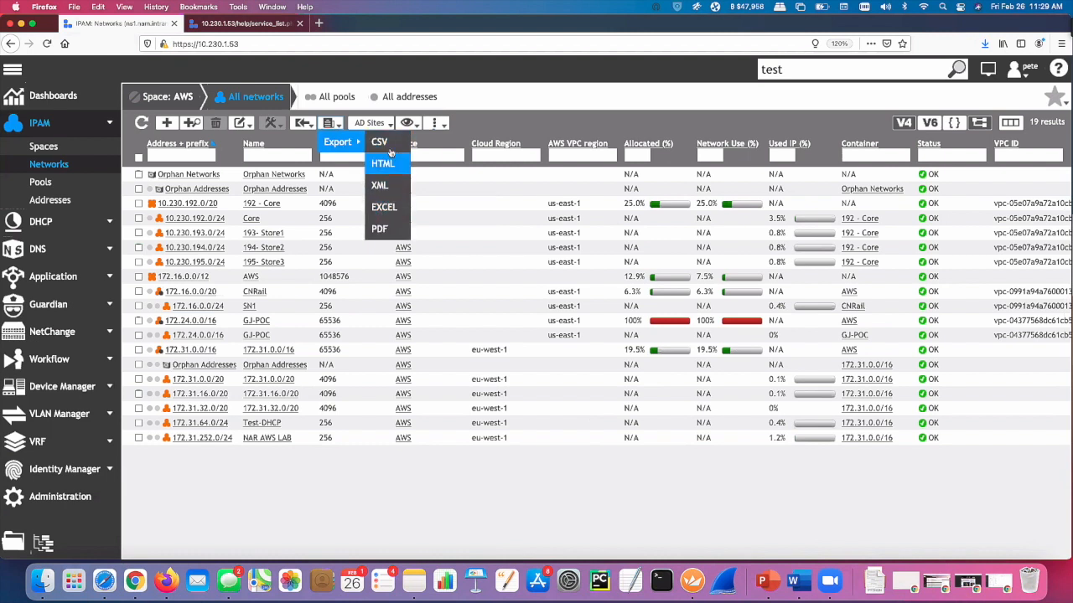
mouse_move(384, 207)
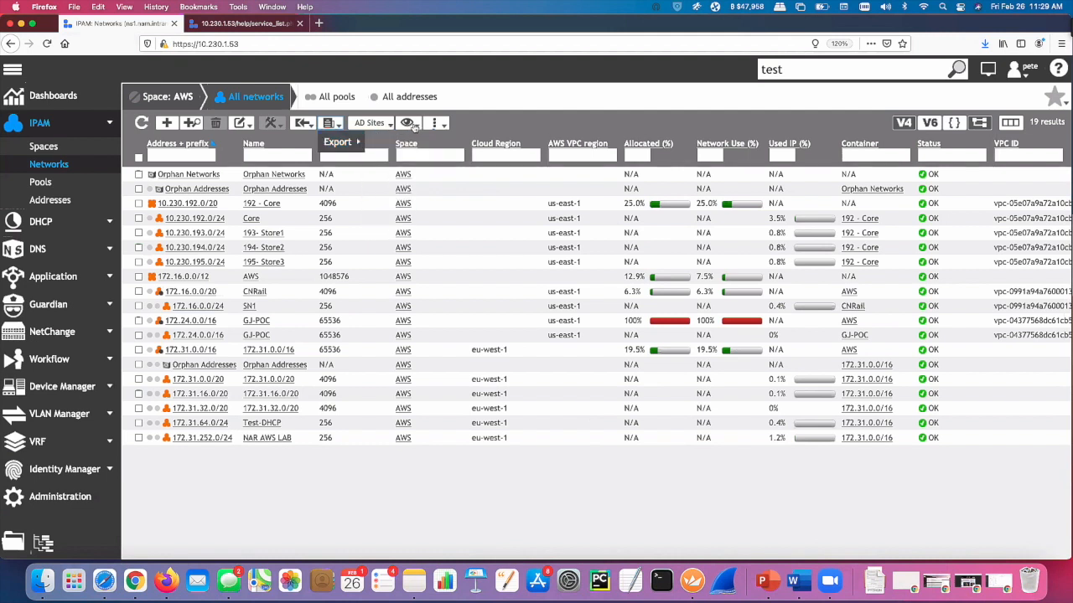
left_click(408, 123)
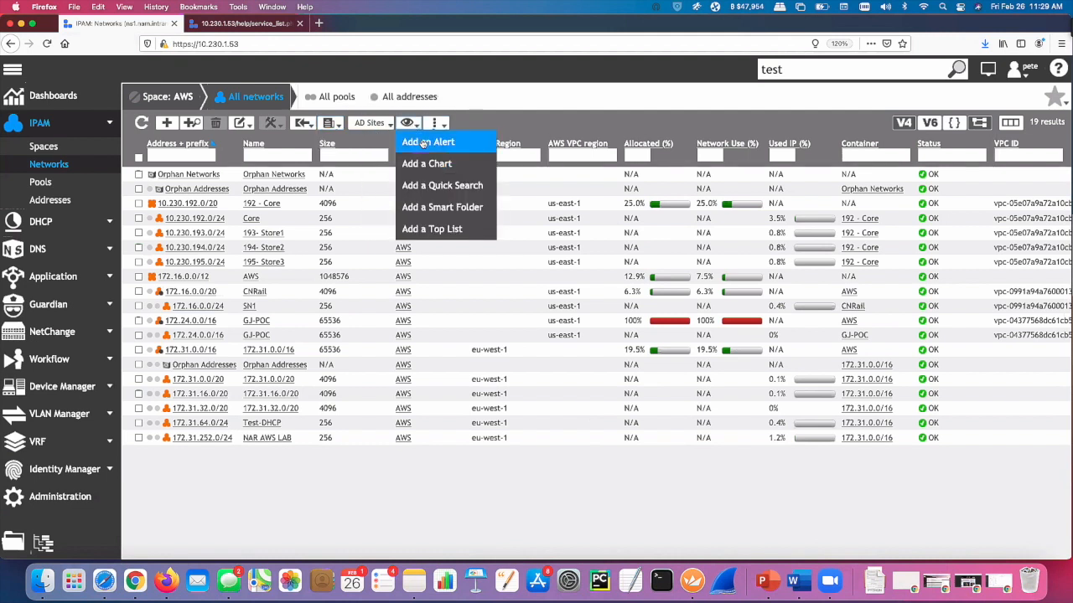
mouse_move(429, 164)
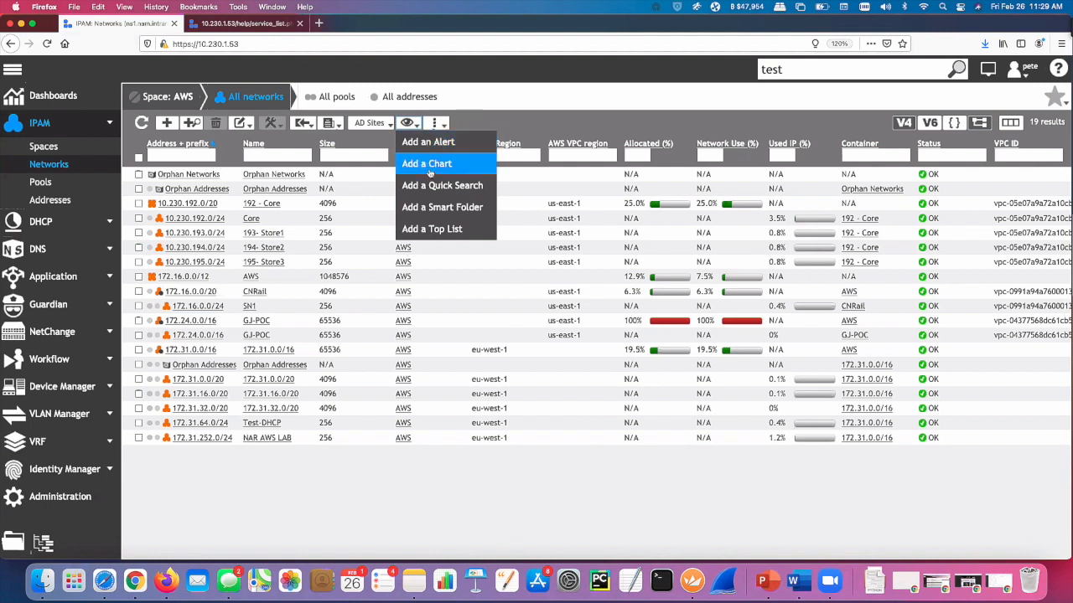
mouse_move(442, 185)
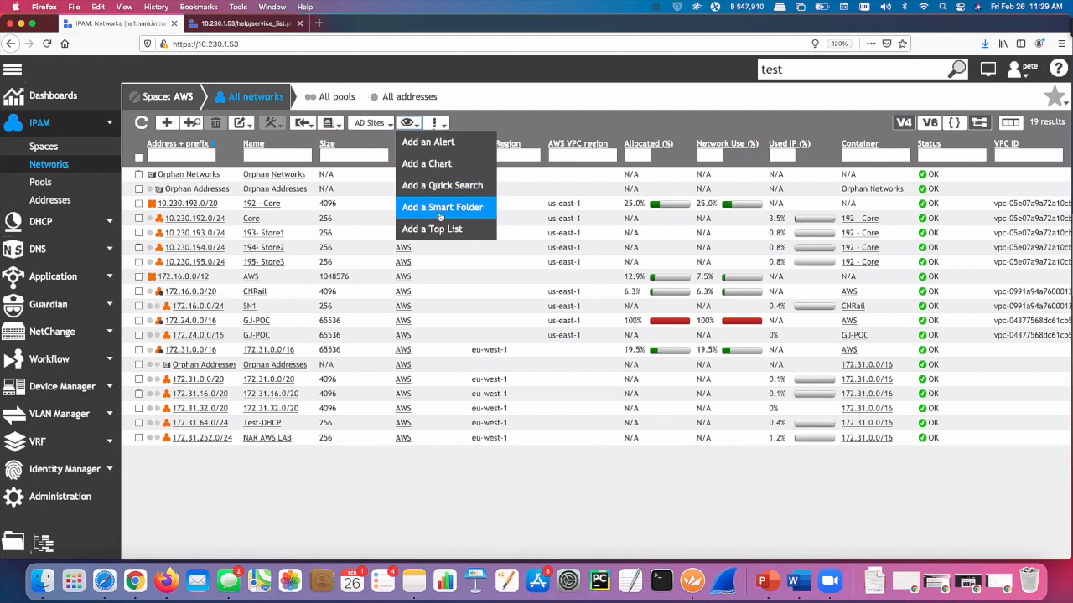
mouse_move(457, 207)
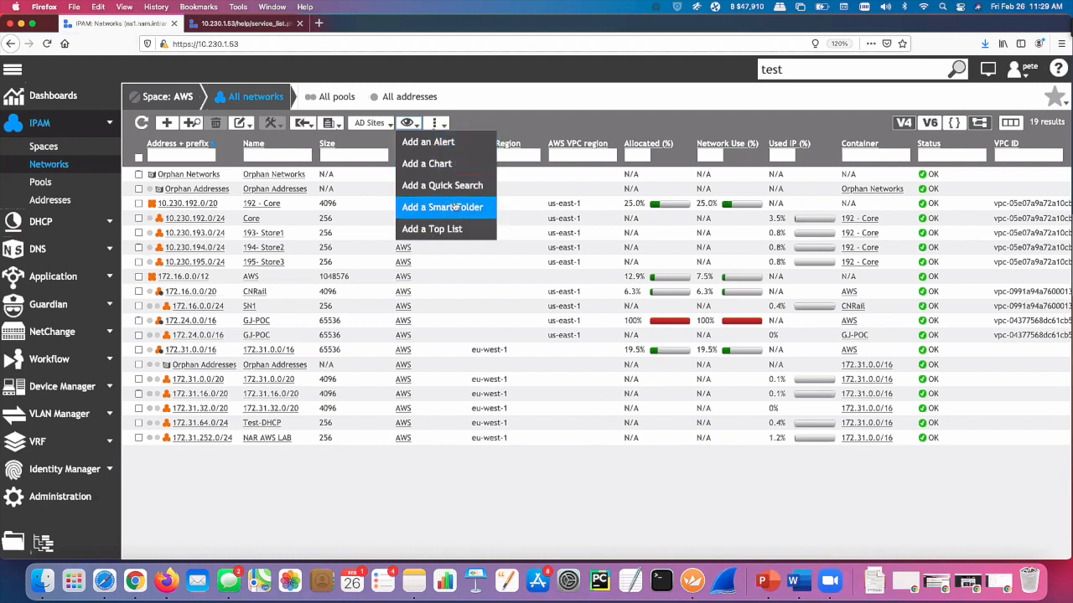
mouse_move(446, 163)
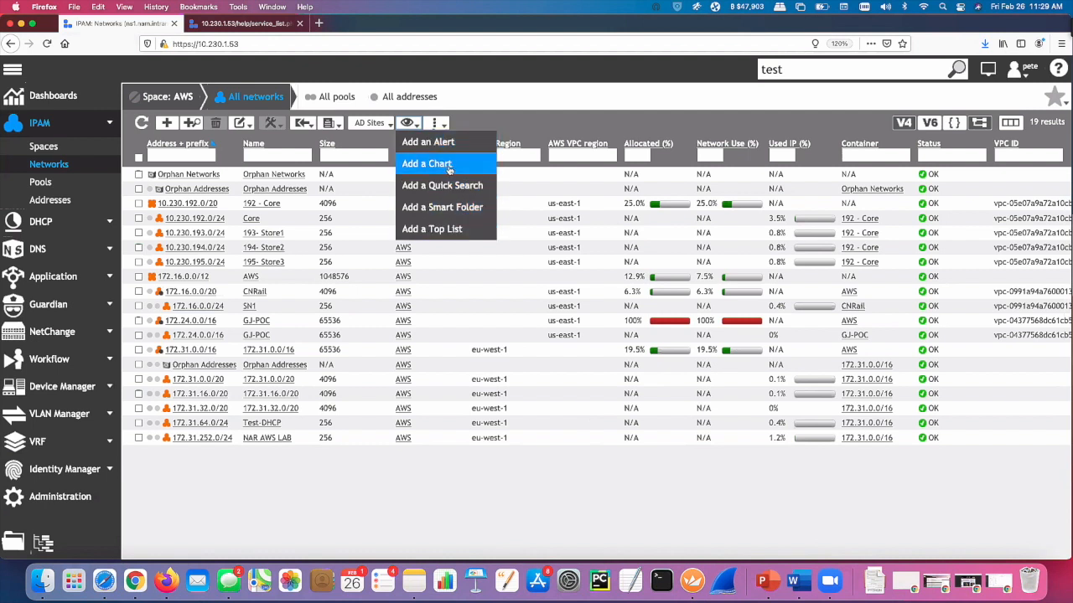
left_click(427, 163)
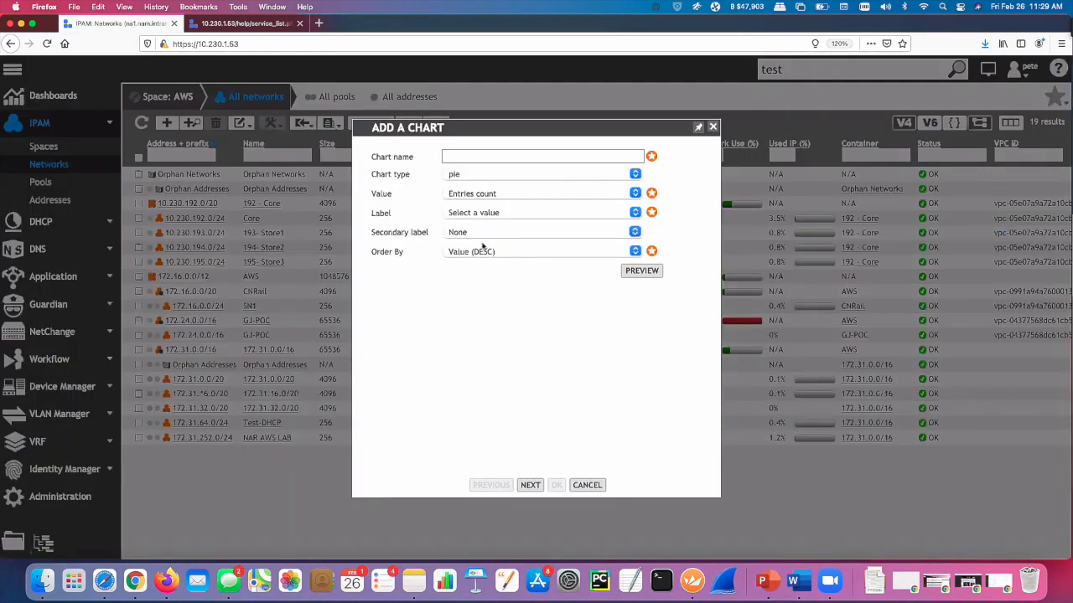
mouse_move(457, 260)
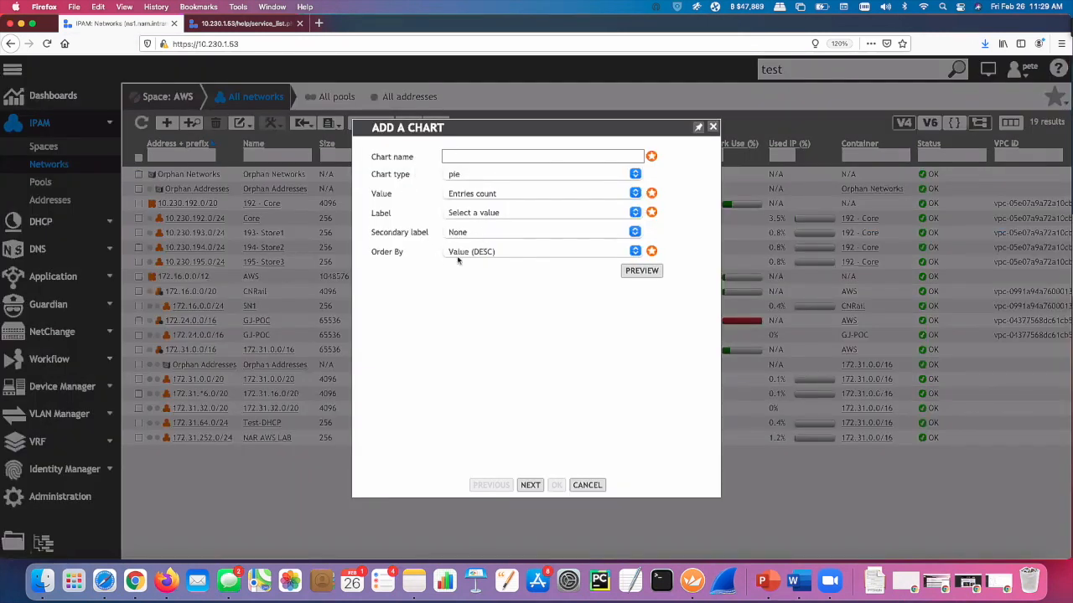
mouse_move(417, 177)
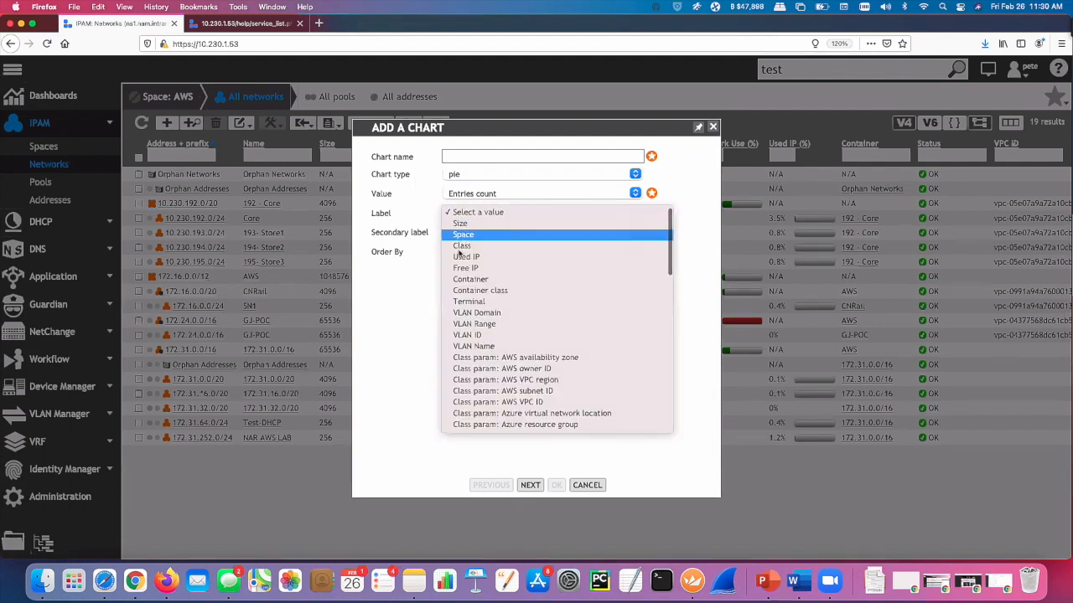
Review the Add a Chart options and cancel without creating a chart
scroll("down", 3)
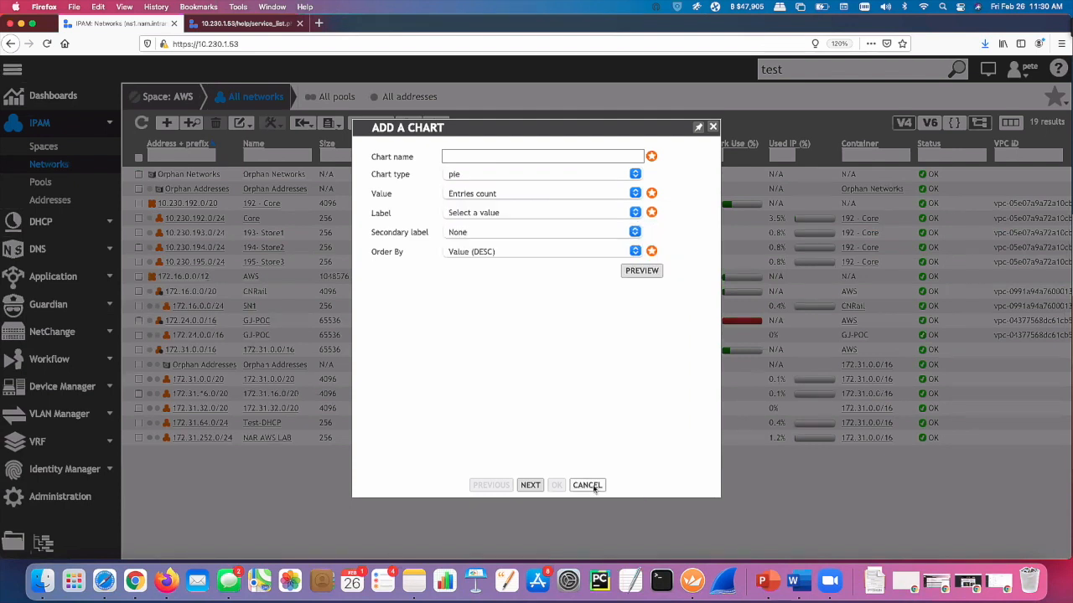
left_click(587, 484)
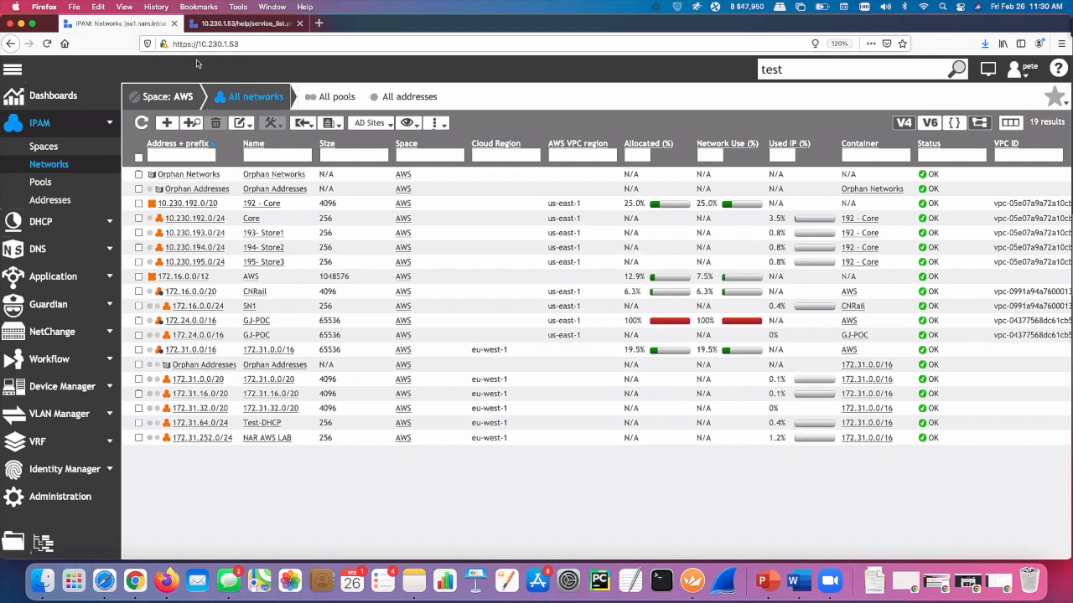
mouse_move(123, 66)
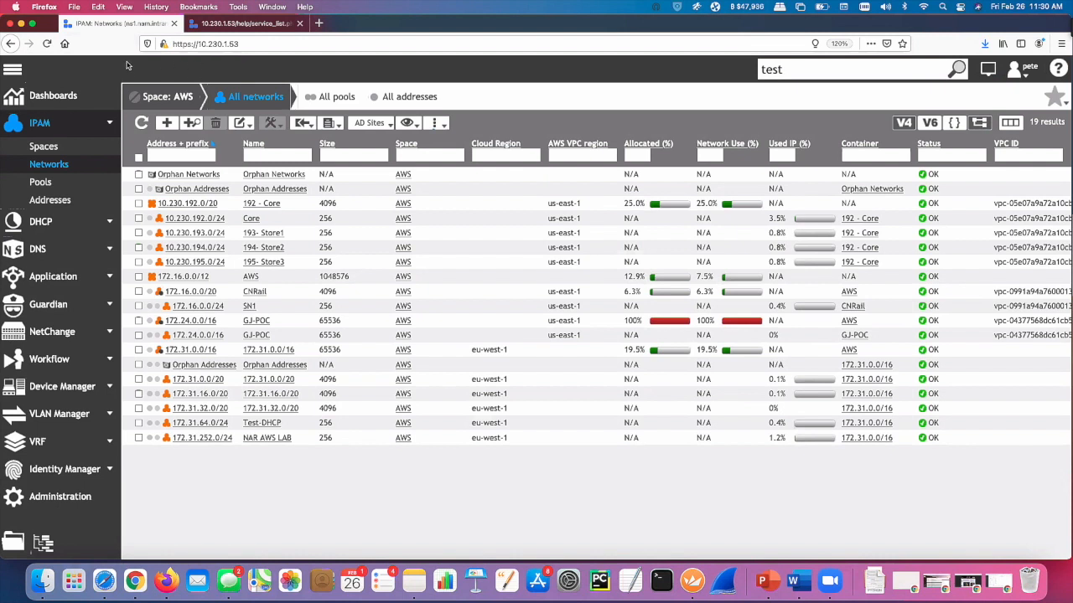
mouse_move(142, 52)
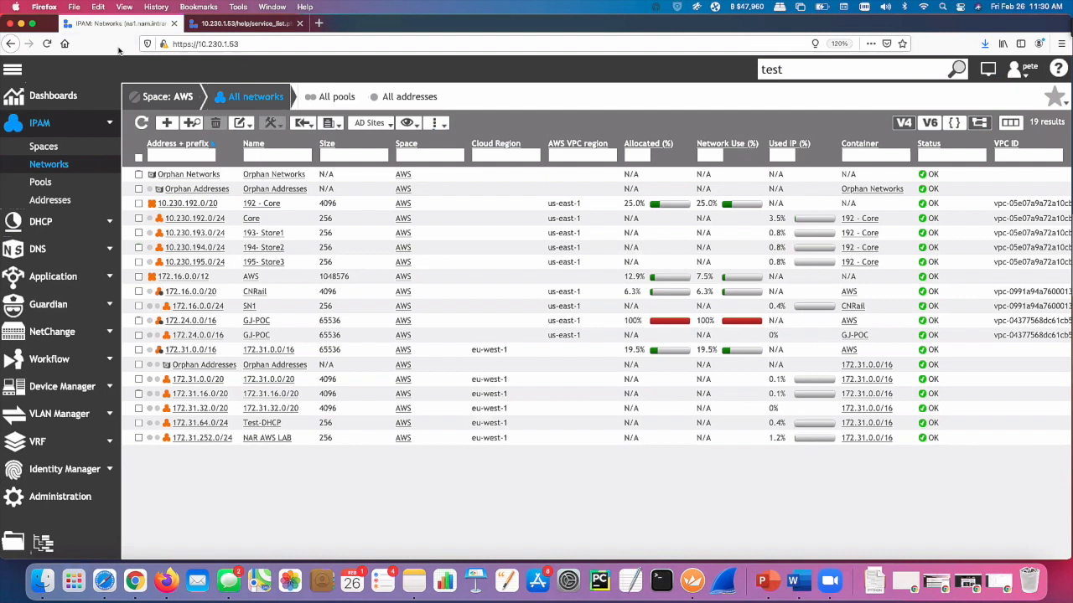
mouse_move(258, 68)
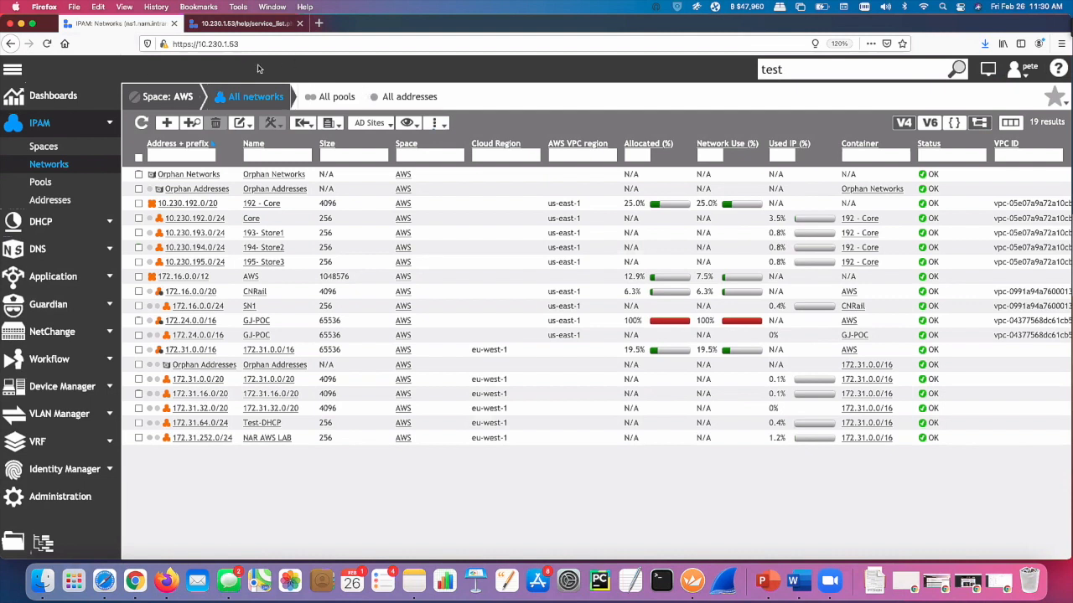
mouse_move(244, 70)
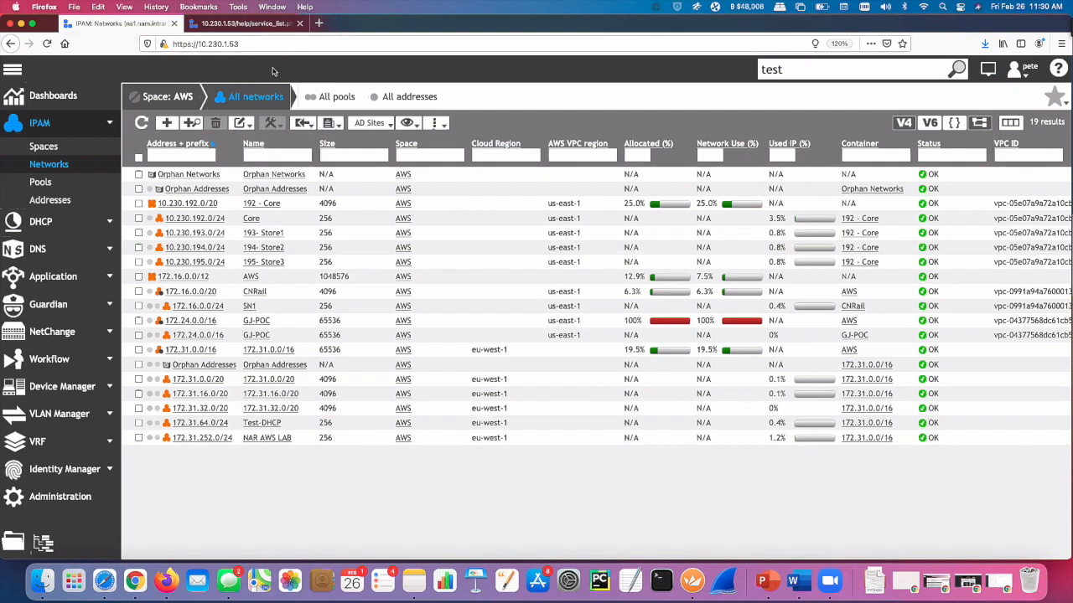
mouse_move(317, 56)
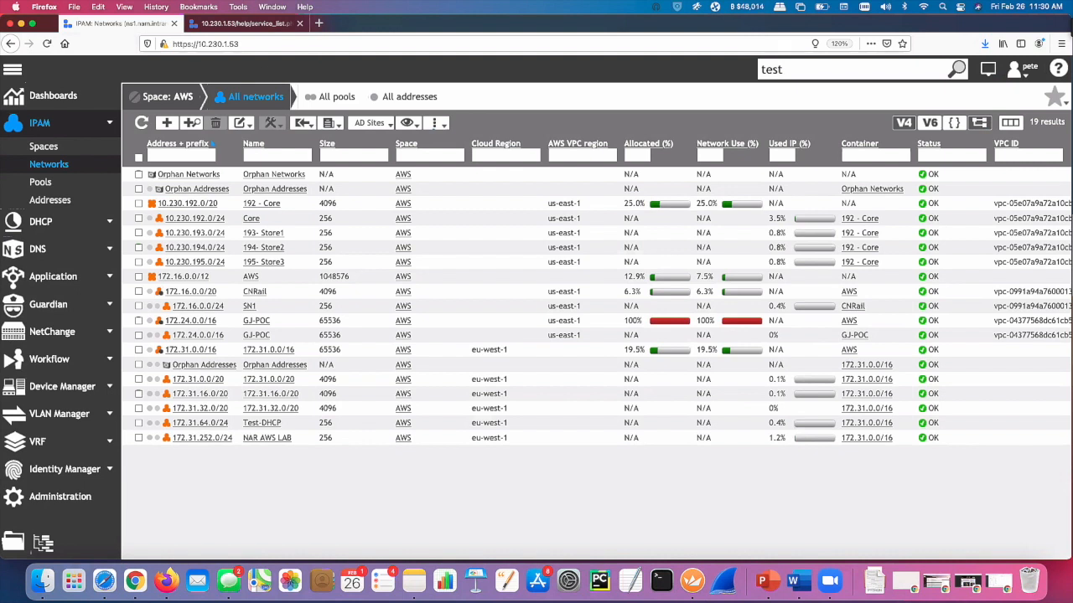
left_click(243, 32)
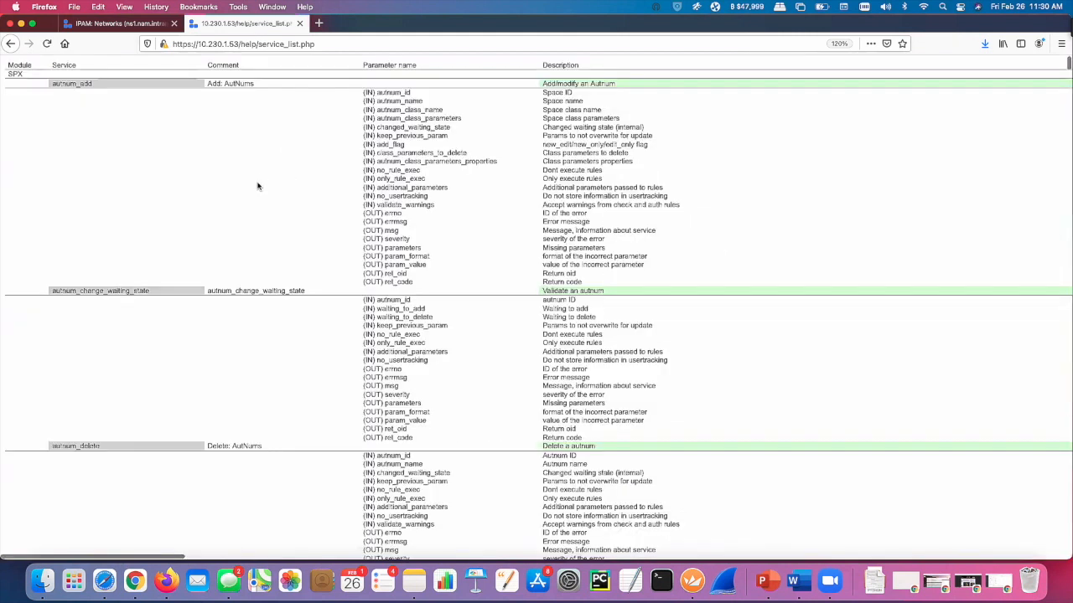
scroll("down", 3)
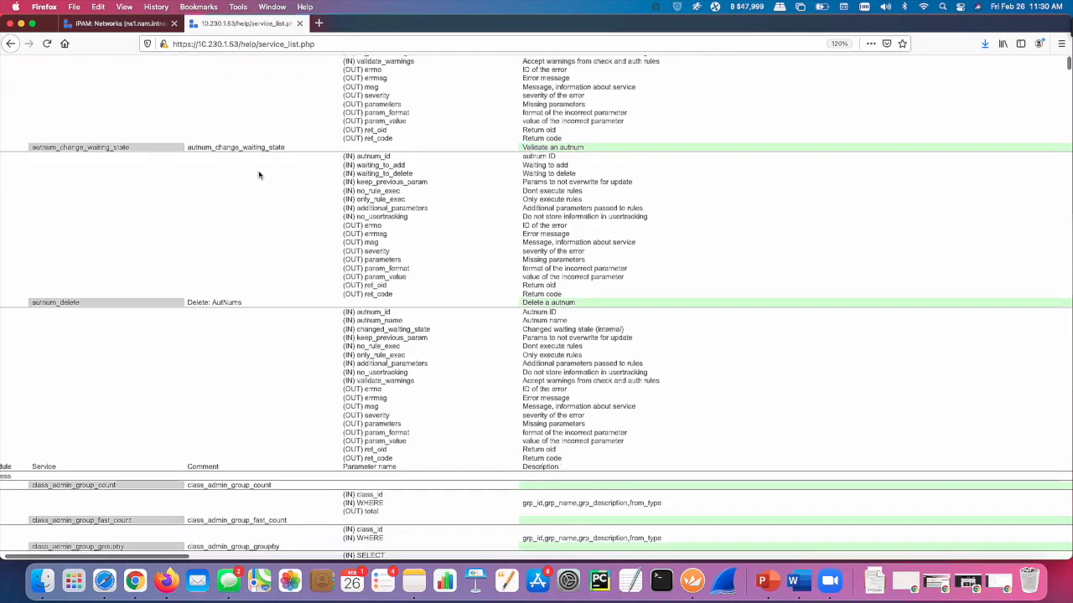
scroll("up", 3)
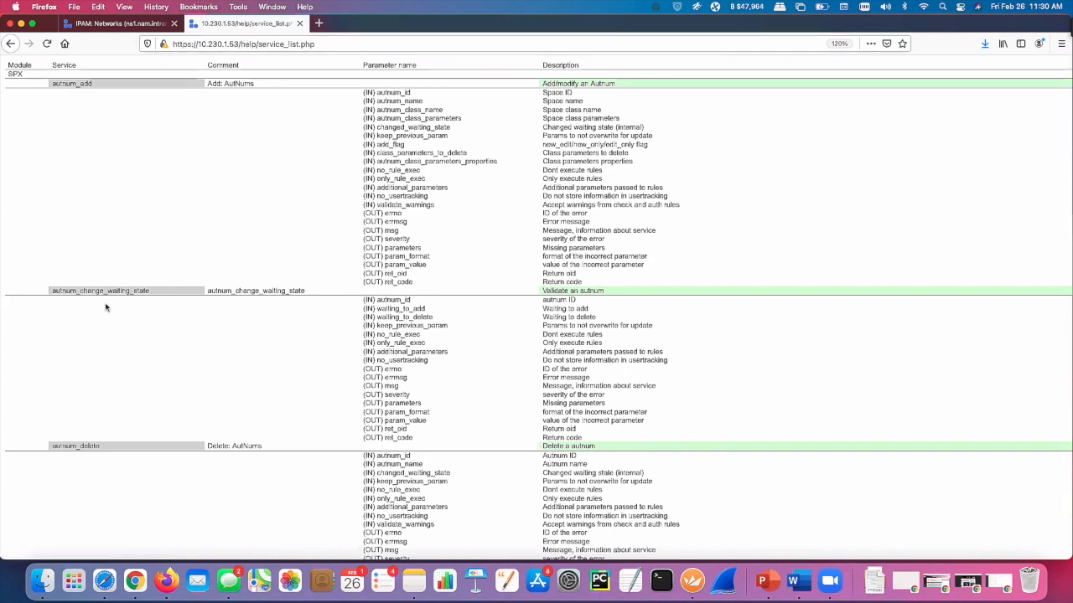
scroll("down", 3)
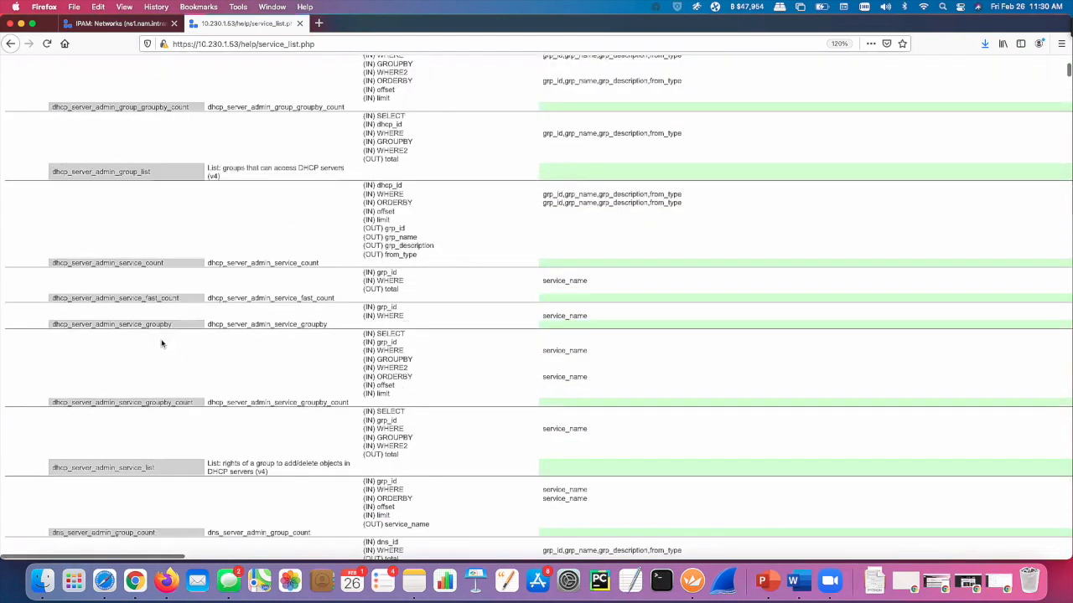
scroll("down", 3)
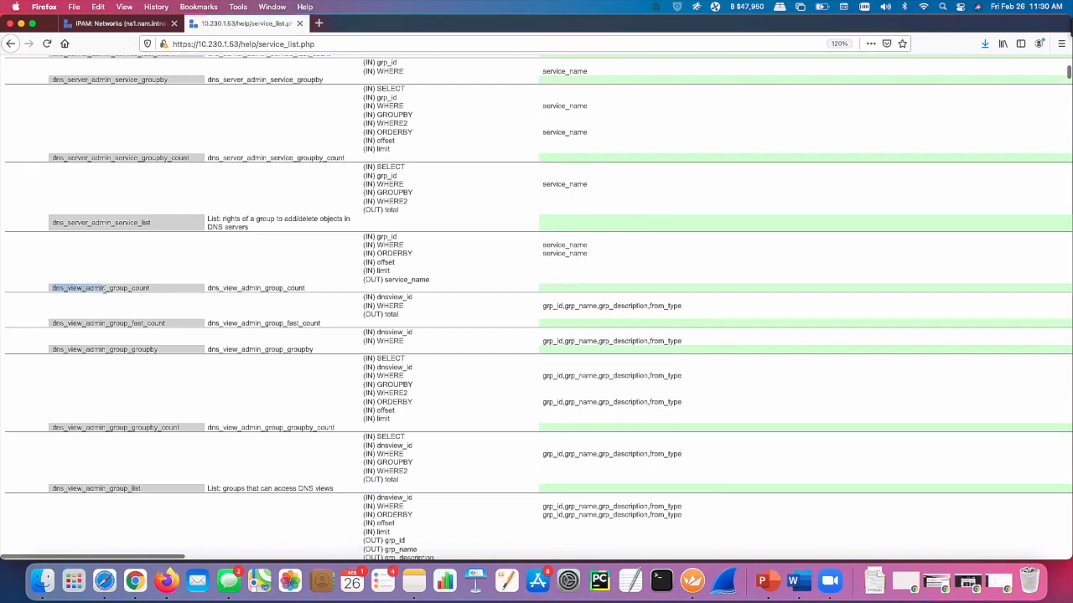
scroll("down", 3)
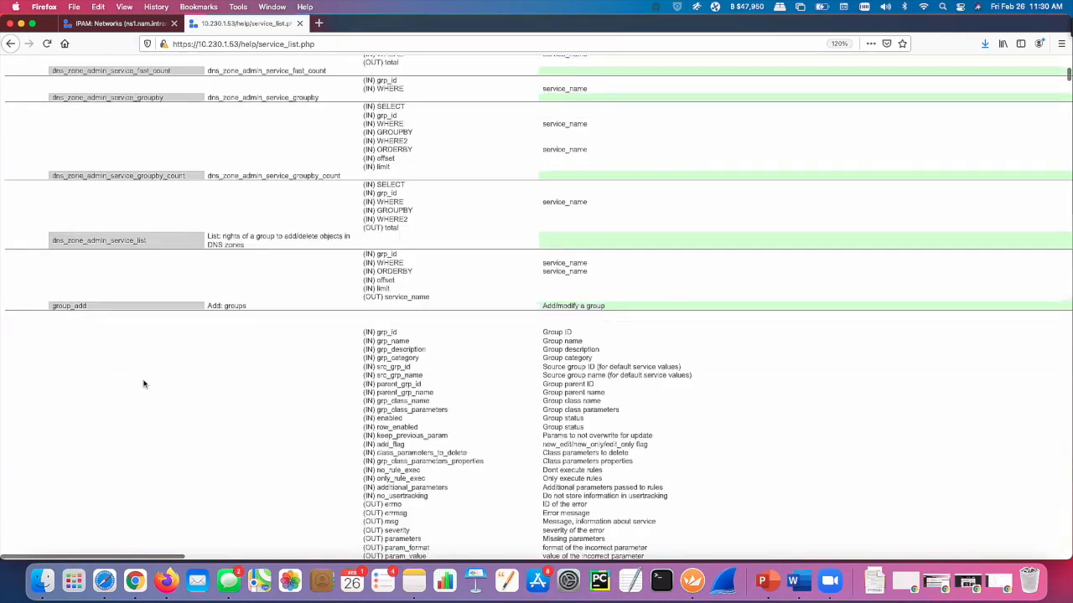
scroll("down", 3)
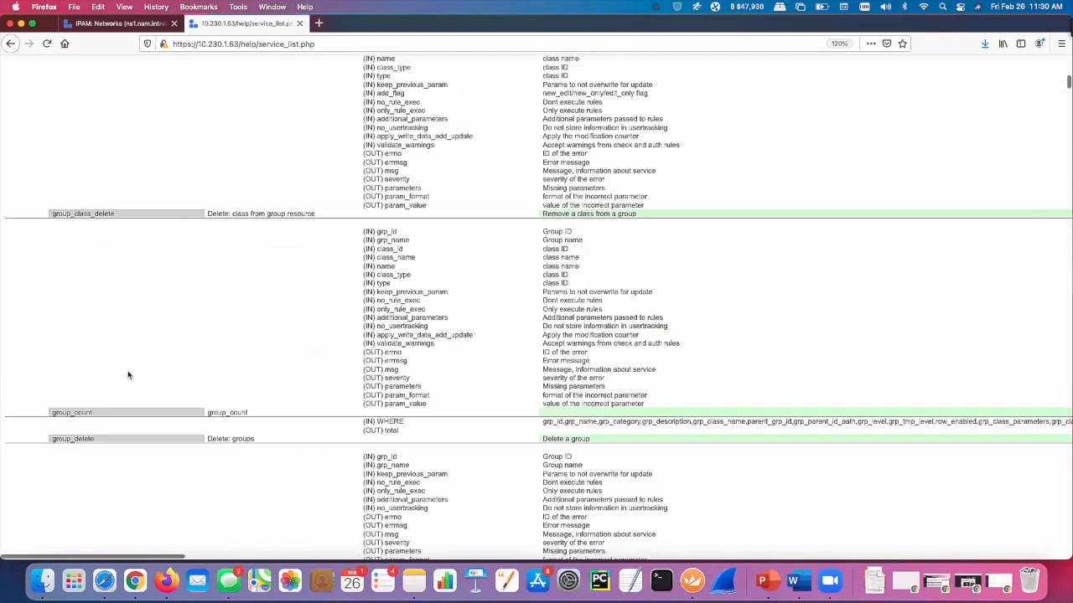
scroll("down", 3)
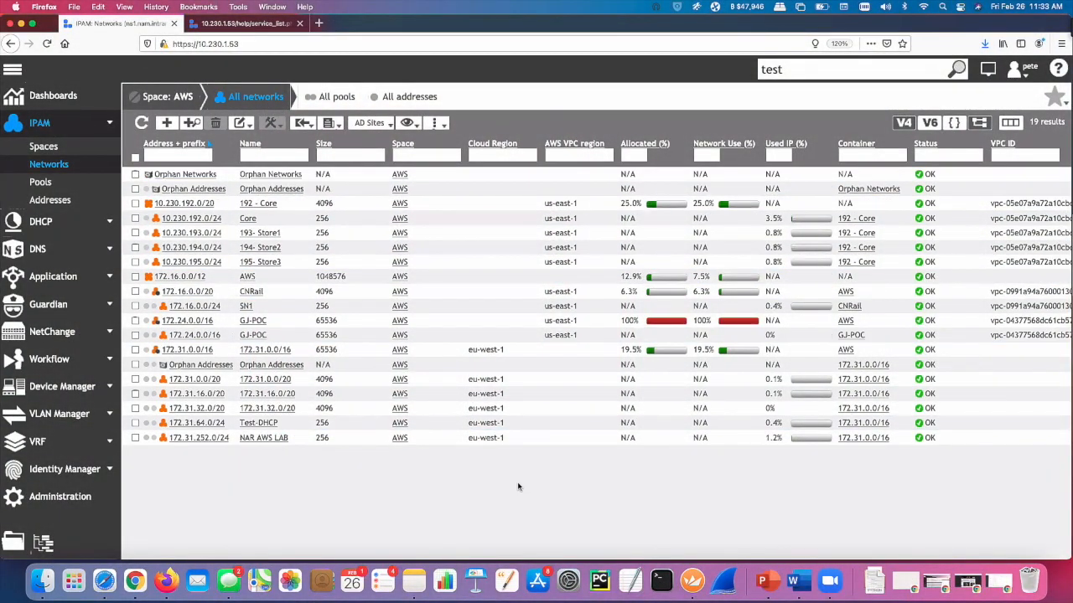
mouse_move(505, 485)
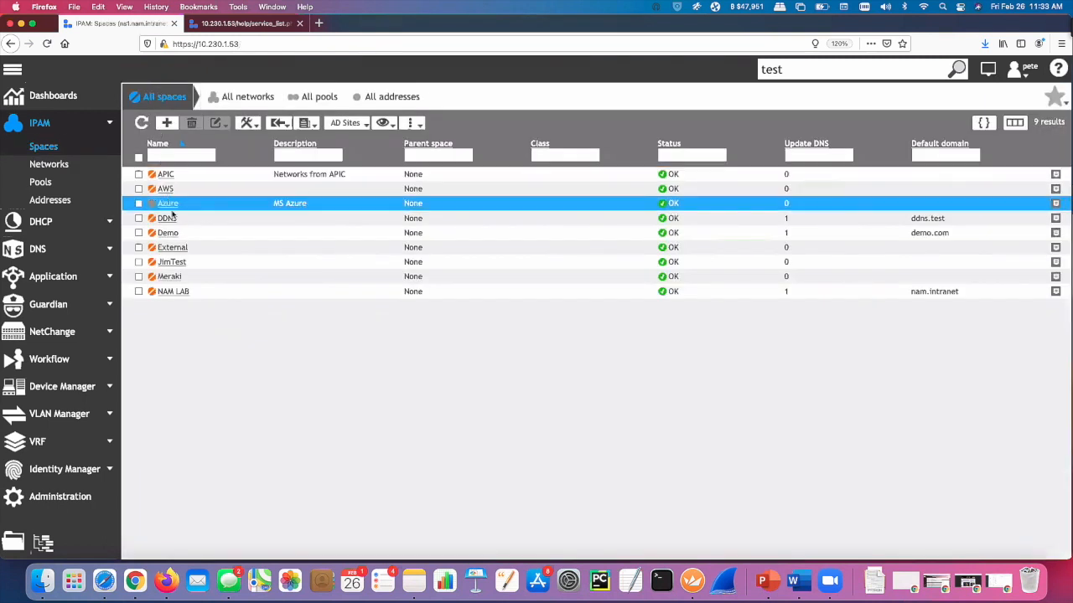
Return to the nine-space IPAM list and open the Description column filter
left_click(239, 374)
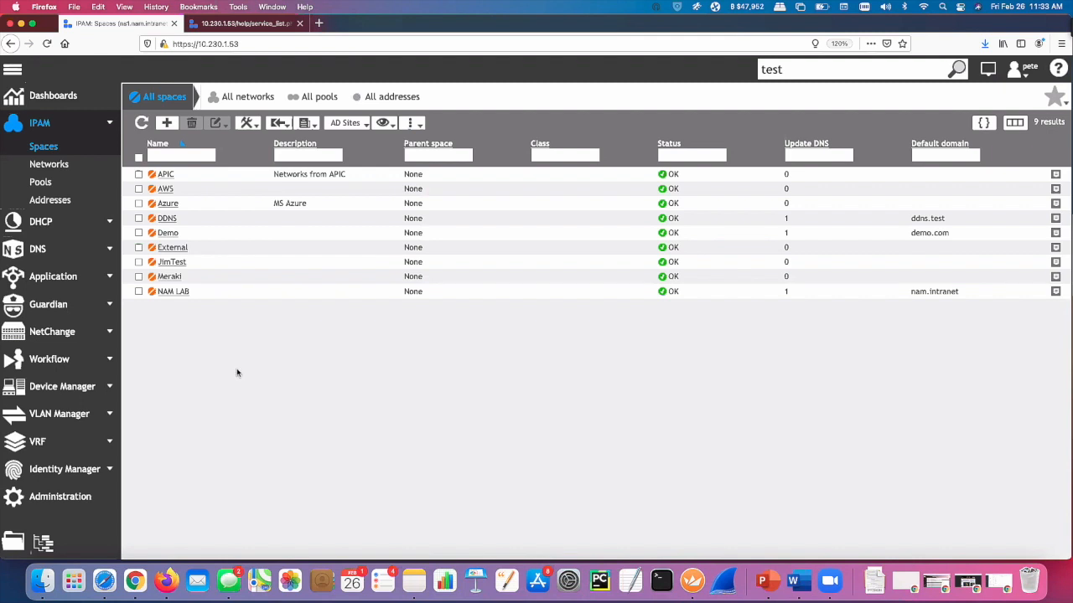
mouse_move(328, 324)
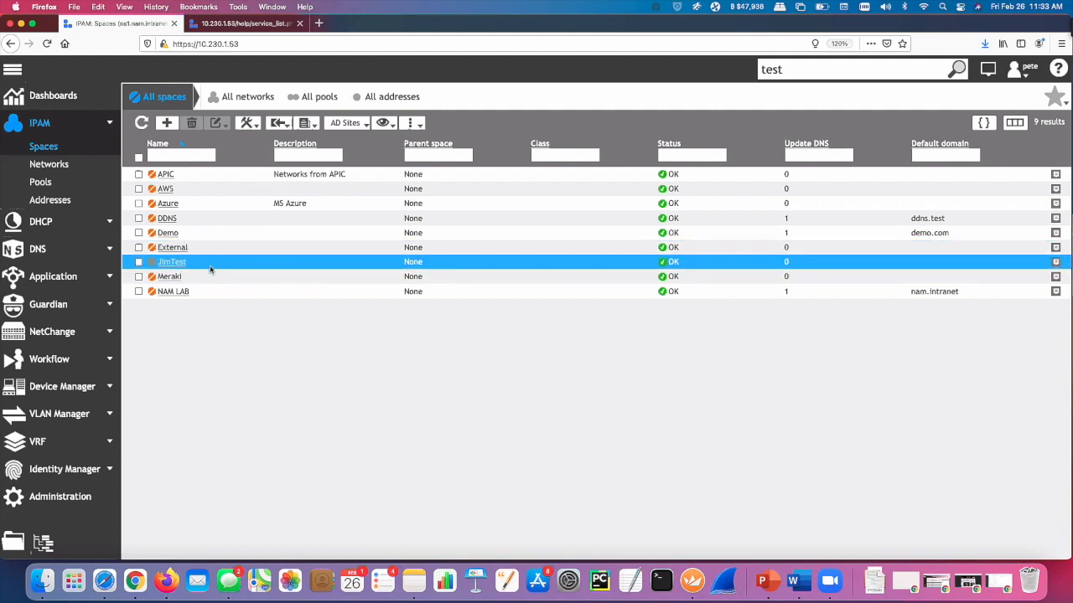
left_click(216, 355)
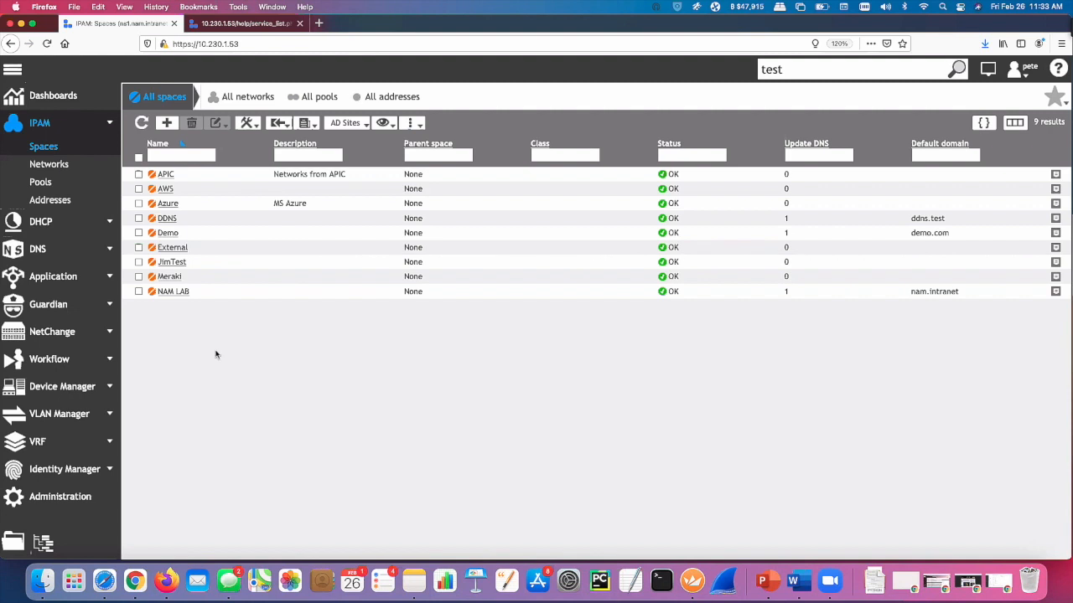
mouse_move(185, 347)
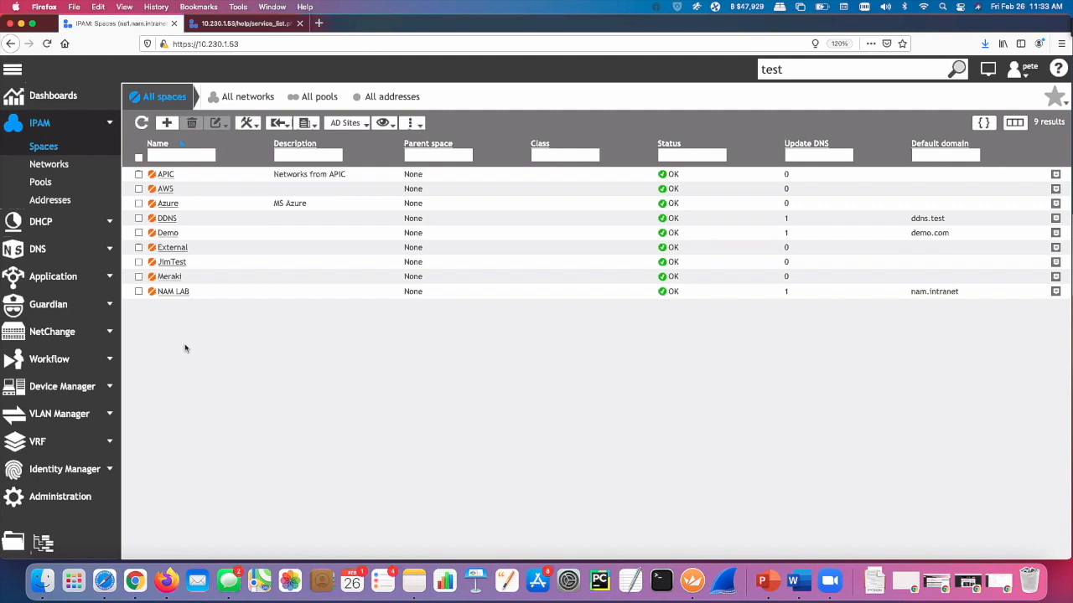
mouse_move(180, 346)
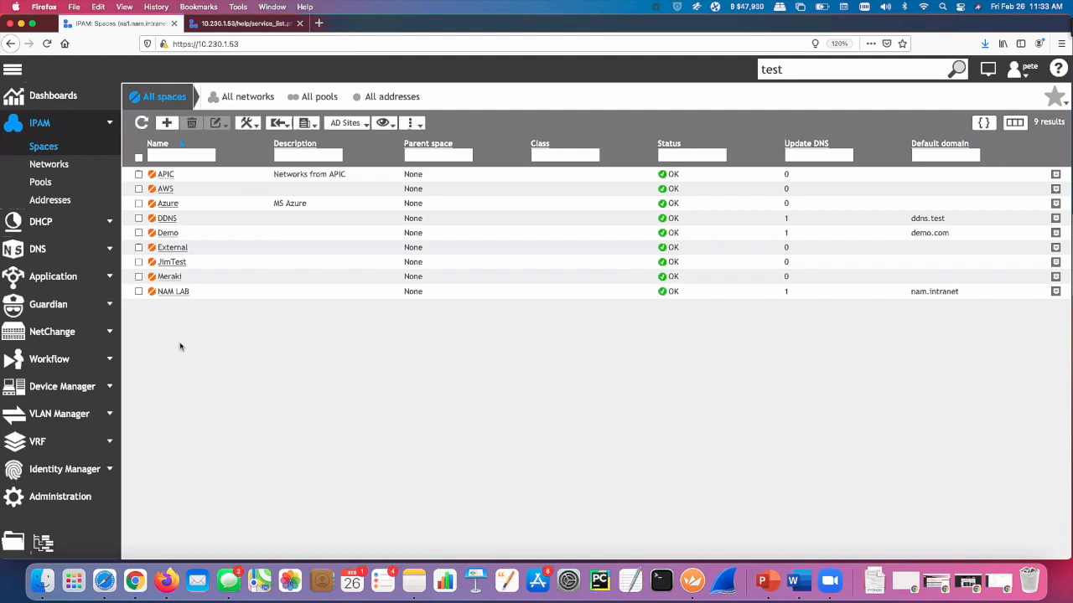
mouse_move(184, 349)
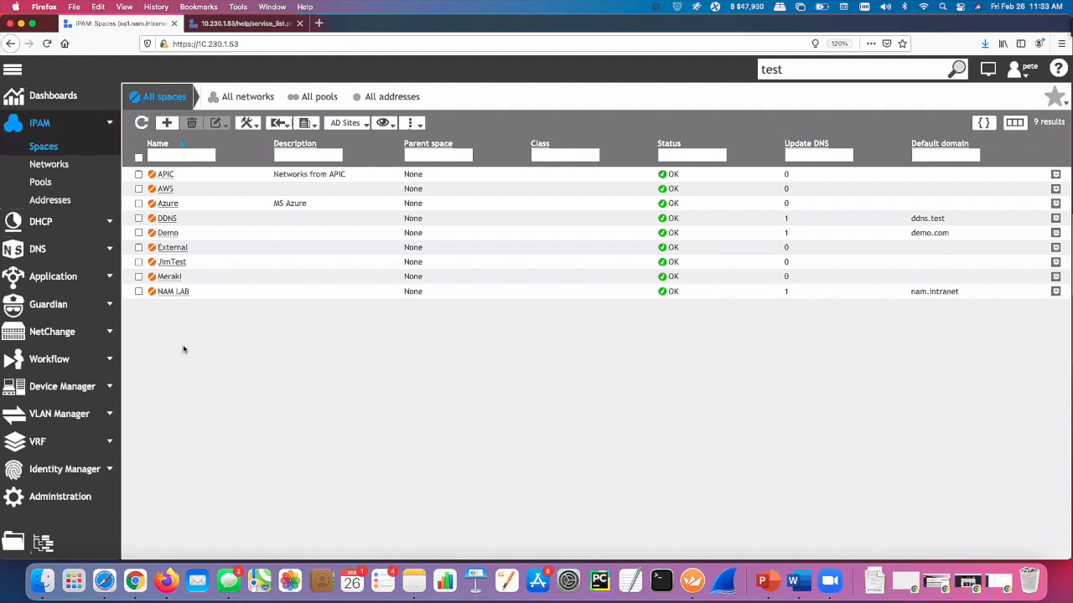
left_click(169, 276)
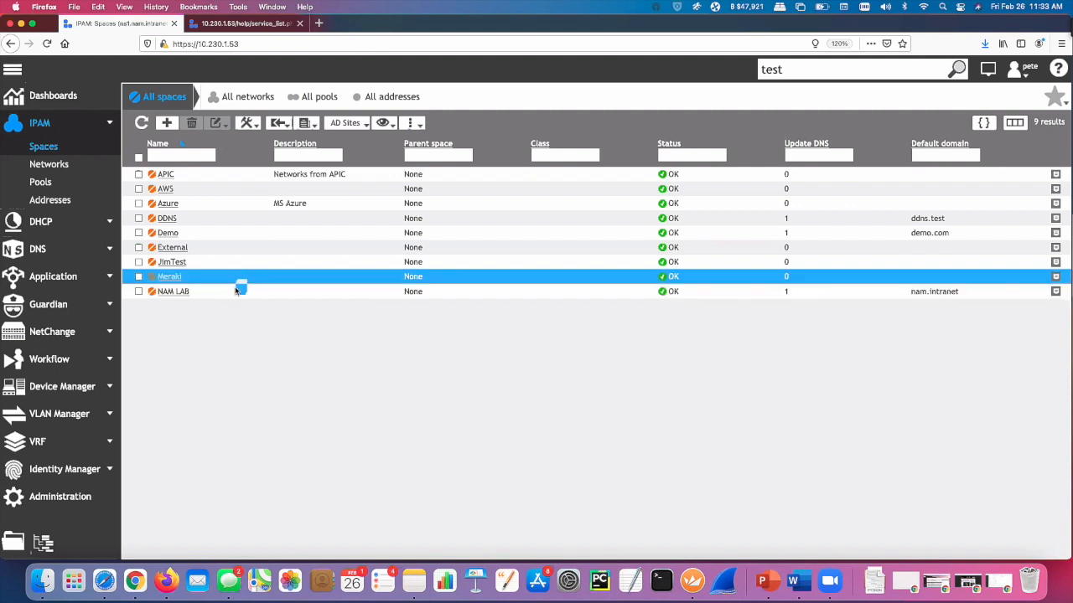
left_click(165, 173)
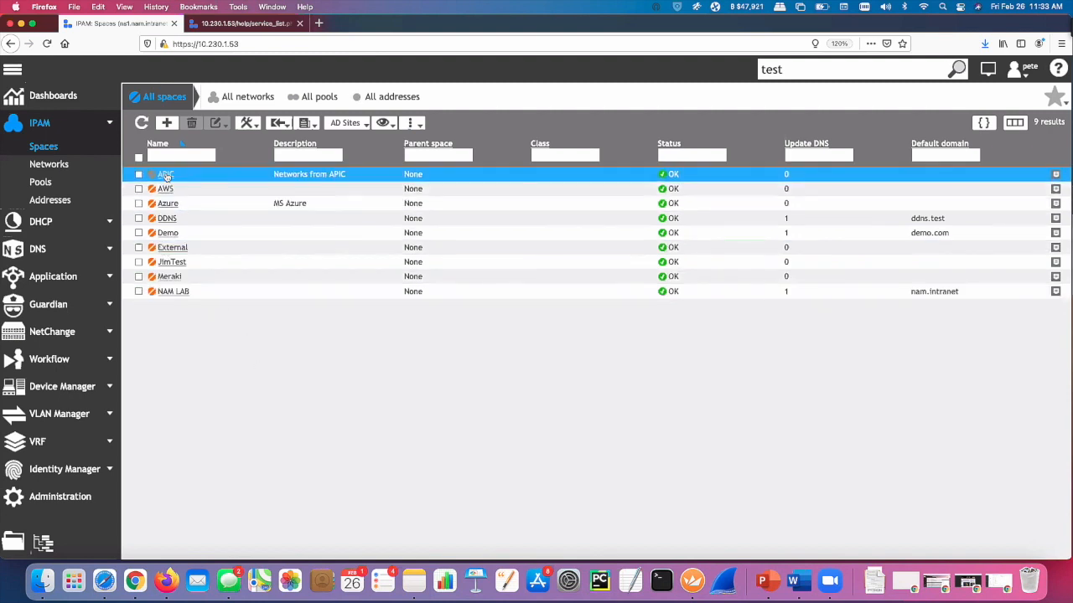
left_click(166, 174)
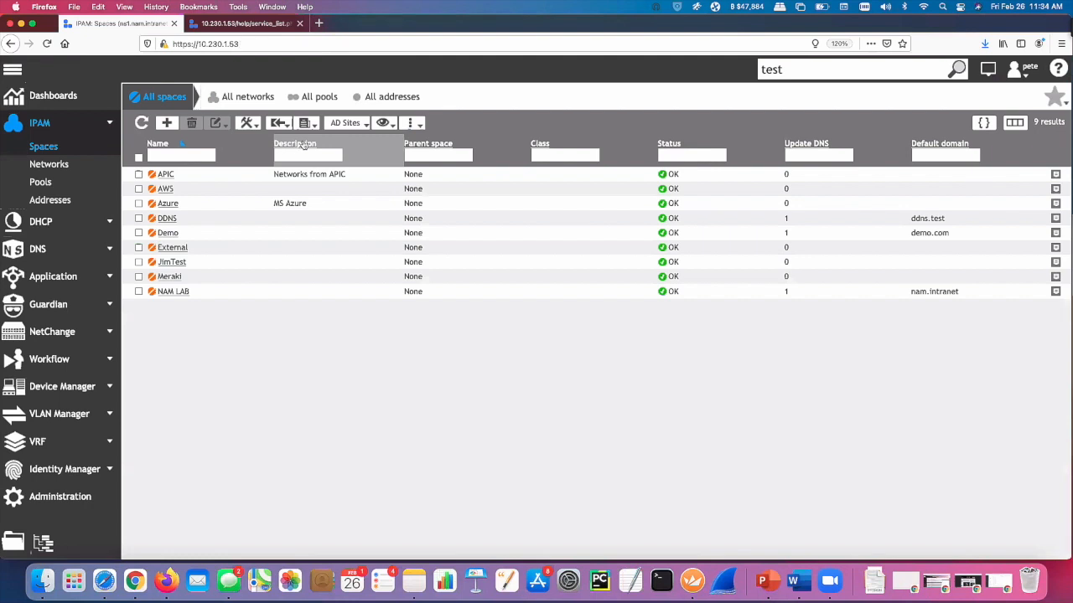
left_click(308, 154)
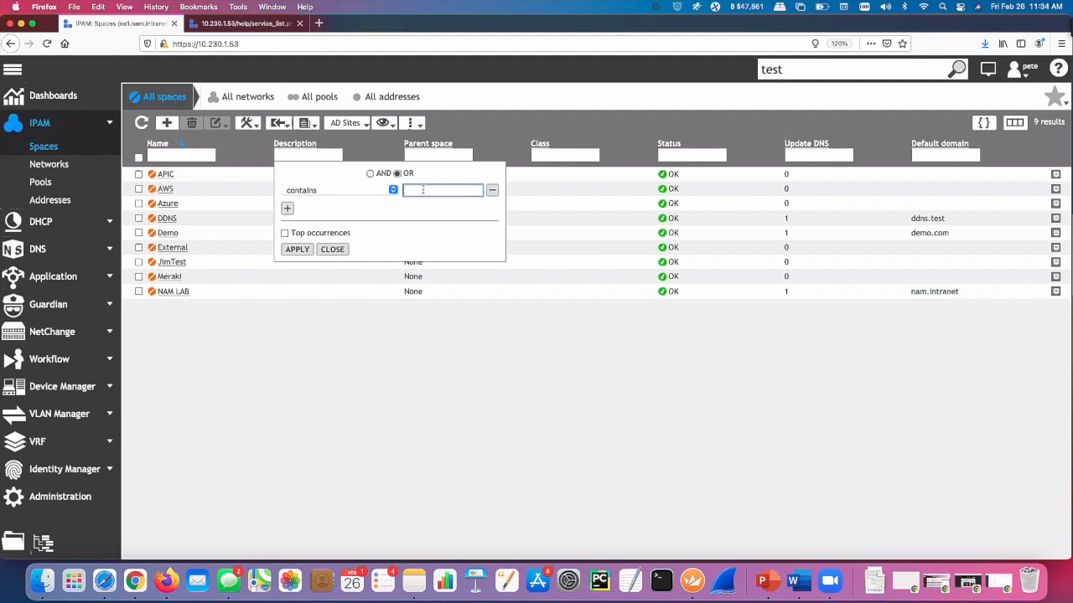
Enter 'test' with 'contains', view top Description occurrences, then close the filter
type("test")
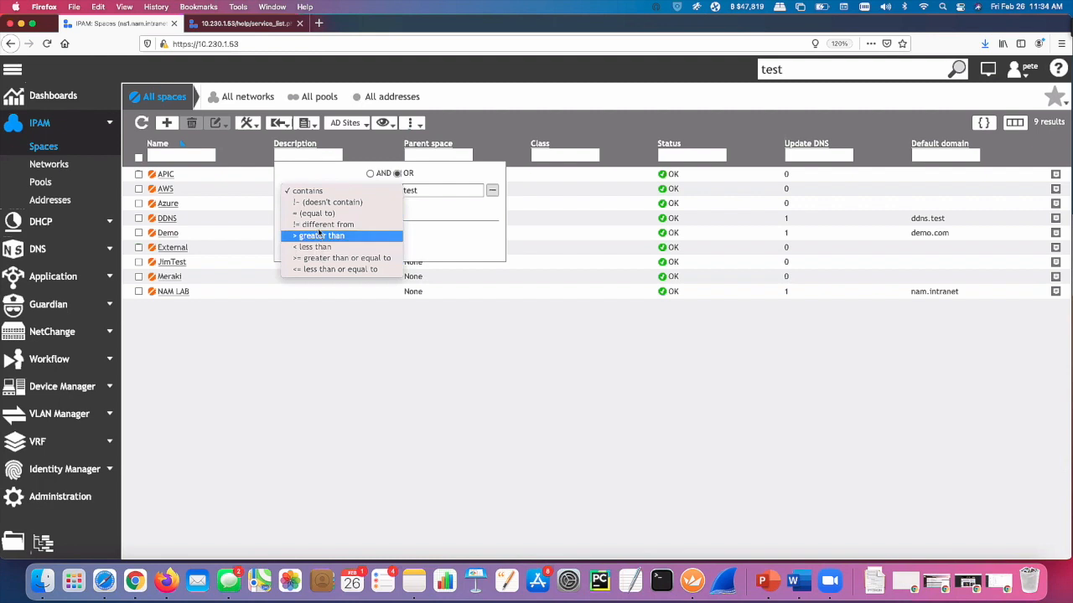
mouse_move(316, 212)
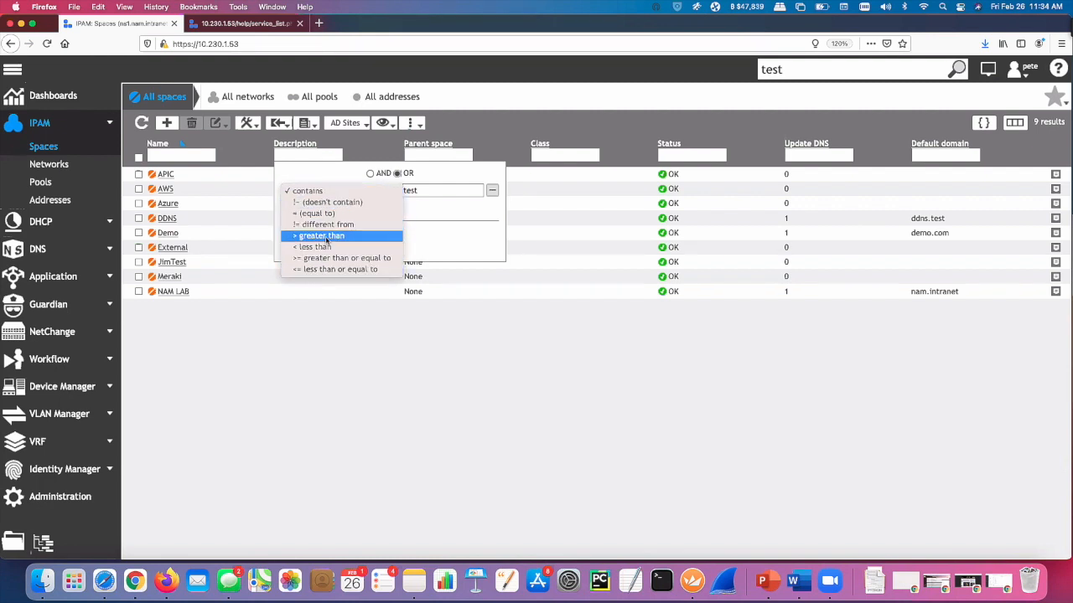
mouse_move(341, 202)
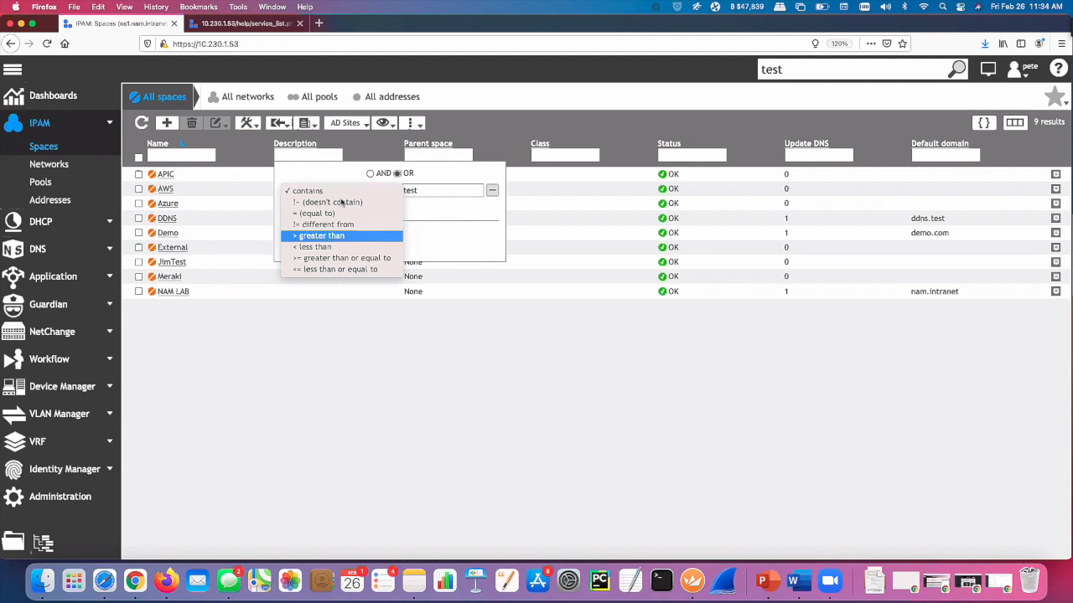
left_click(306, 190)
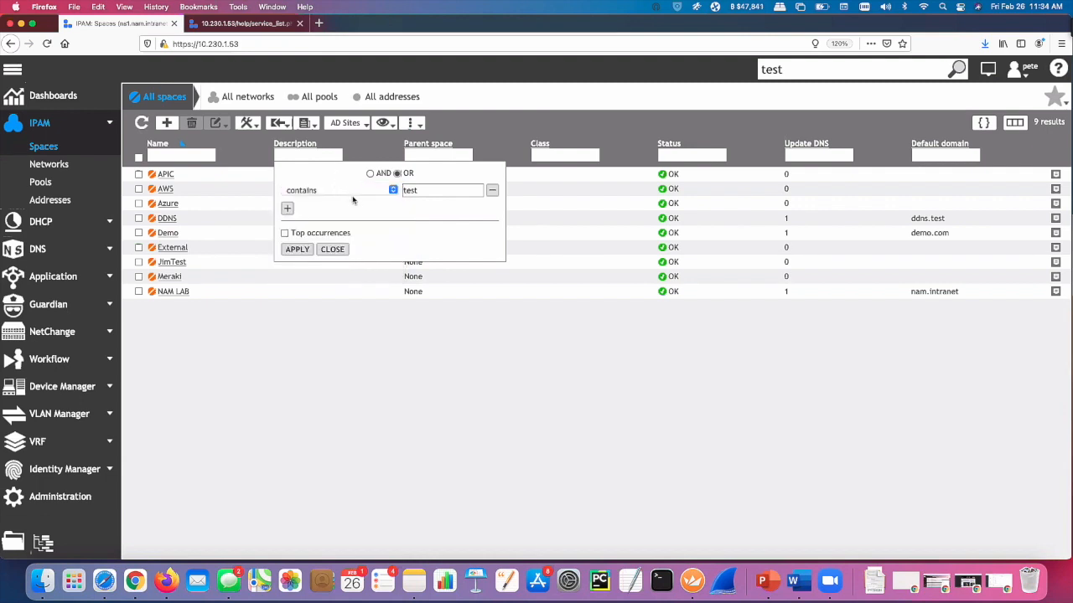
left_click(285, 233)
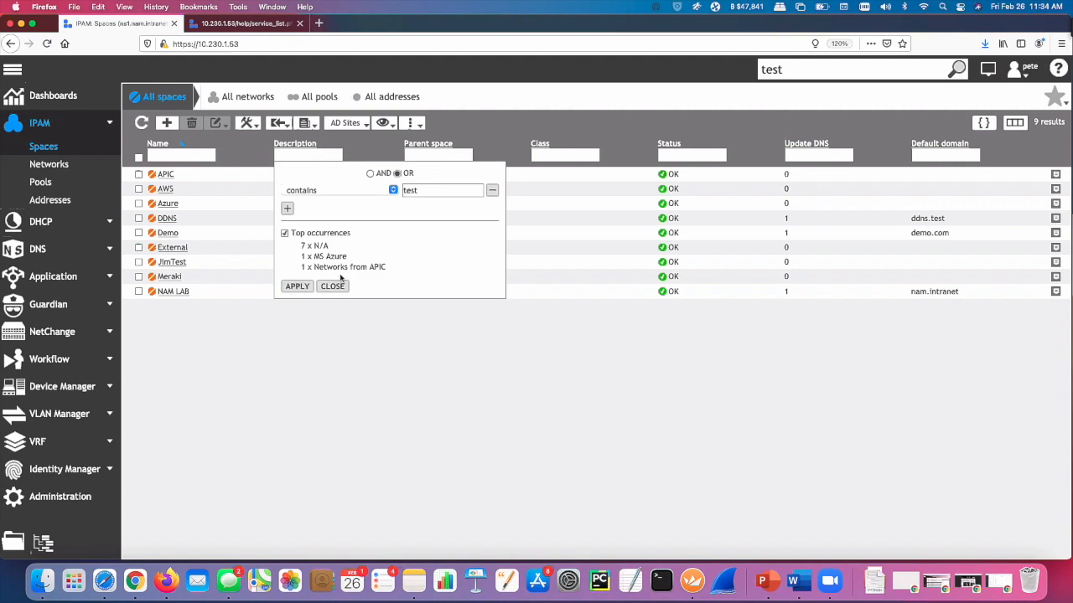
mouse_move(327, 281)
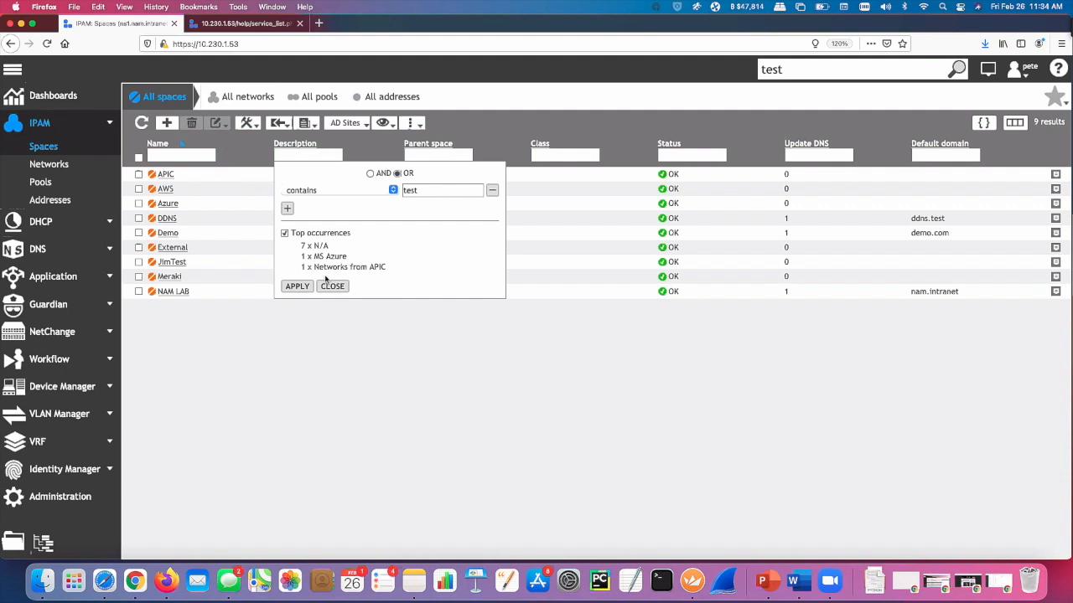
left_click(284, 233)
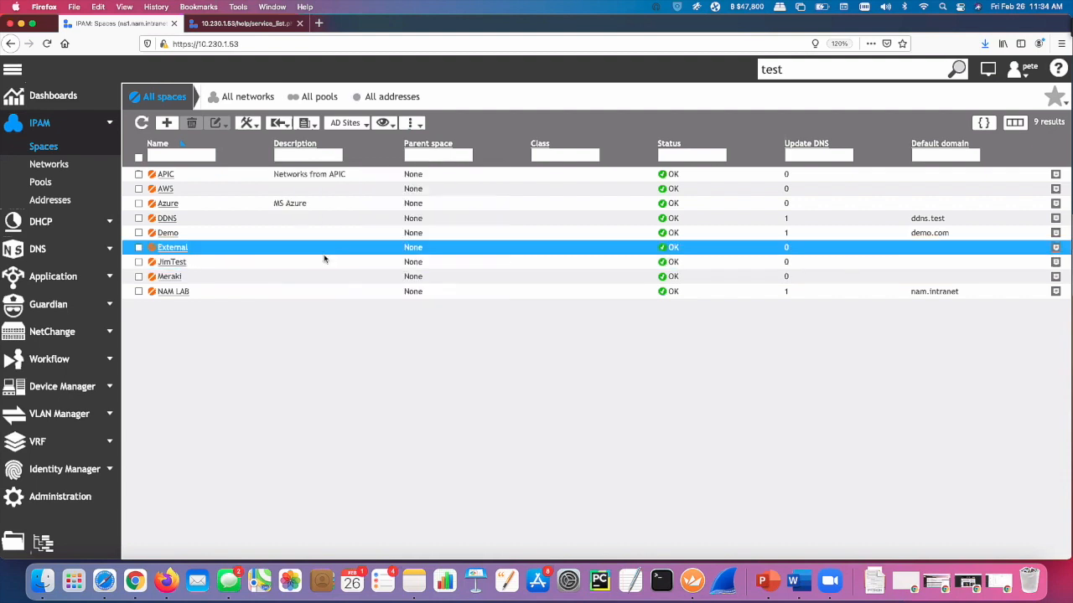
Navigate to DNS > Servers and open the ns1.nam.intranet properties page
left_click(165, 189)
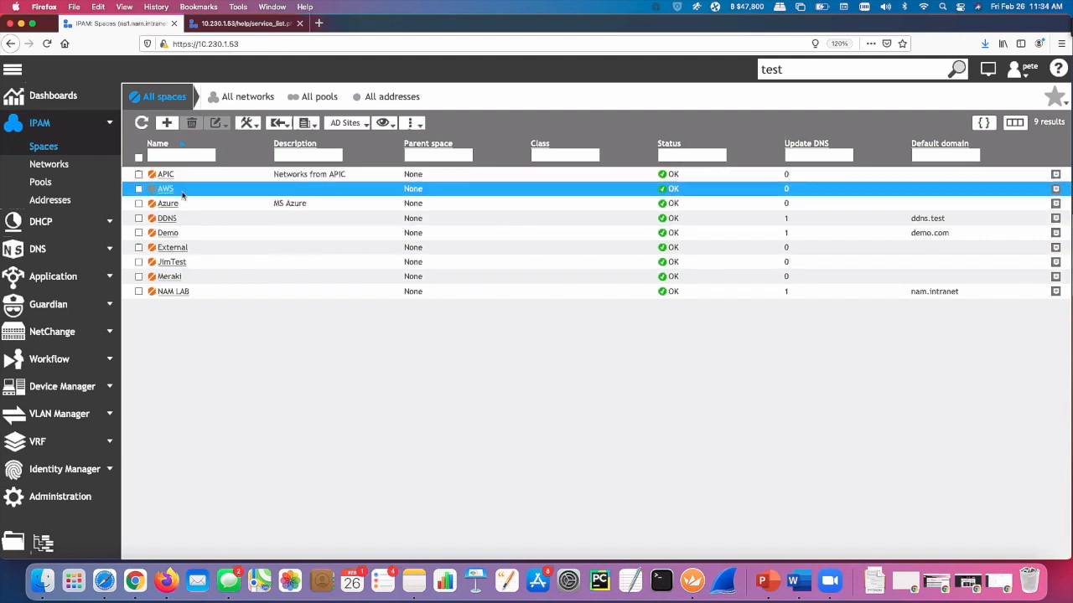
left_click(166, 218)
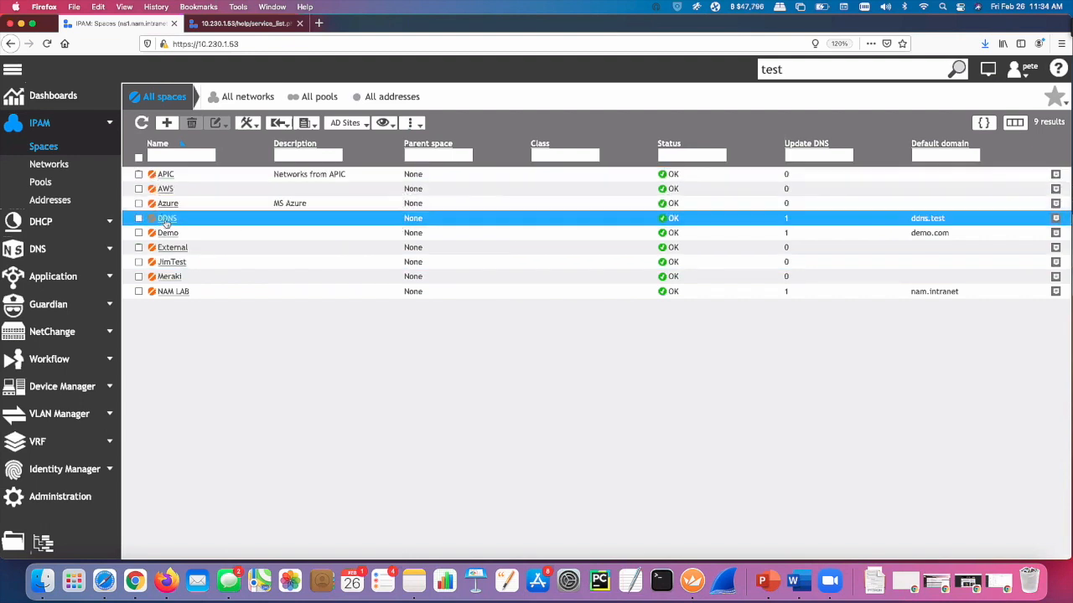
left_click(168, 232)
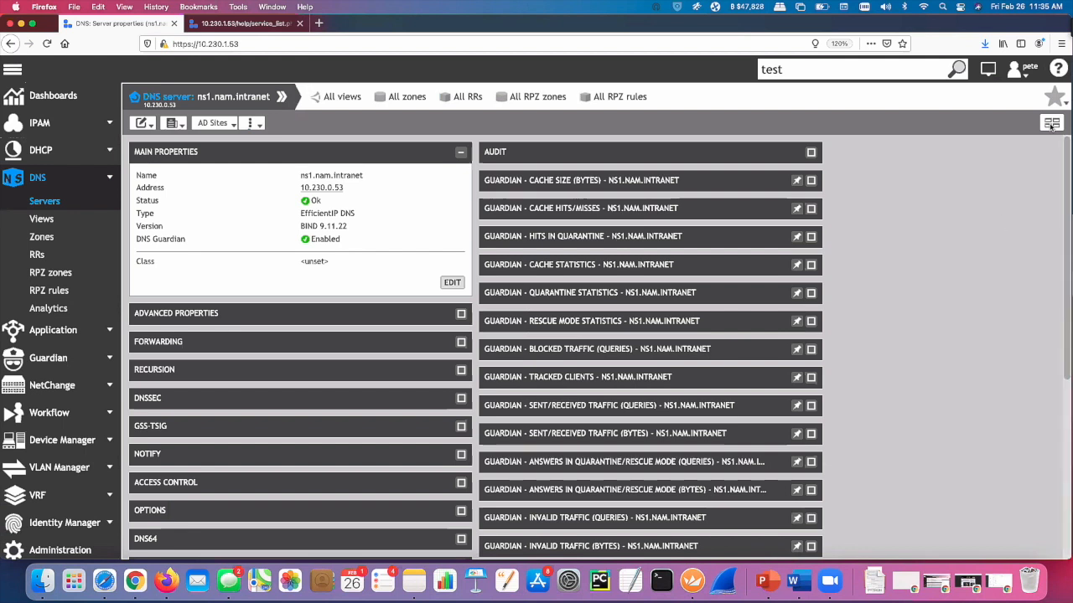
left_click(1053, 124)
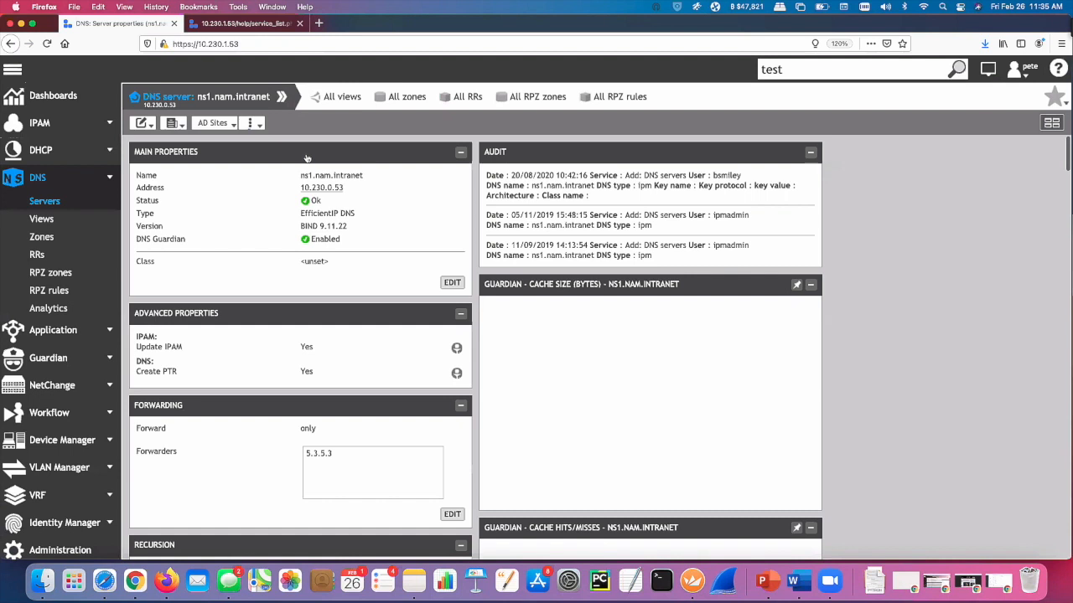
scroll("down", 3)
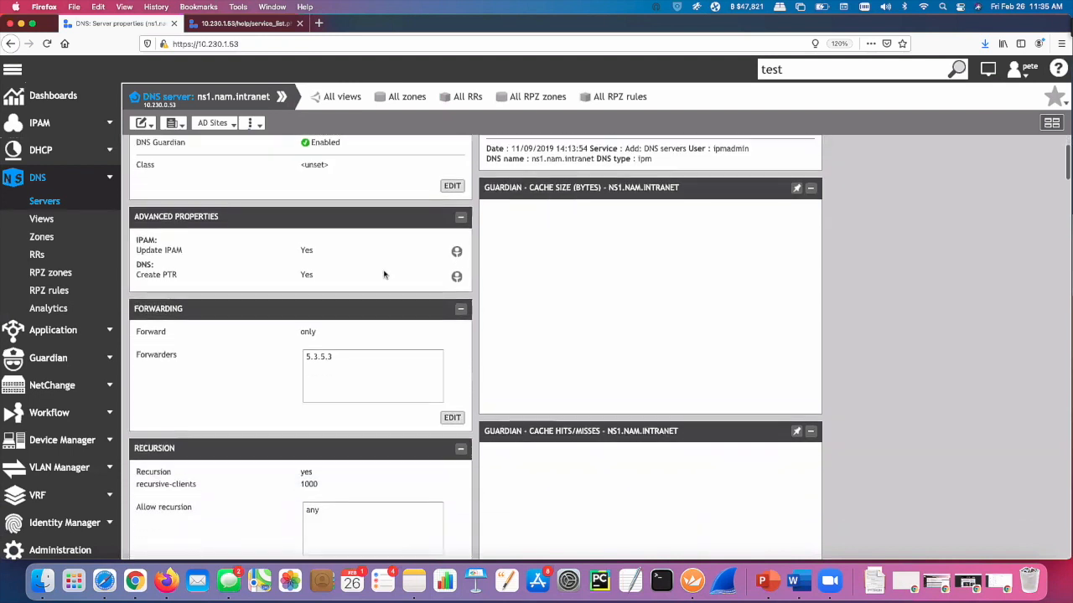
scroll("up", 3)
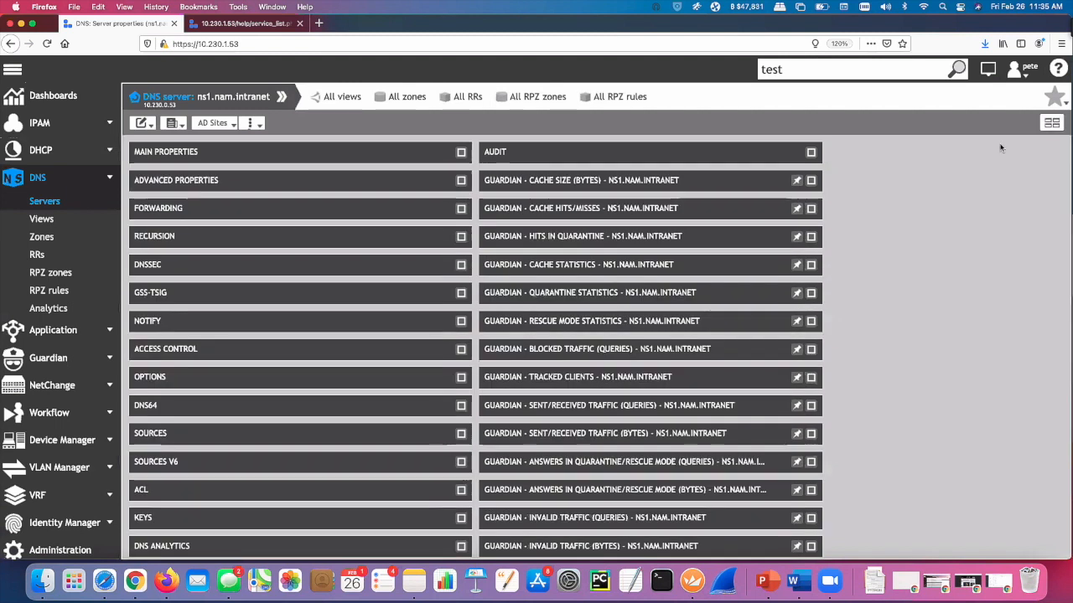
left_click(166, 151)
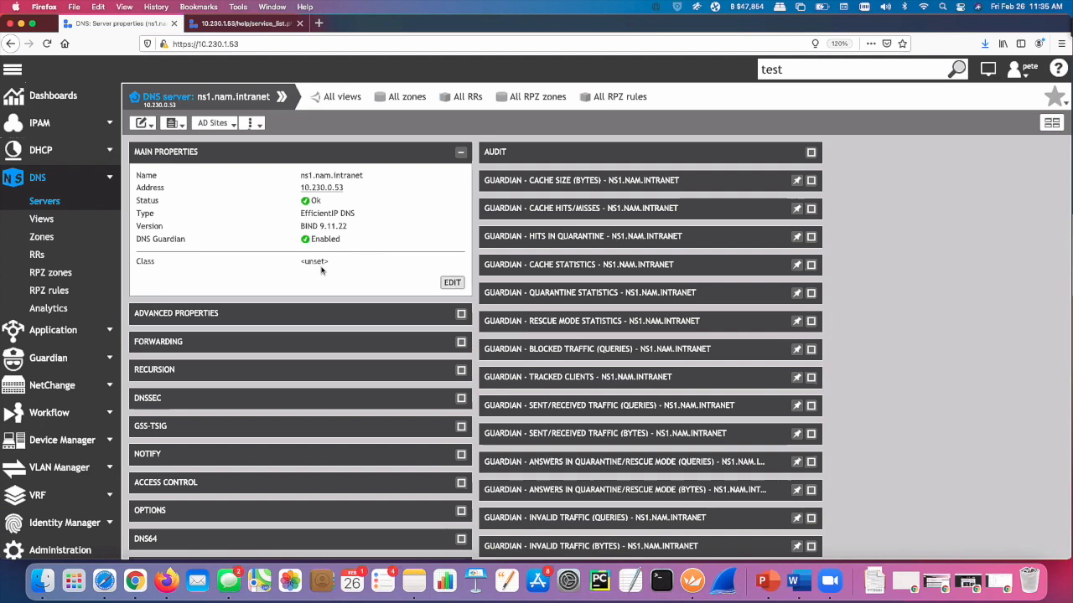
mouse_move(263, 268)
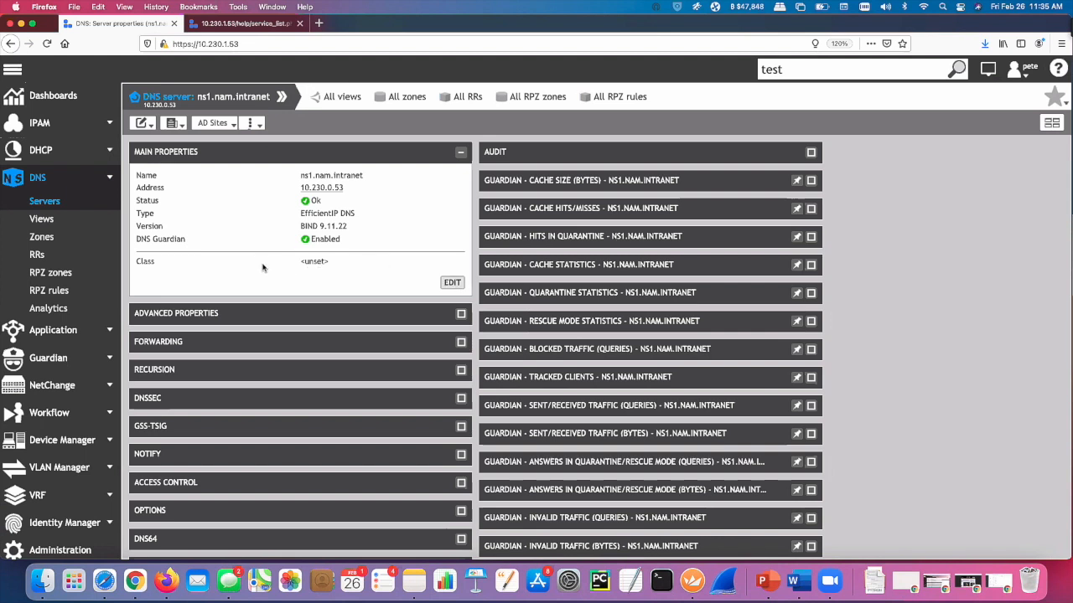
scroll("down", 3)
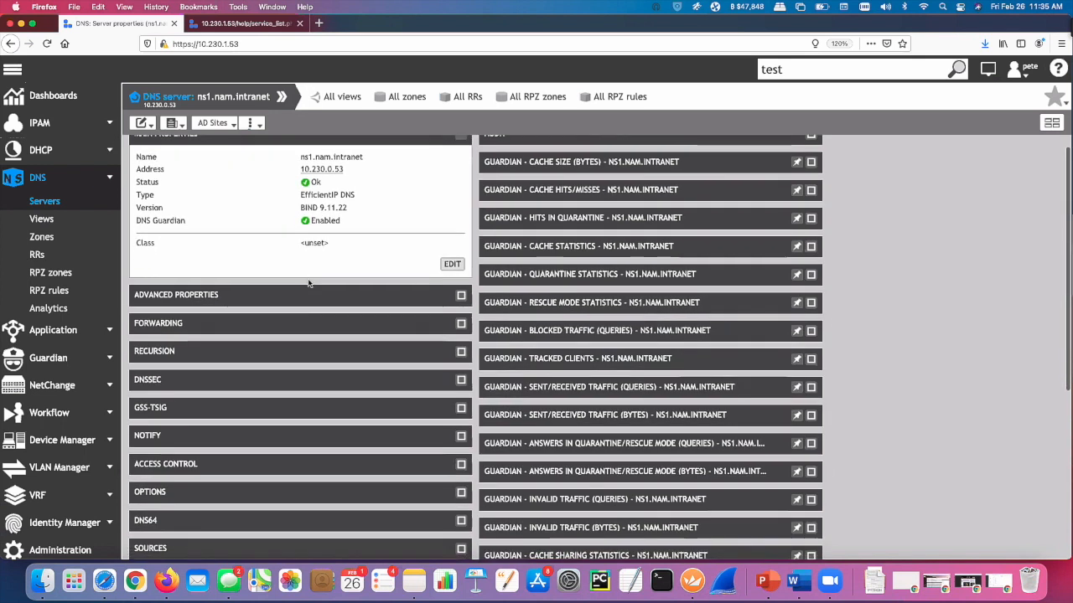
mouse_move(644, 280)
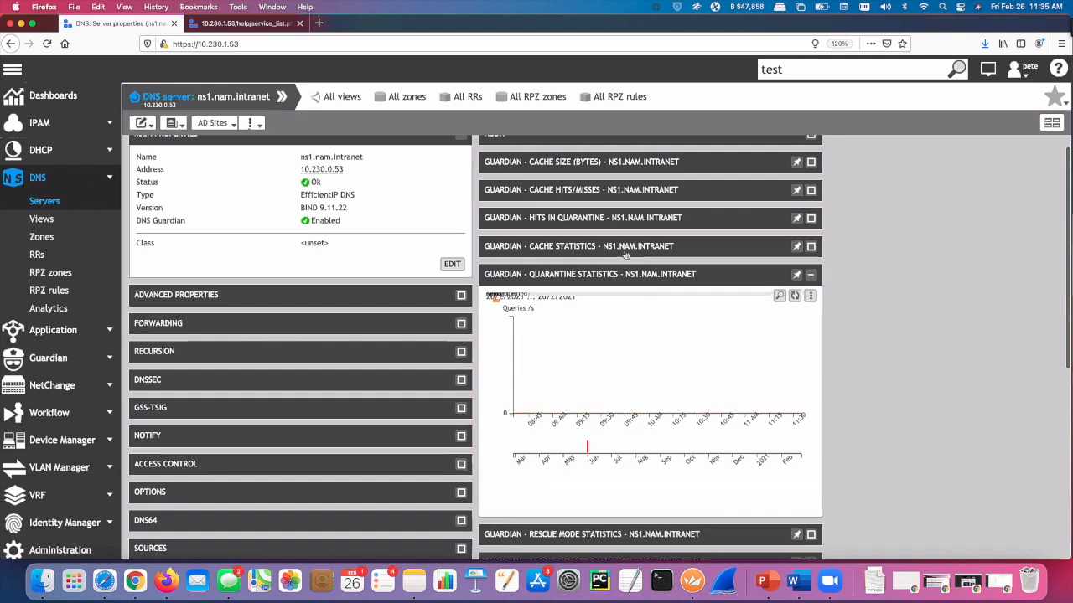
mouse_move(630, 264)
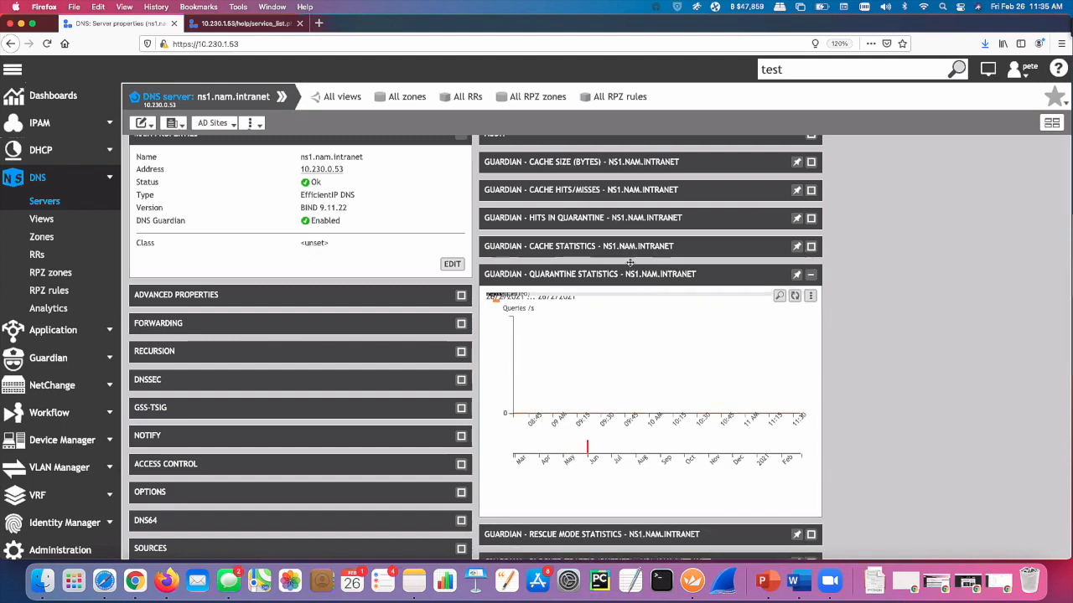
Expand the Guardian cache statistics graph and scroll through quarantine charts and ACLs
left_click(810, 246)
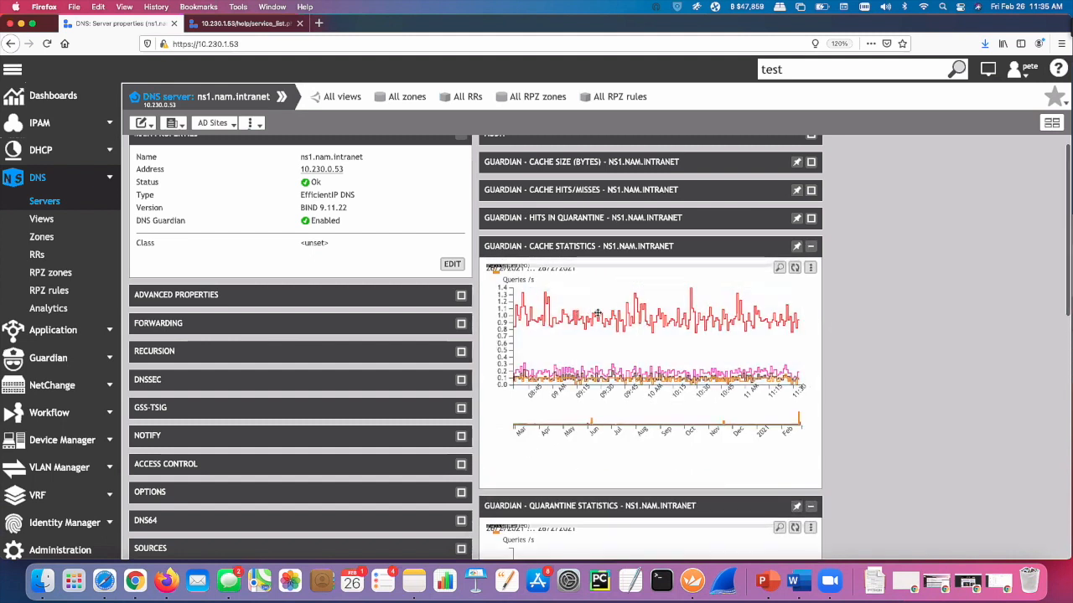
mouse_move(706, 332)
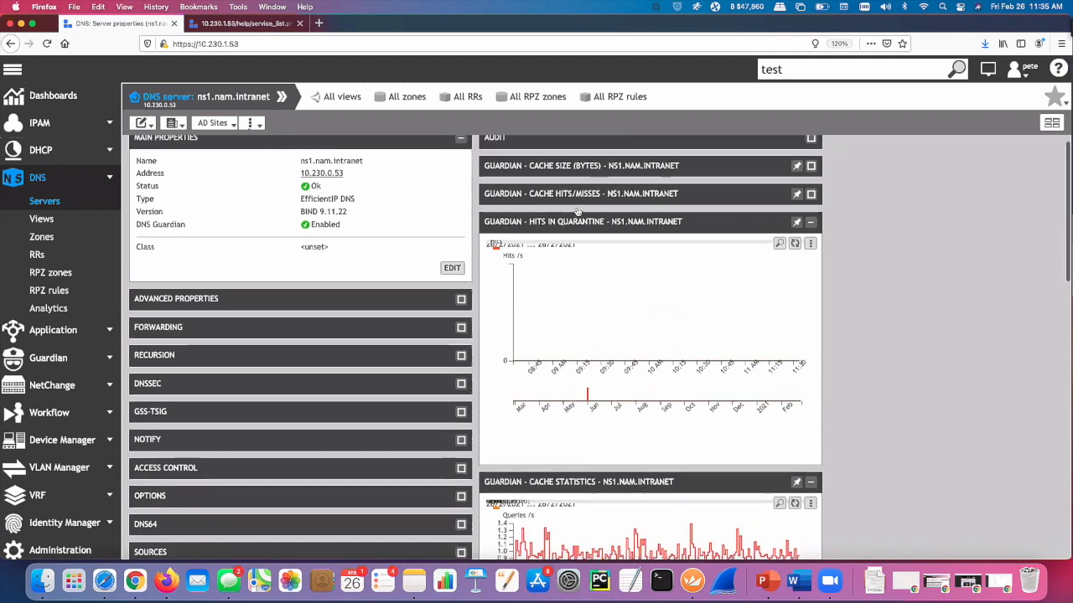
scroll("down", 3)
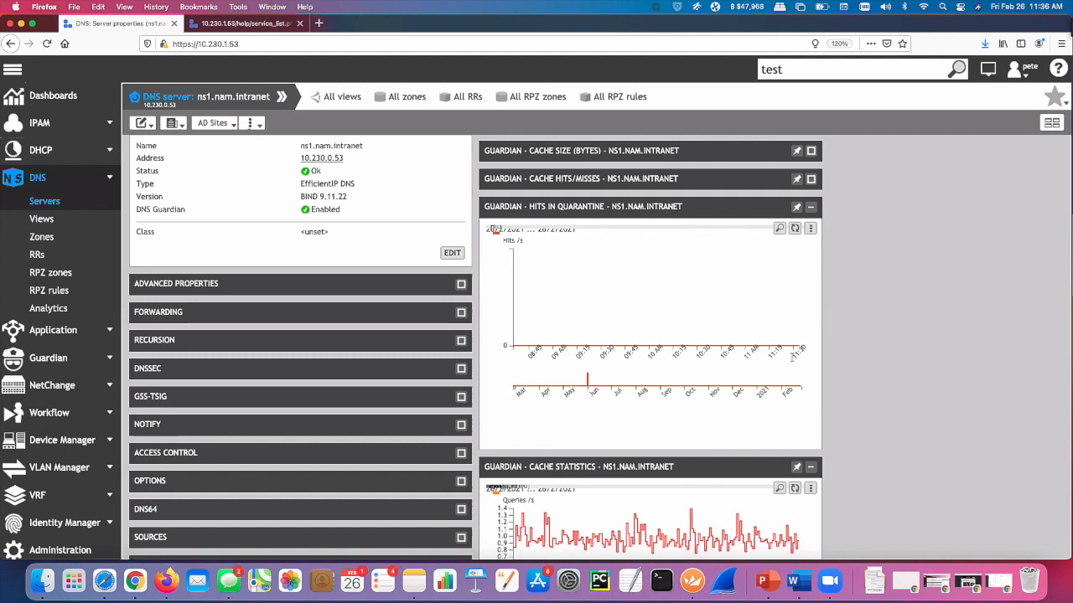
scroll("down", 3)
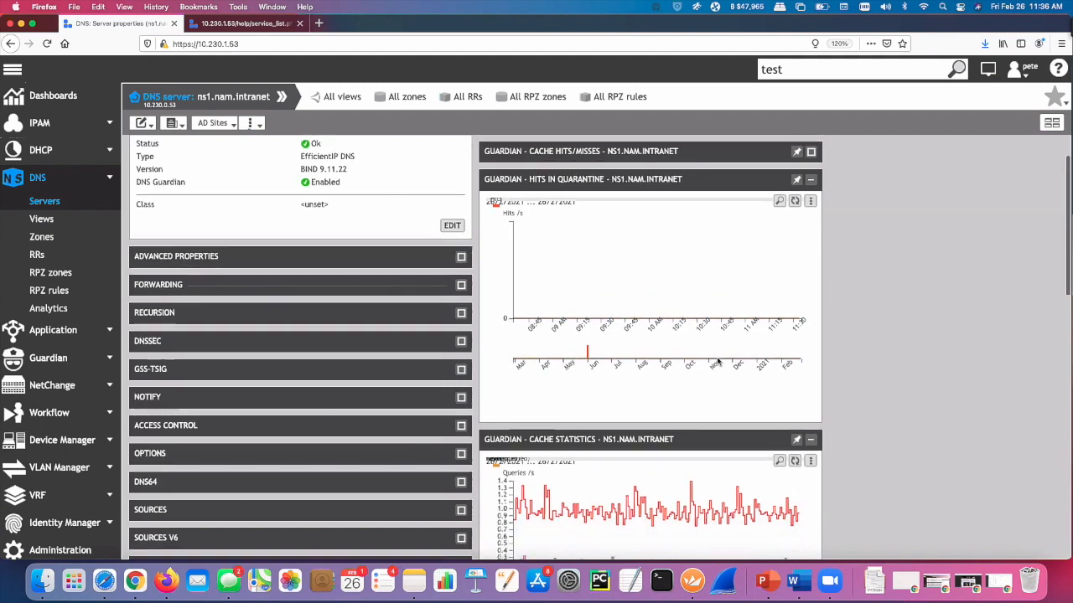
scroll("down", 3)
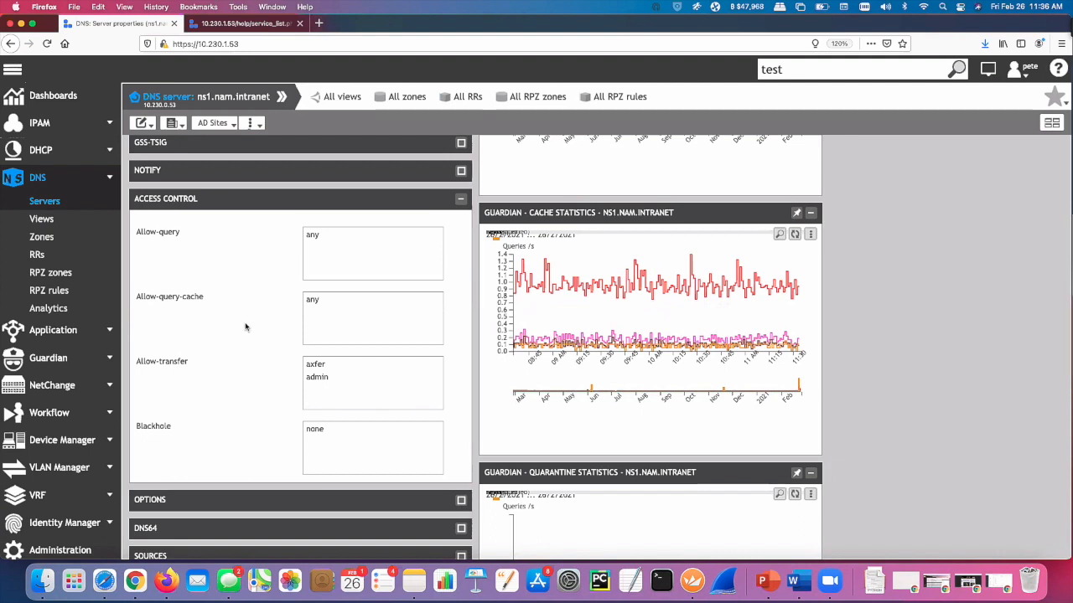
scroll("down", 3)
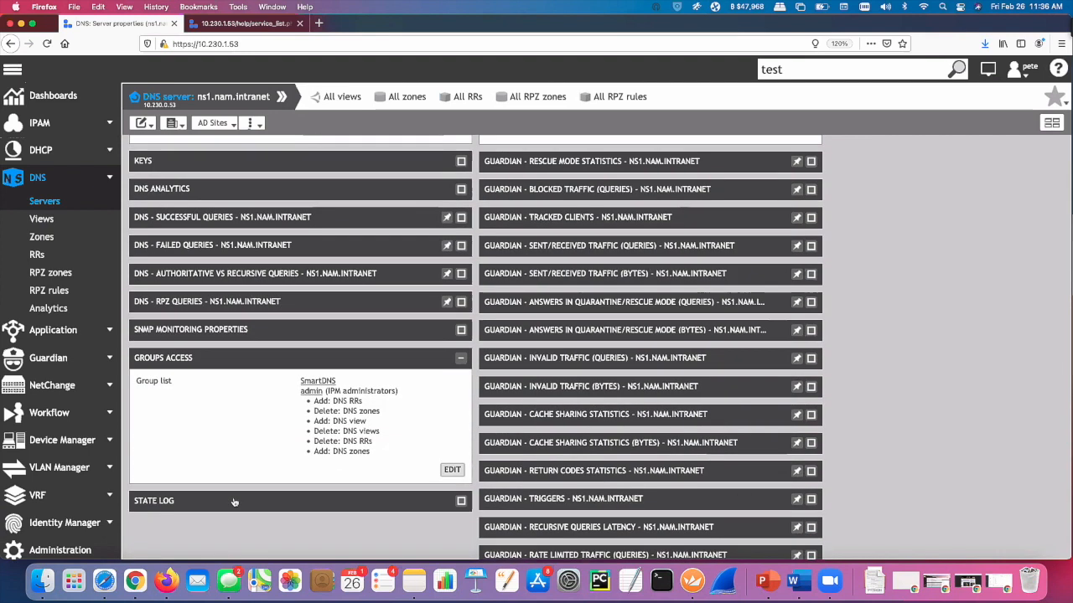
mouse_move(237, 501)
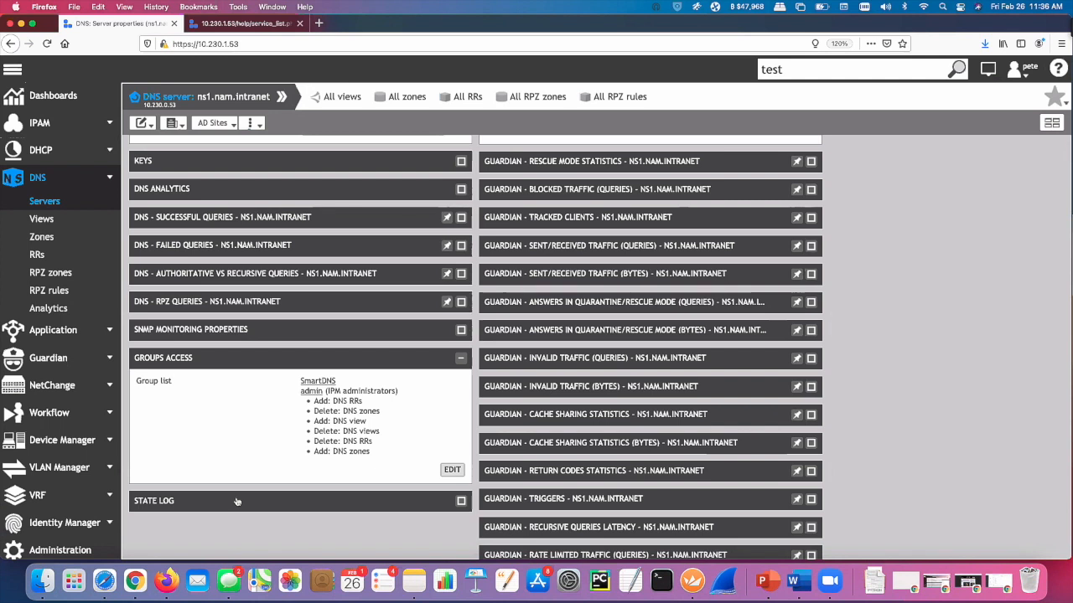
mouse_move(301, 482)
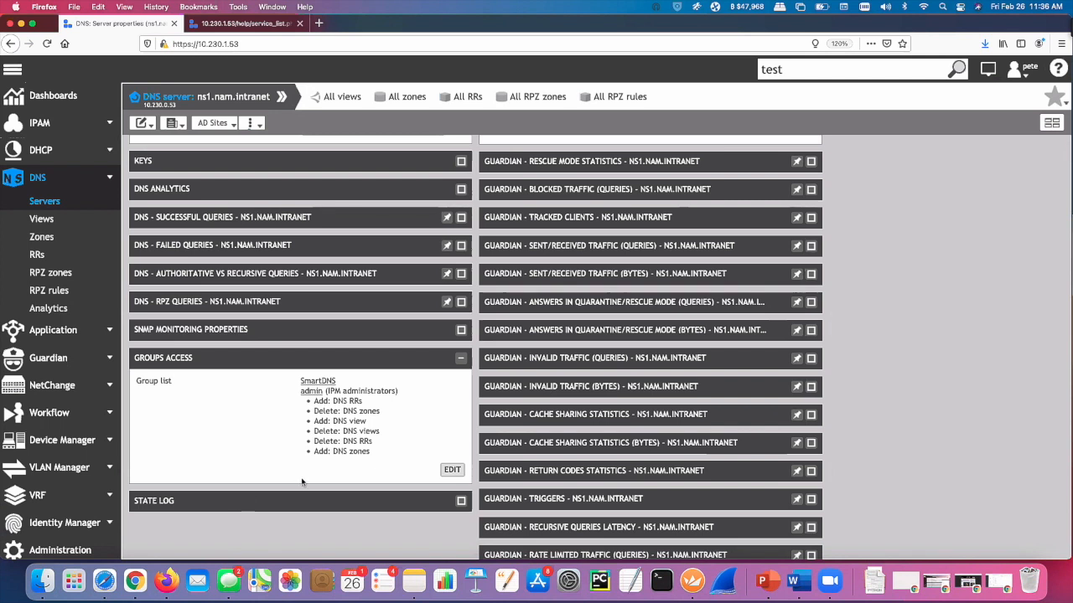
mouse_move(308, 472)
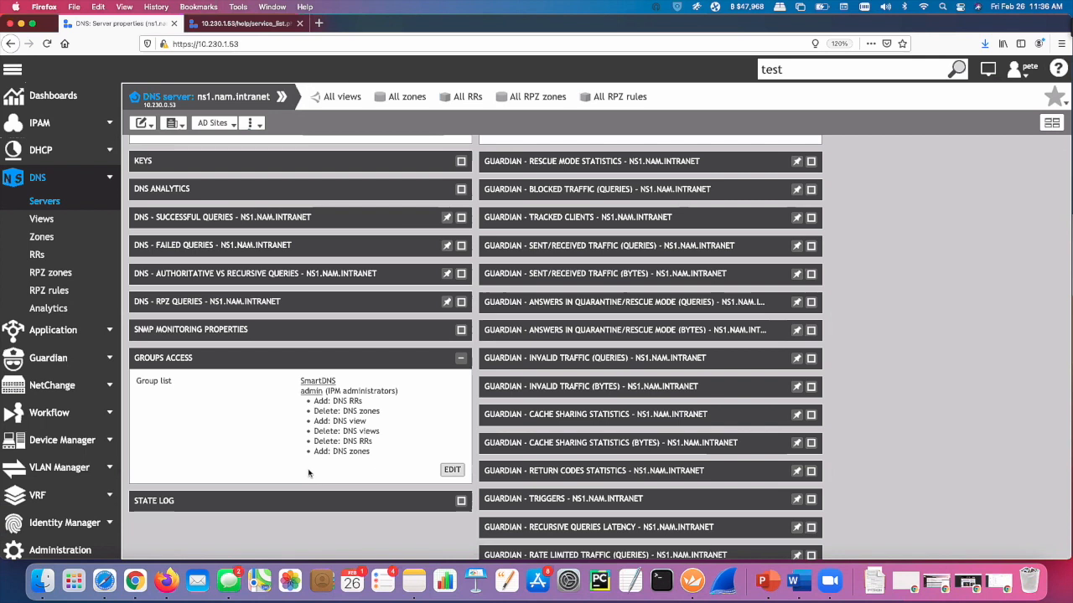
mouse_move(257, 457)
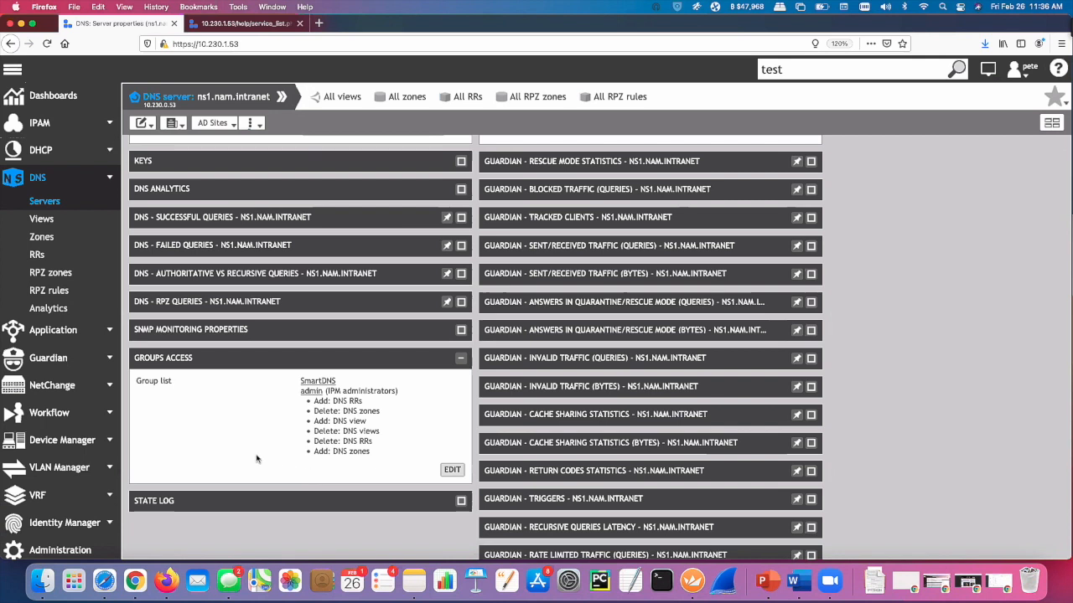
mouse_move(312, 461)
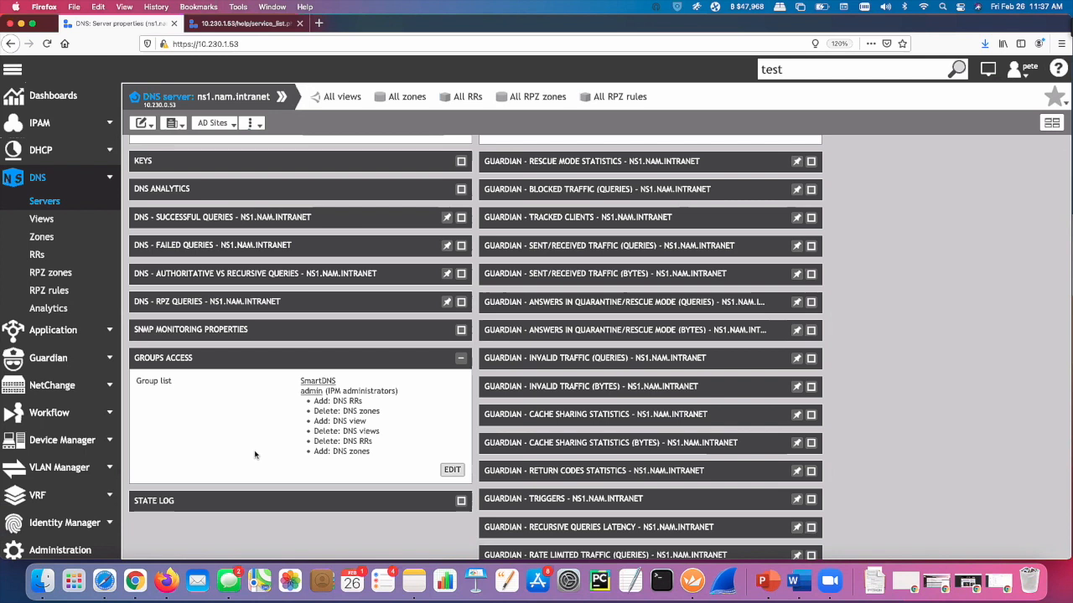
mouse_move(259, 453)
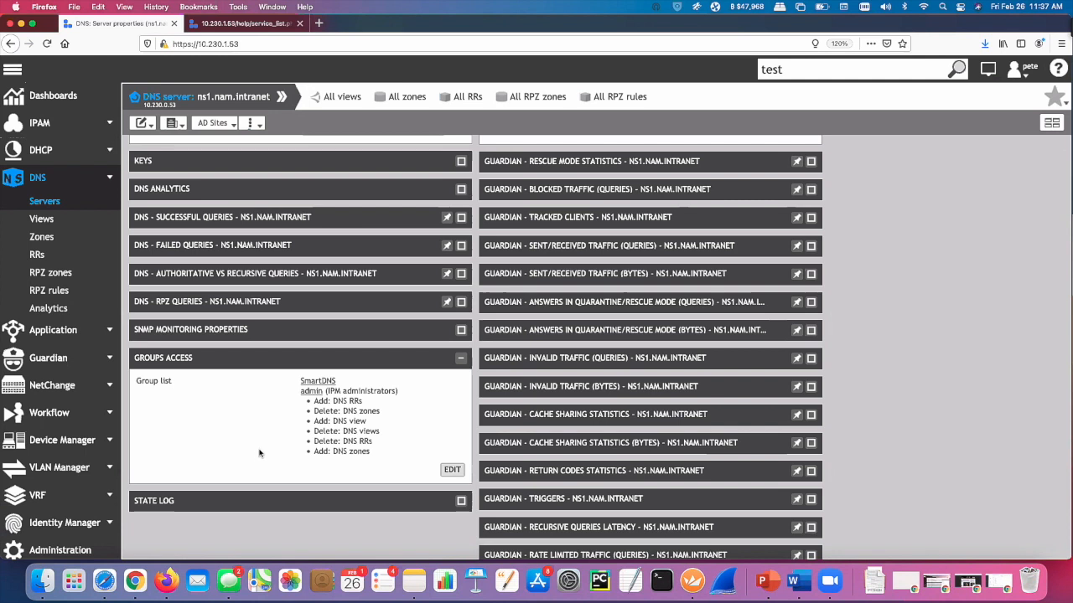
mouse_move(261, 452)
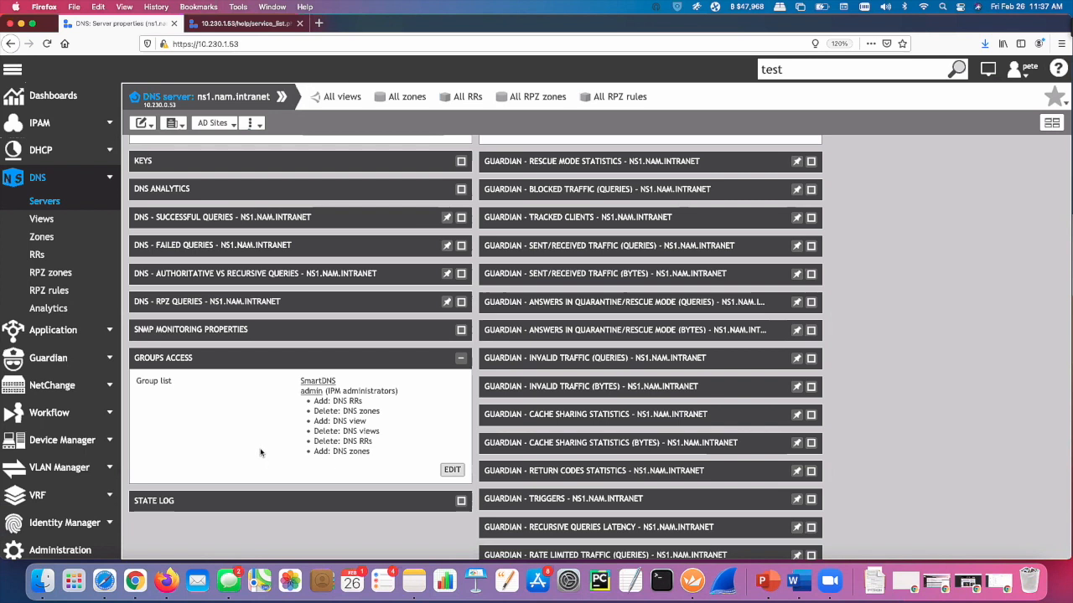
mouse_move(265, 453)
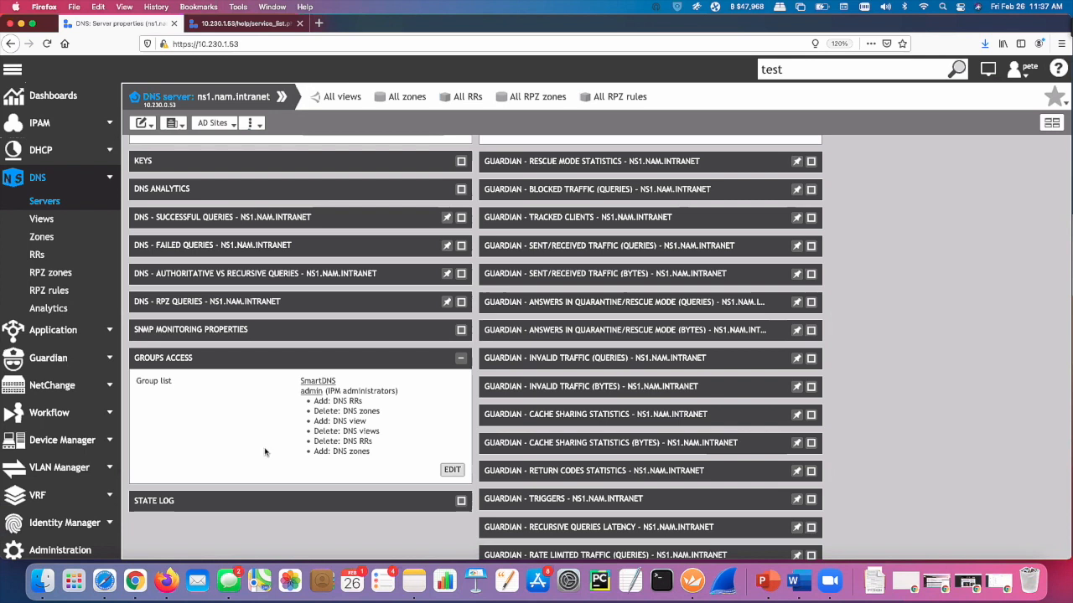
mouse_move(264, 452)
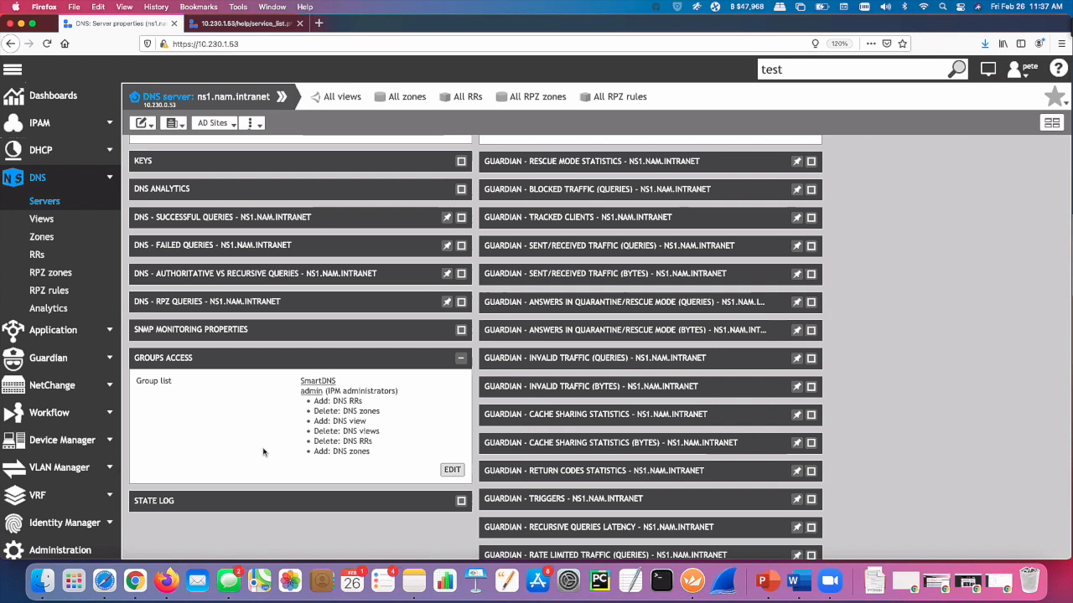
mouse_move(267, 449)
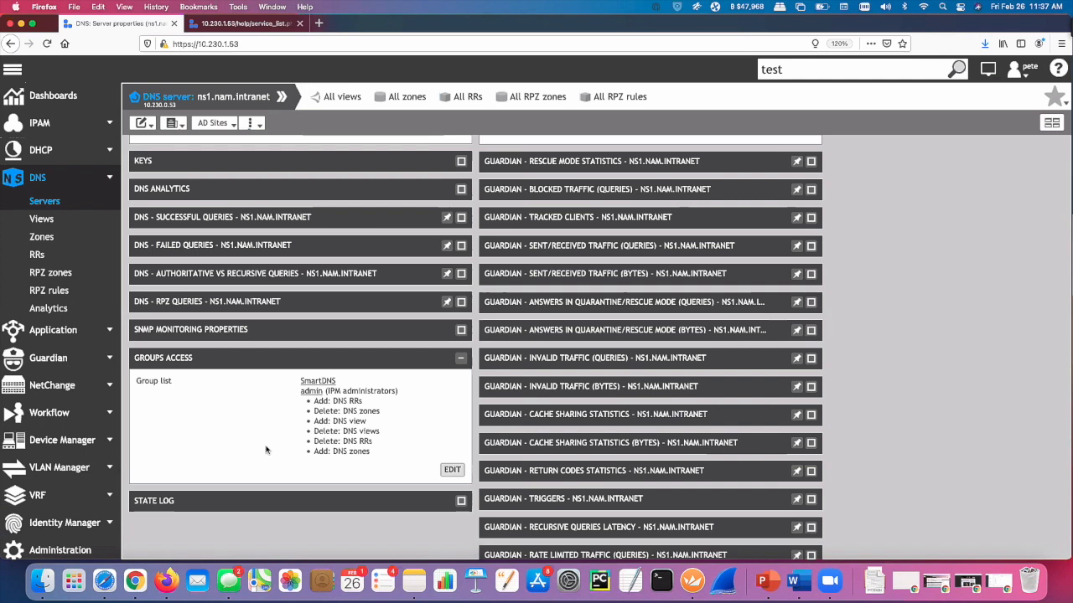
mouse_move(300, 417)
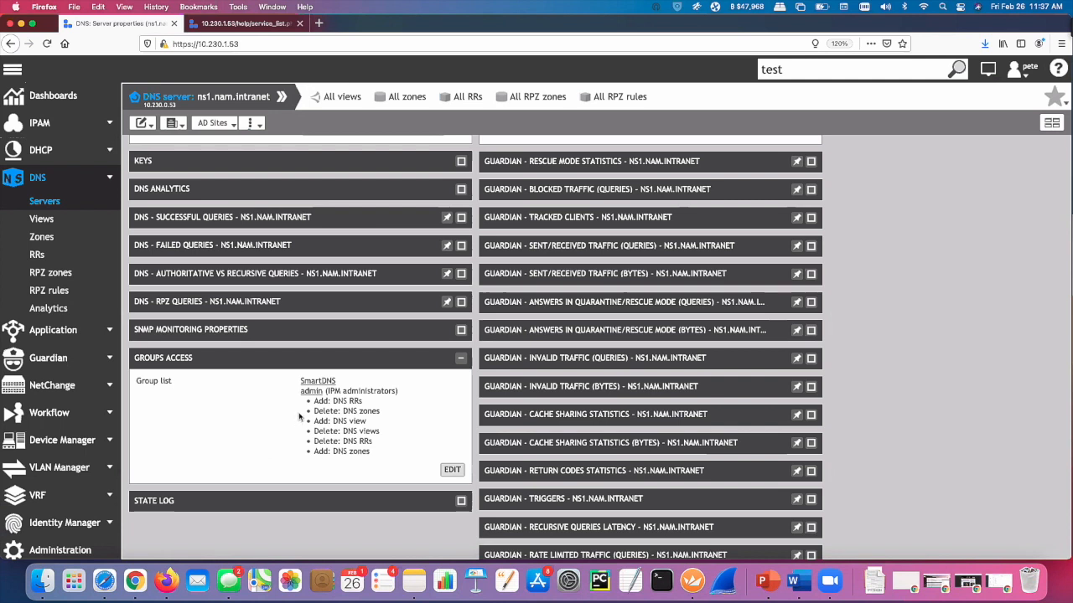
mouse_move(483, 430)
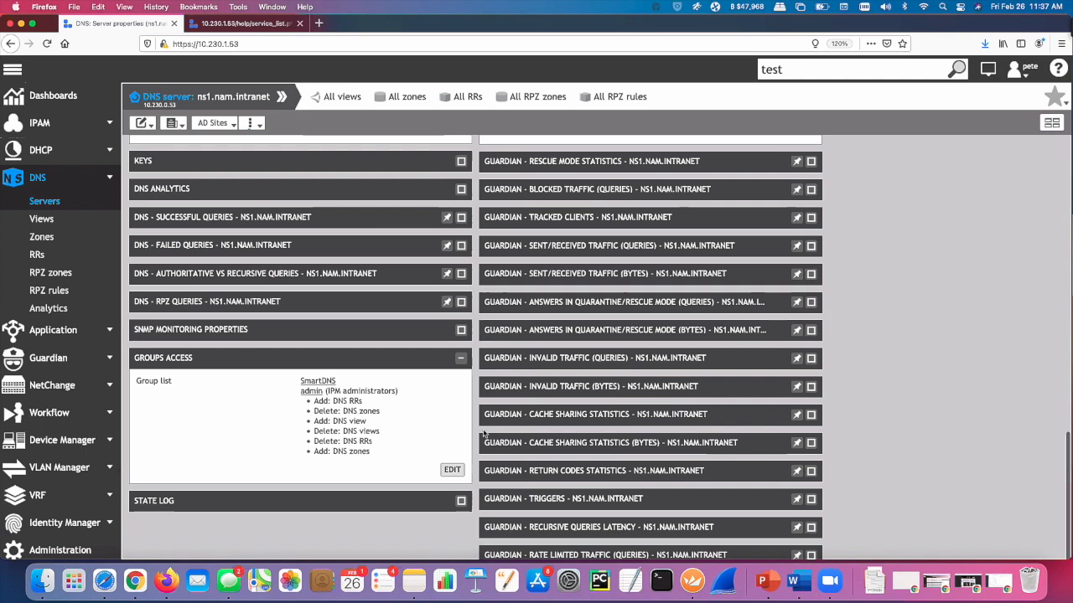
mouse_move(911, 325)
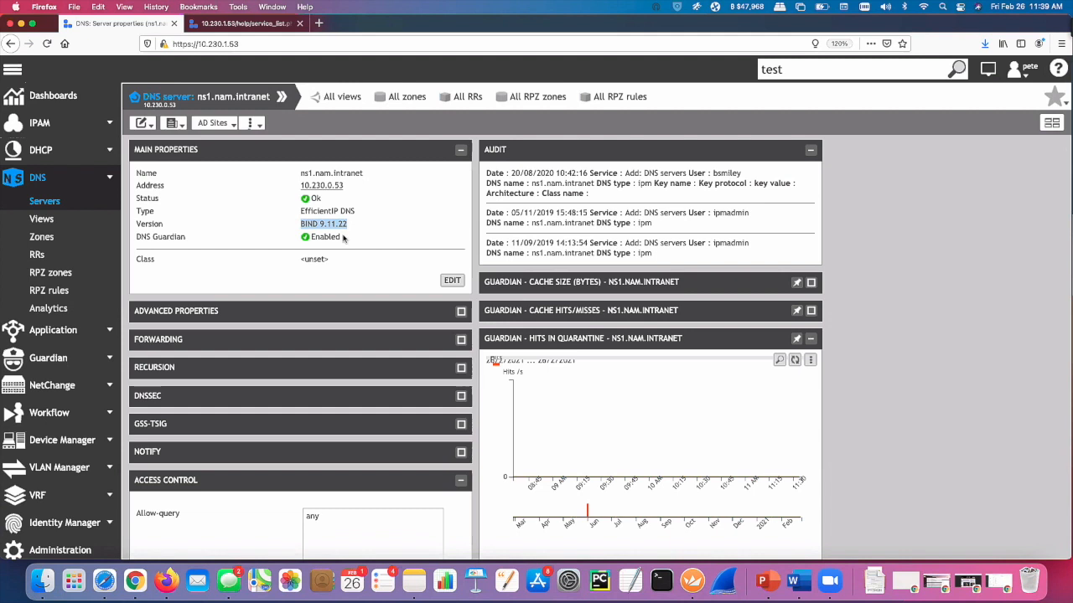
mouse_move(369, 223)
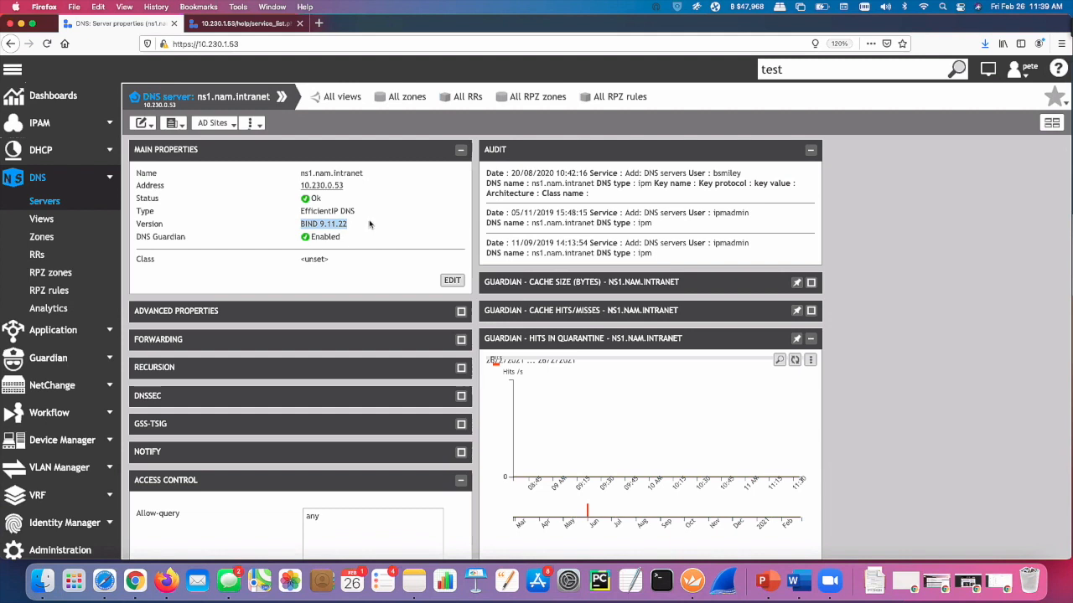
mouse_move(376, 223)
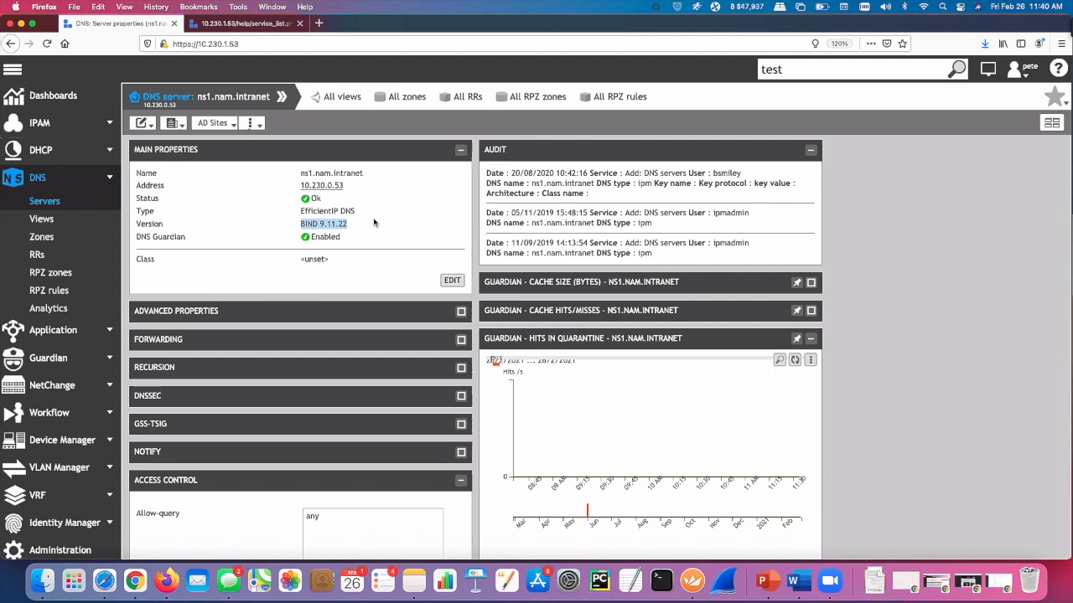
mouse_move(156, 215)
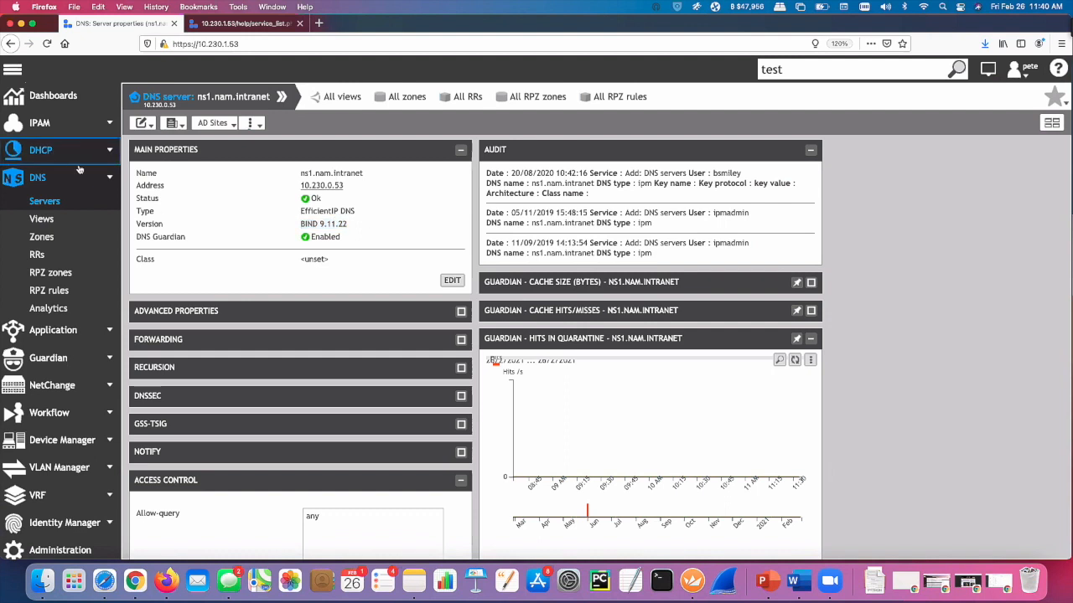
mouse_move(77, 158)
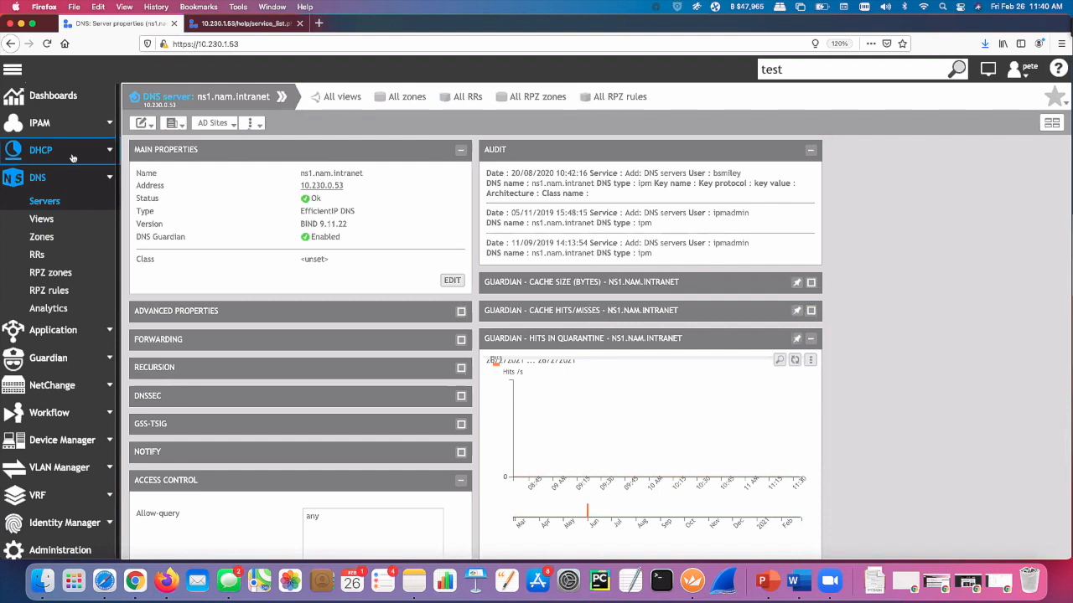
Open DHCP > Servers and launch the global class editor over the nine-server list
left_click(40, 150)
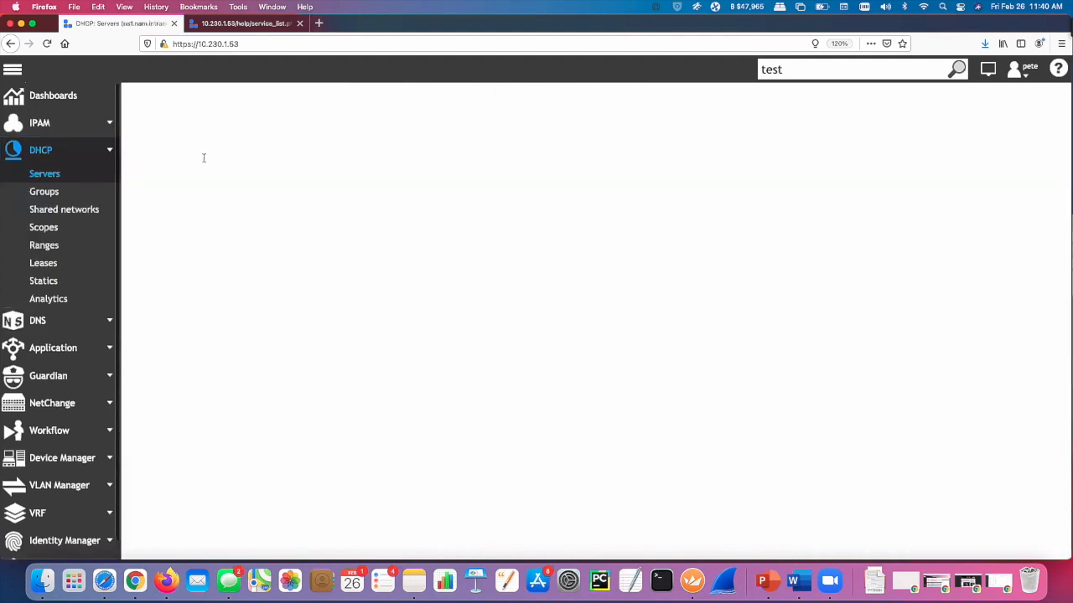
left_click(44, 174)
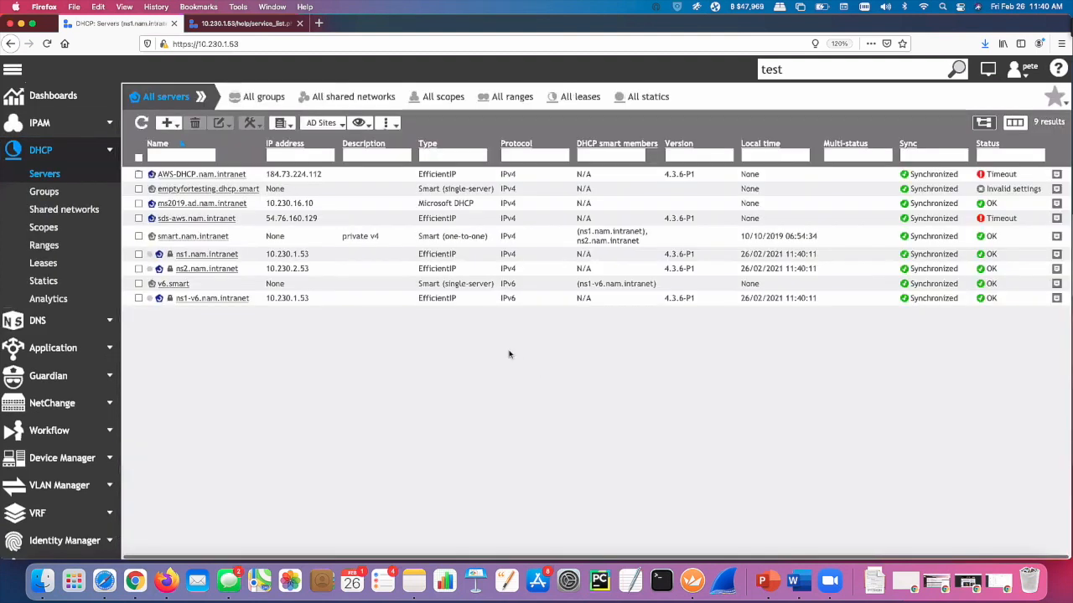
left_click(388, 124)
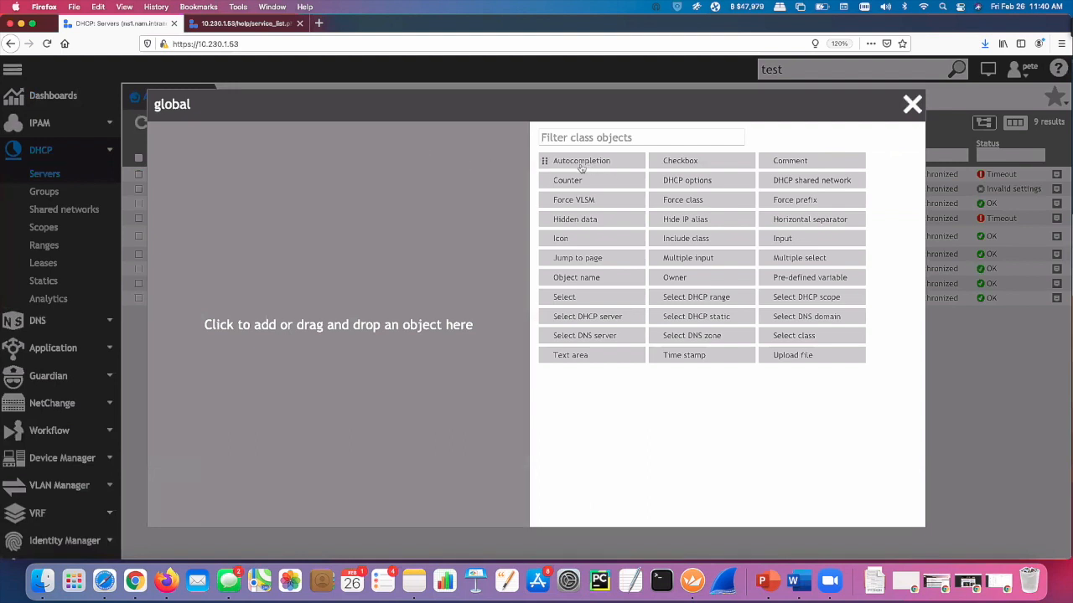
mouse_move(584, 296)
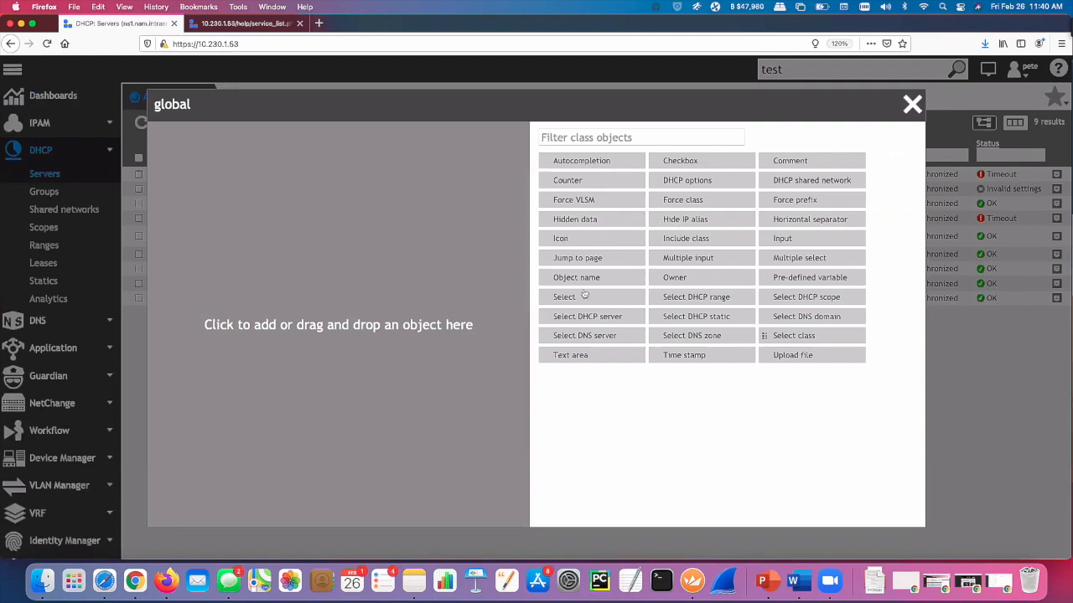
mouse_move(591, 409)
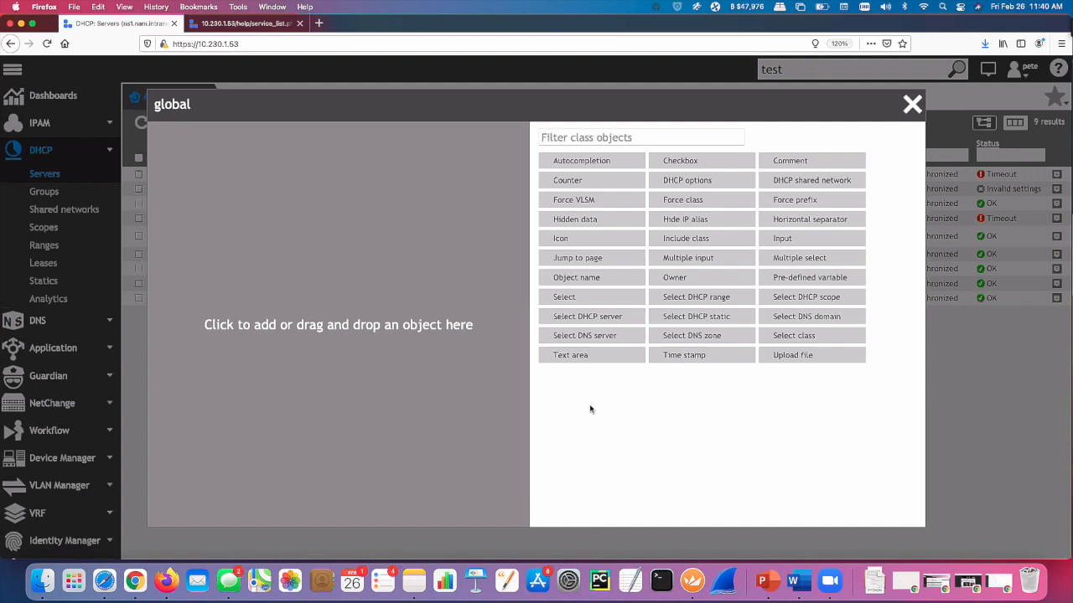
mouse_move(603, 411)
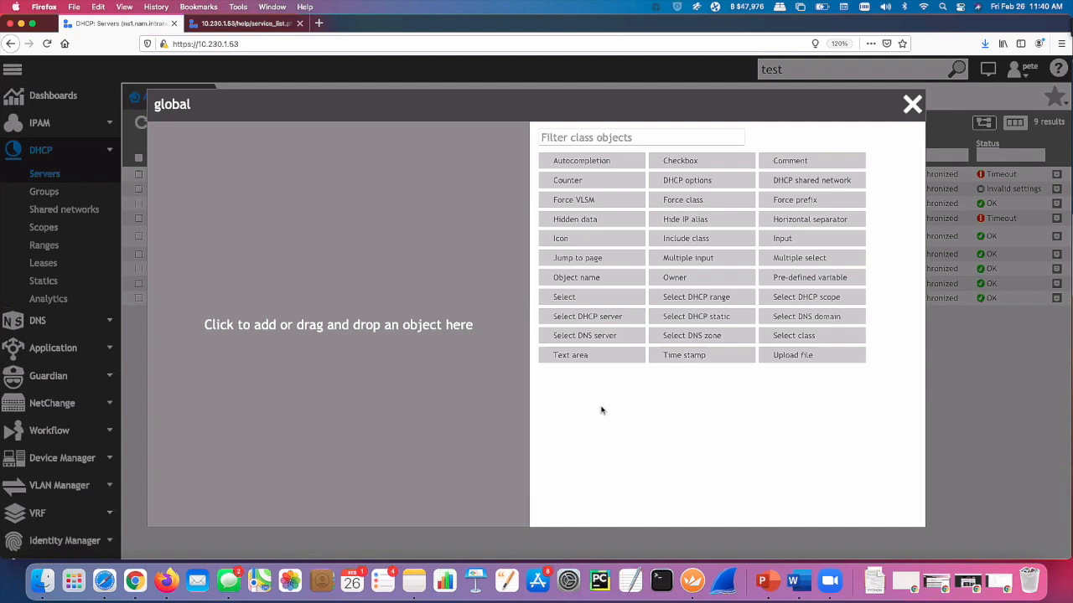
mouse_move(912, 104)
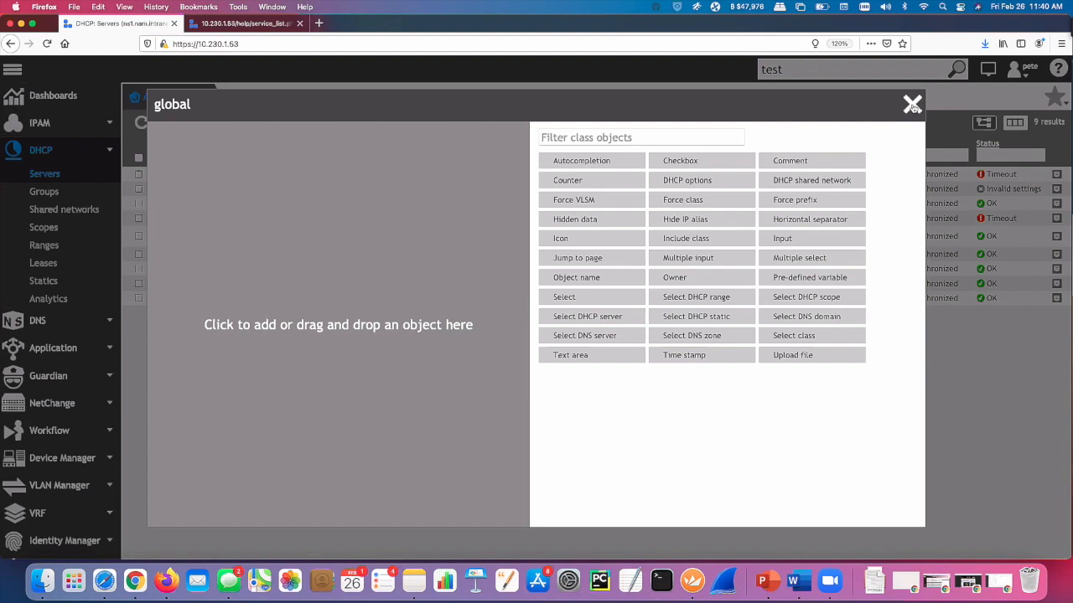
mouse_move(893, 115)
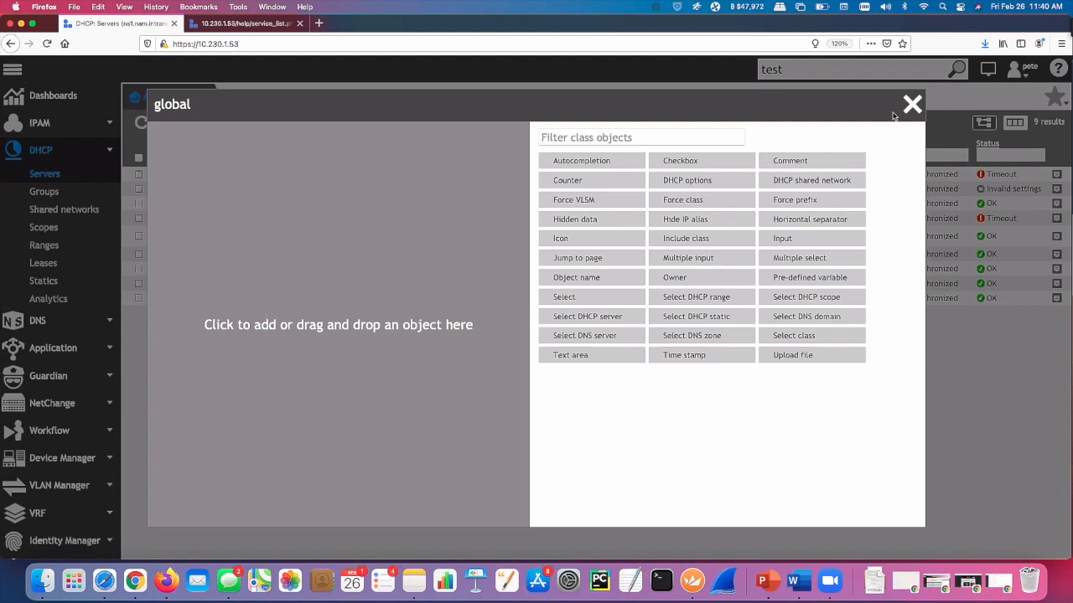
mouse_move(889, 115)
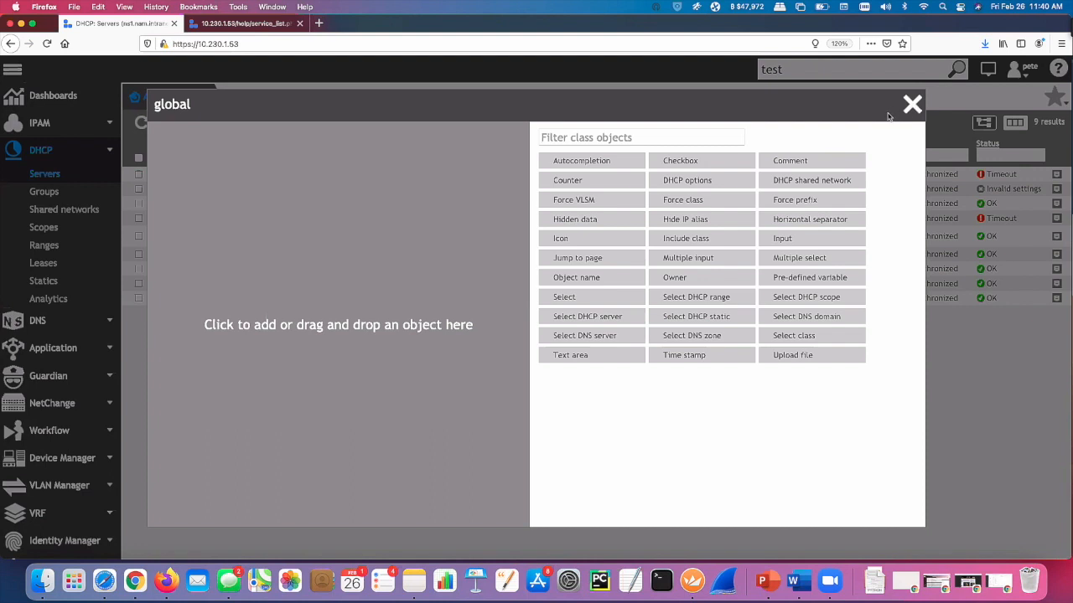
mouse_move(912, 104)
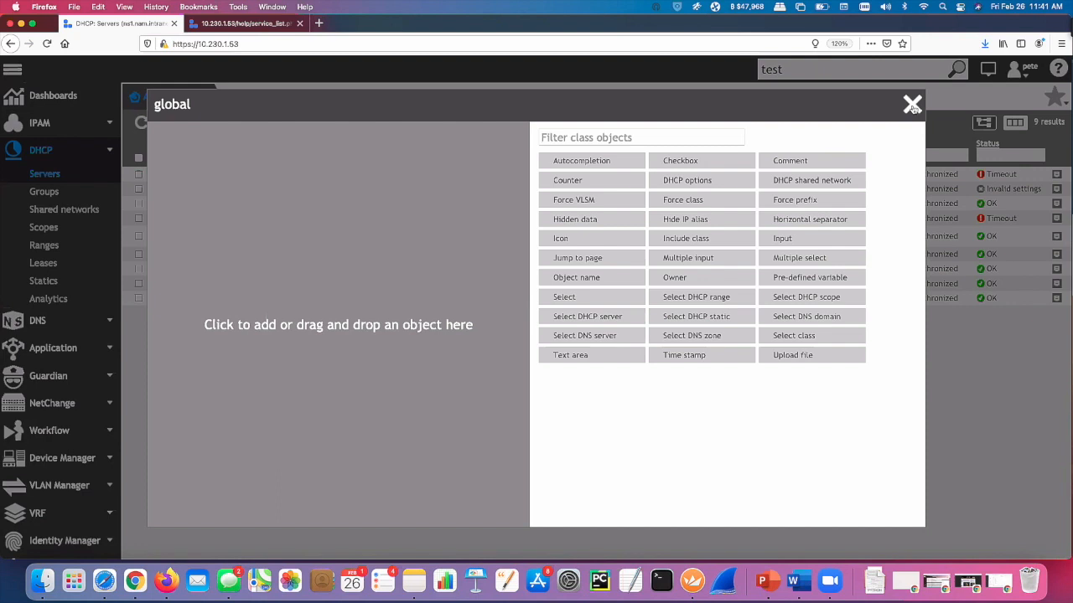
mouse_move(912, 104)
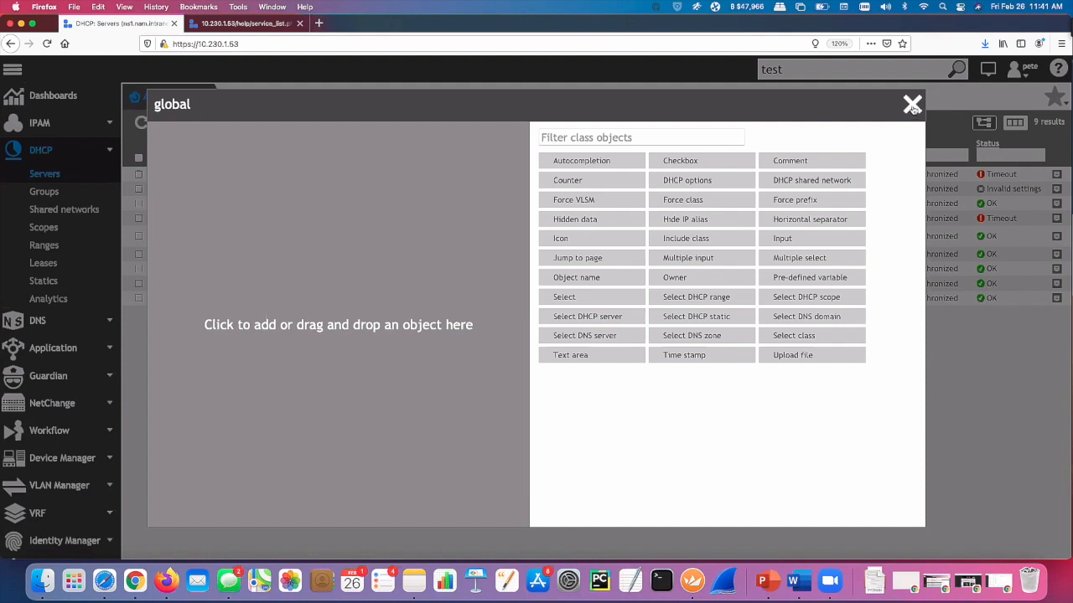
mouse_move(911, 103)
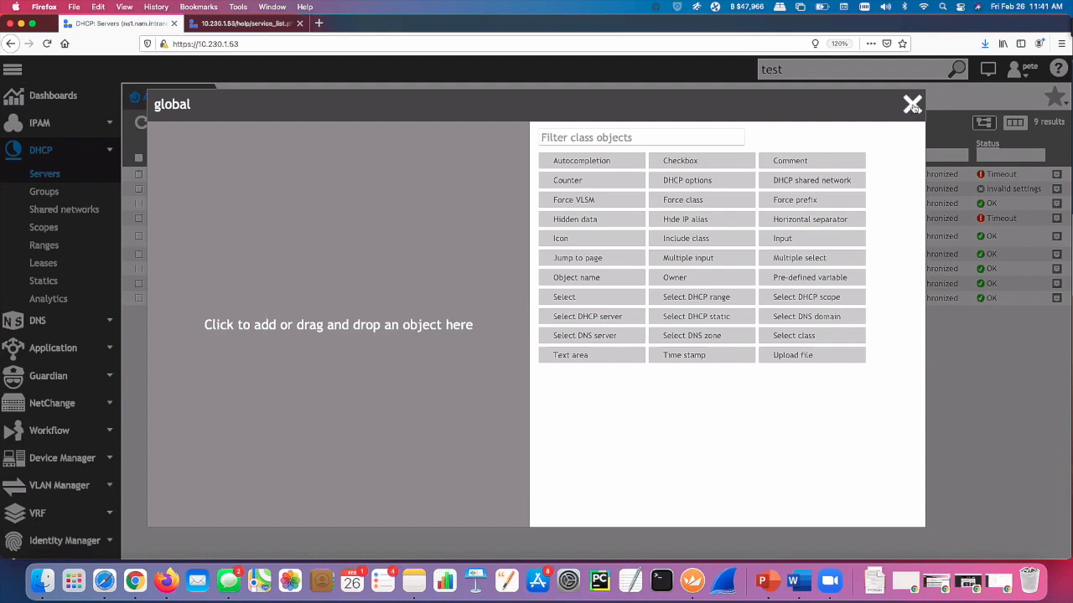